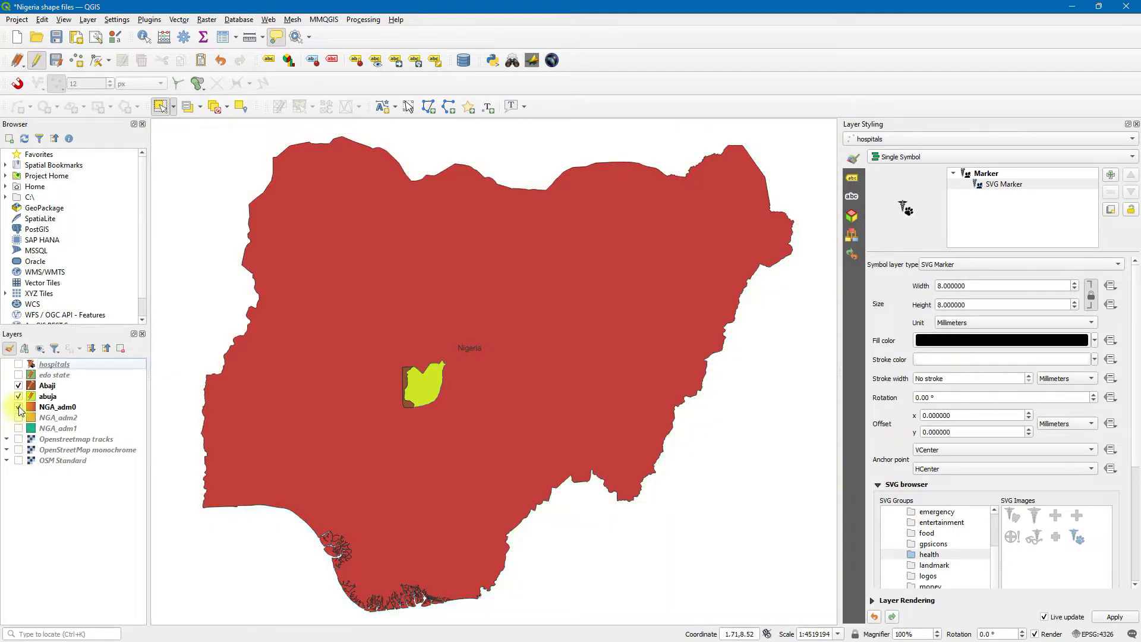
# - Turn off NGA_adm0 and NGA_adm2 and turn on the NGA_adm1 states layer
pyautogui.click(18, 407)
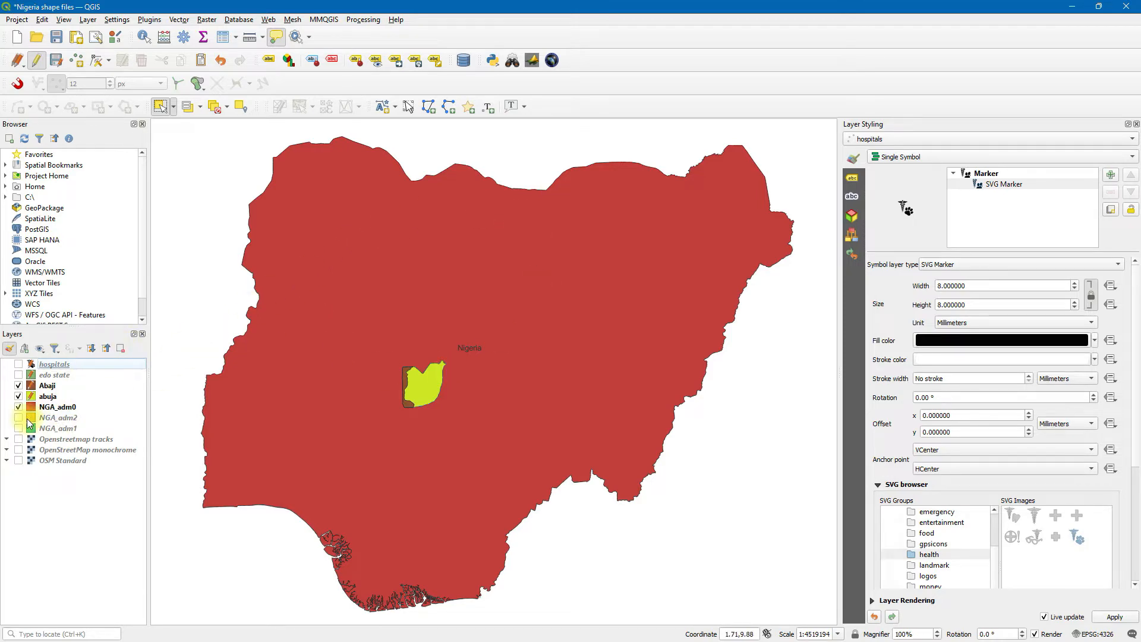
pyautogui.click(18, 417)
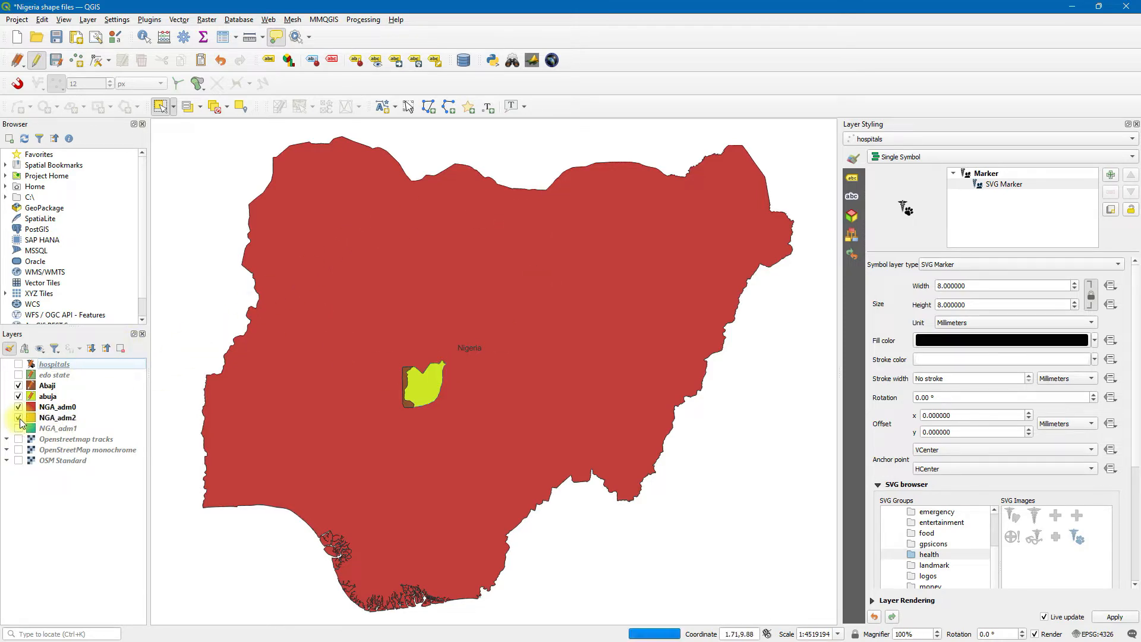
pyautogui.click(18, 406)
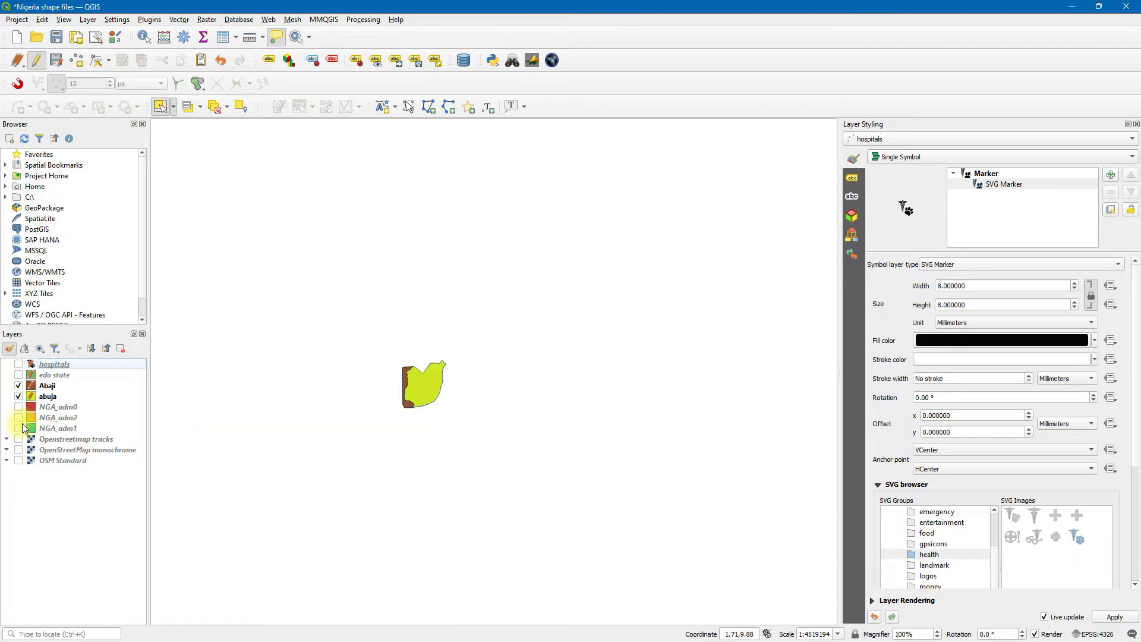
pyautogui.click(17, 428)
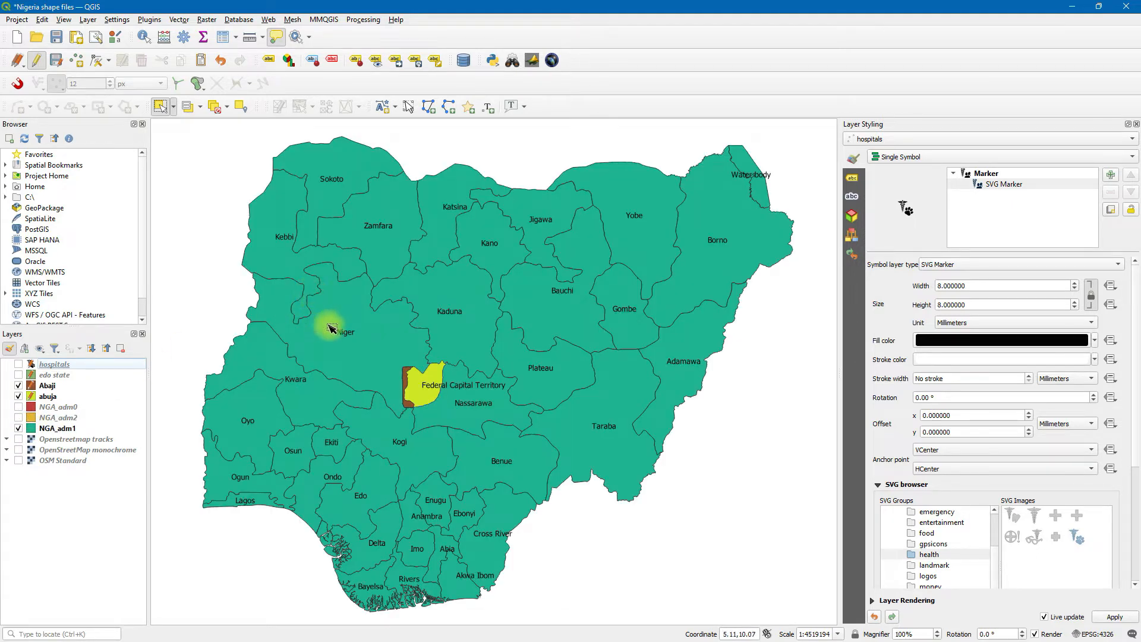
pyautogui.moveTo(370, 397)
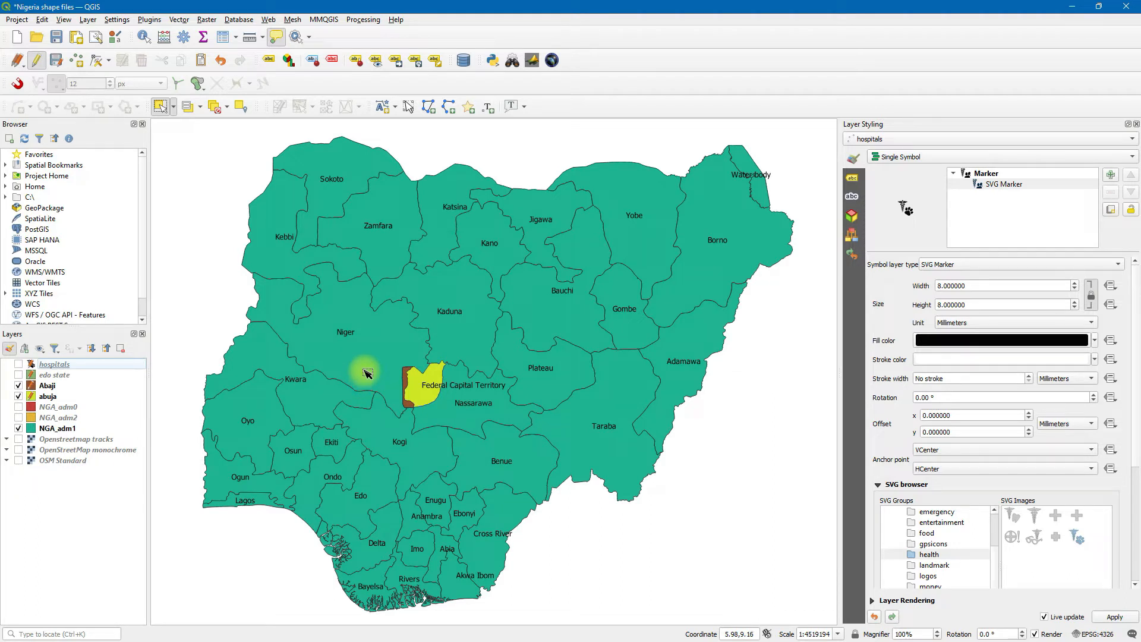
pyautogui.moveTo(347, 361)
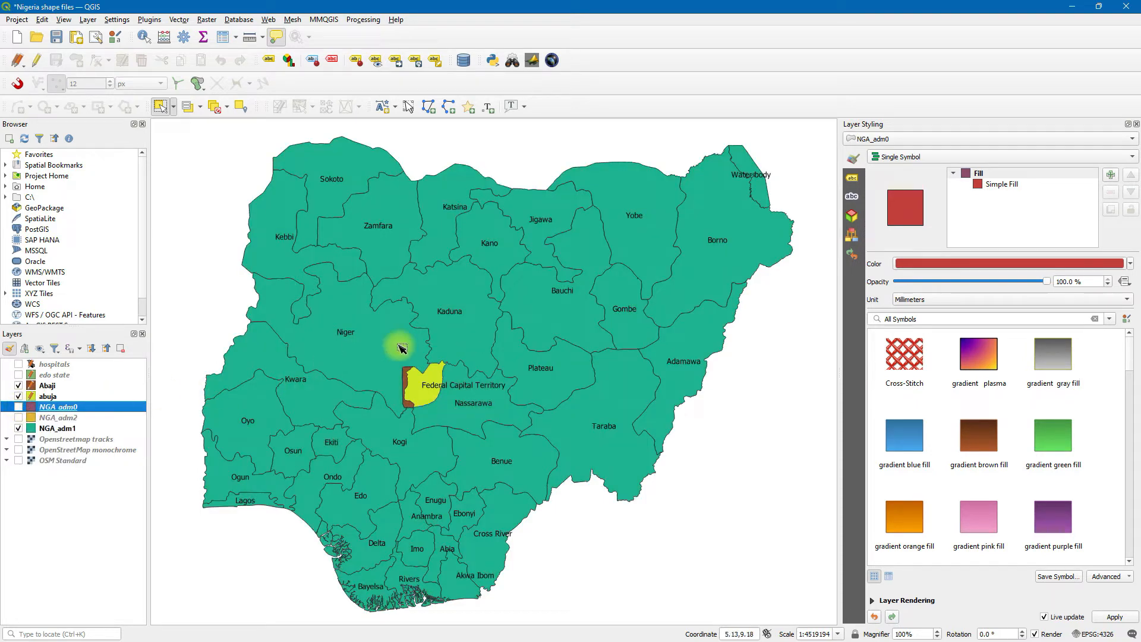
pyautogui.moveTo(526, 257)
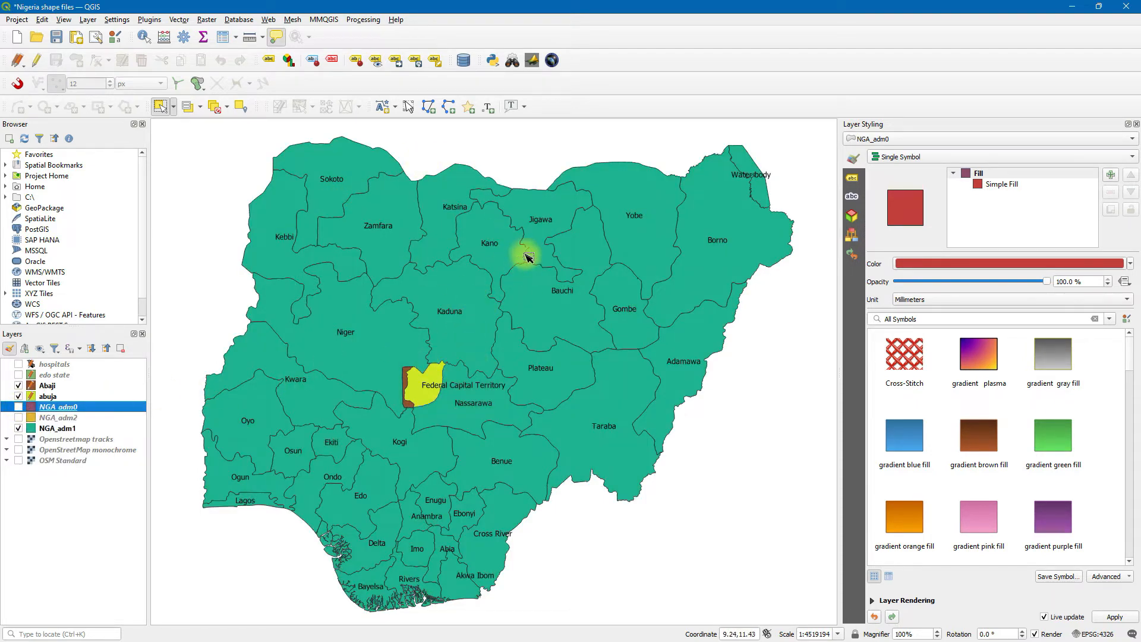
pyautogui.moveTo(384, 442)
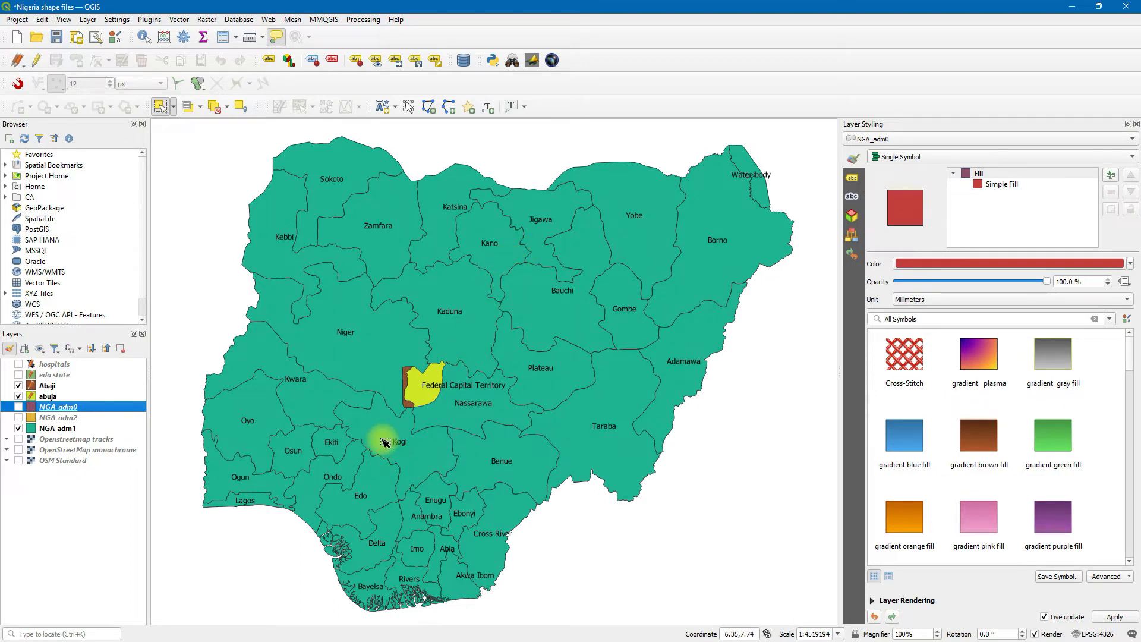
pyautogui.moveTo(340, 361)
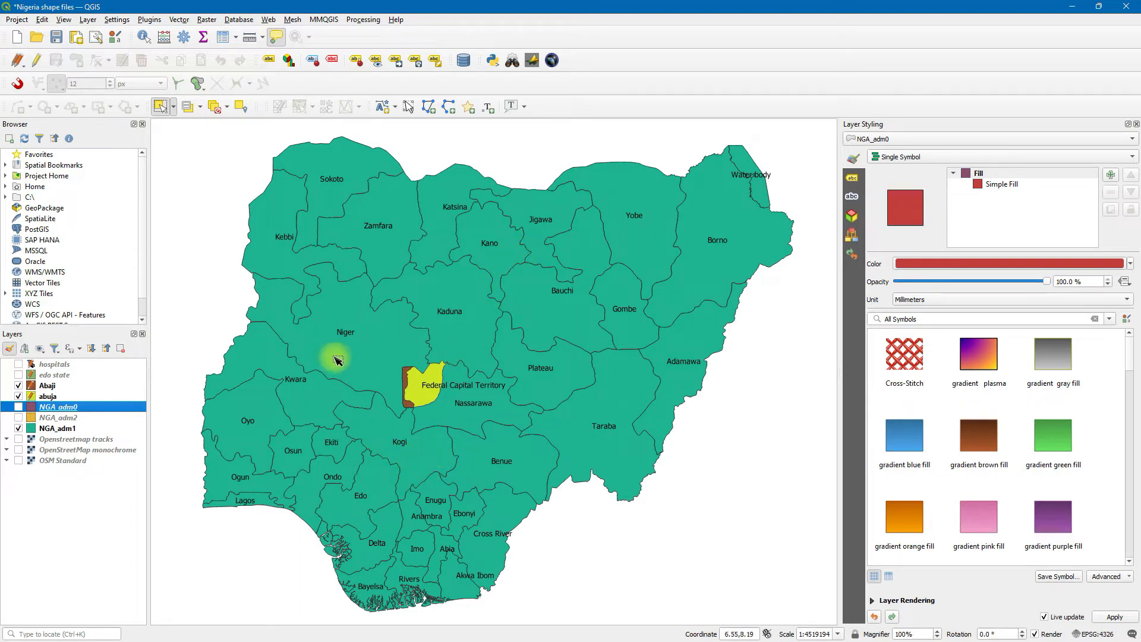
pyautogui.moveTo(293, 400)
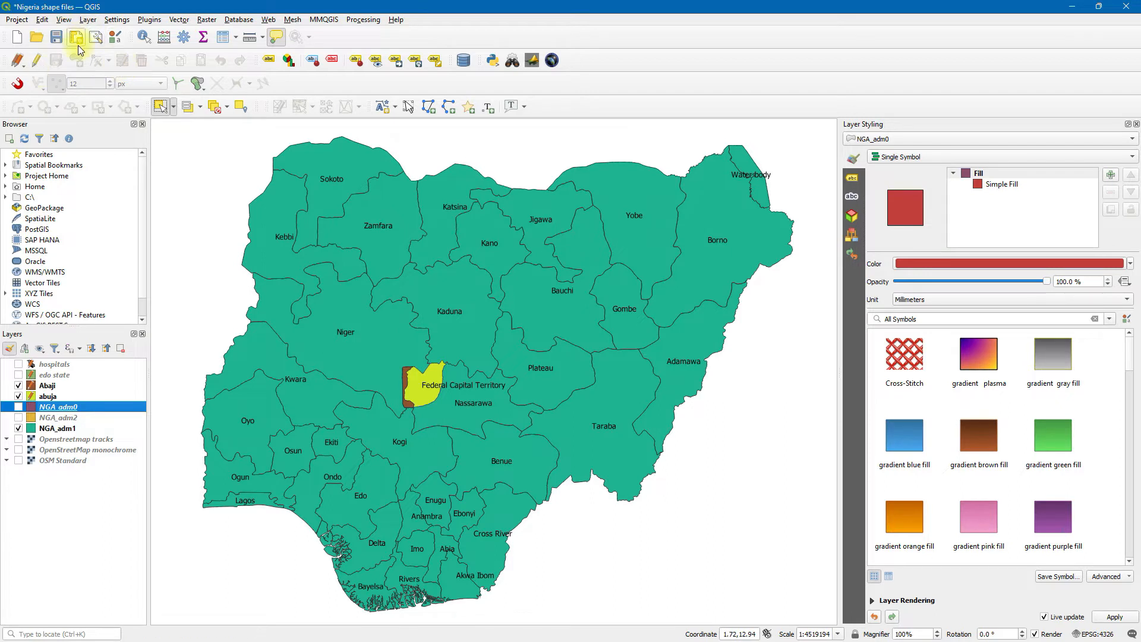
# - Create a new print layout titled 'Study area Abaji'
pyautogui.click(76, 37)
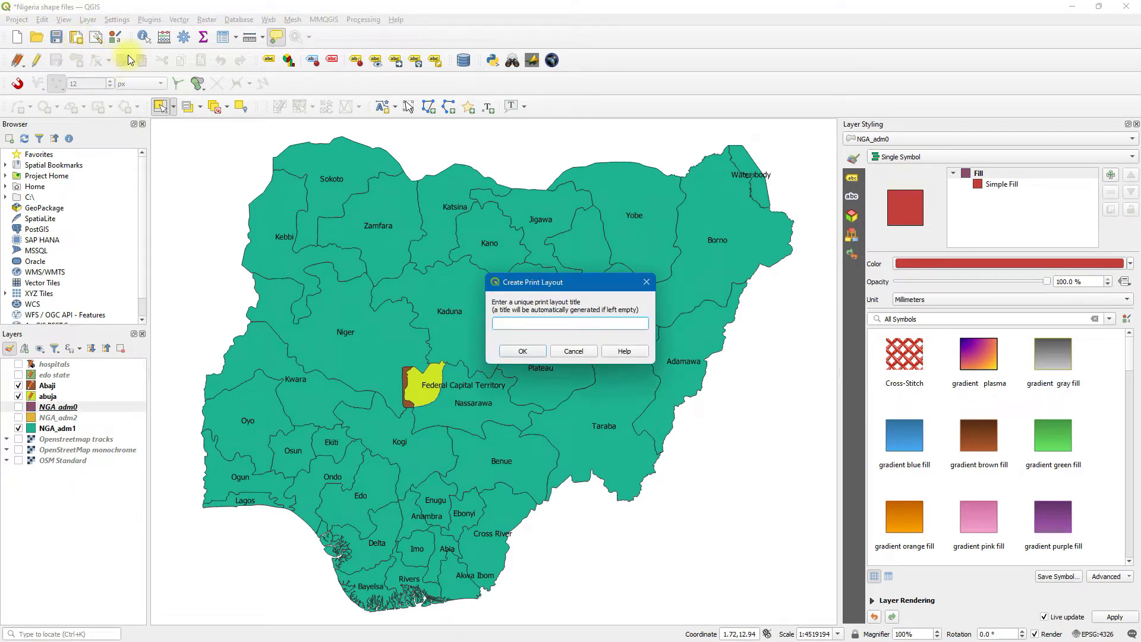
pyautogui.write('Study')
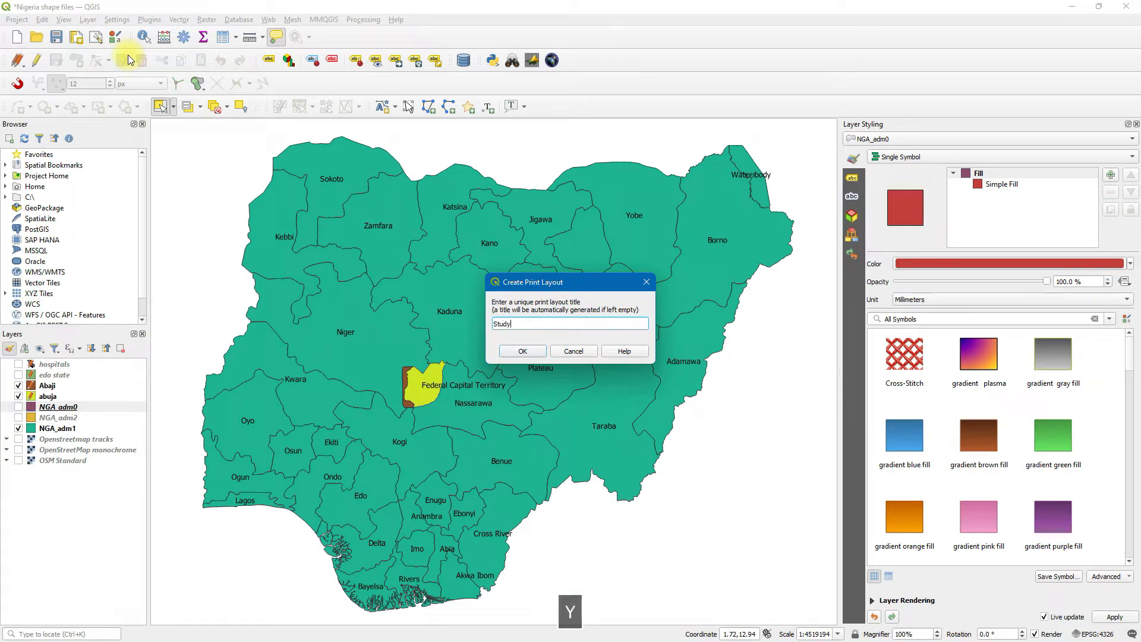
pyautogui.write('area')
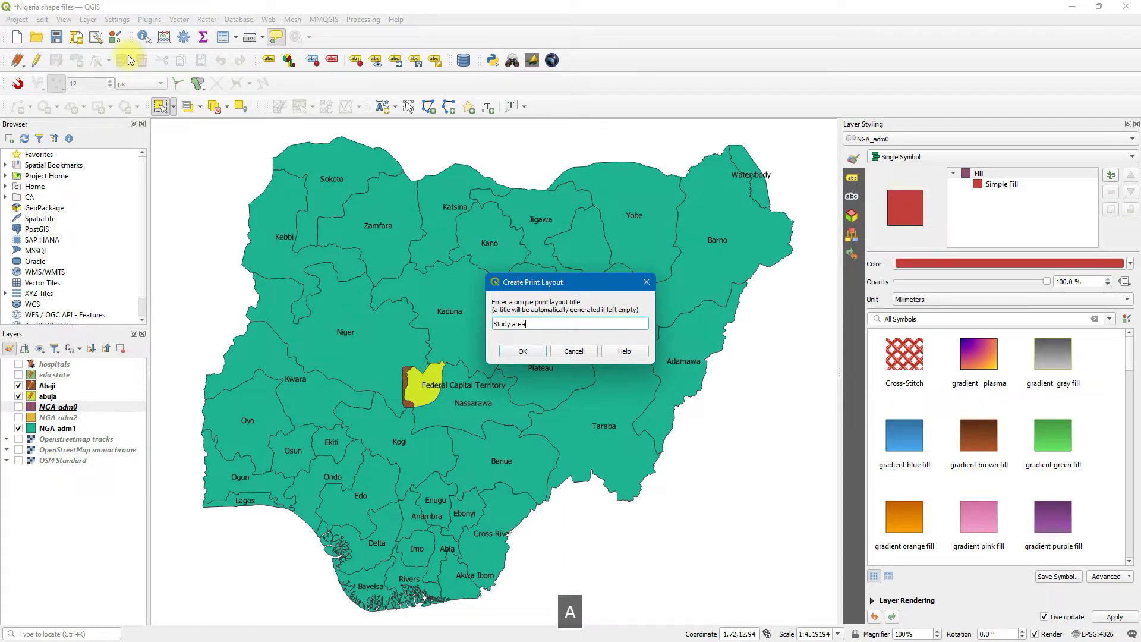
pyautogui.write('Abaj')
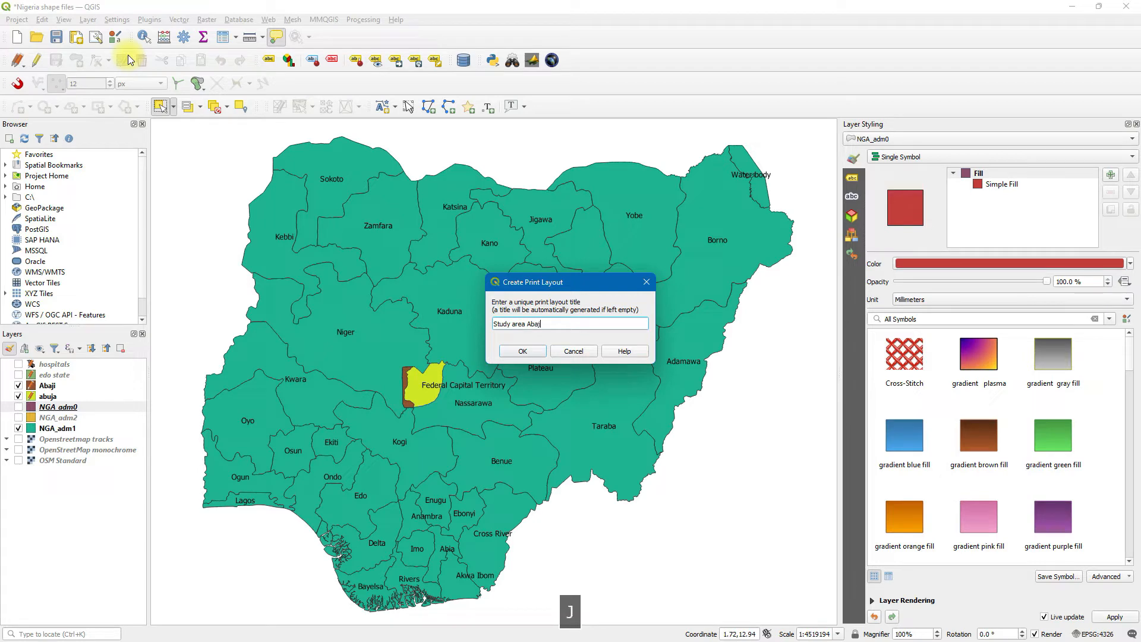
pyautogui.press('Enter')
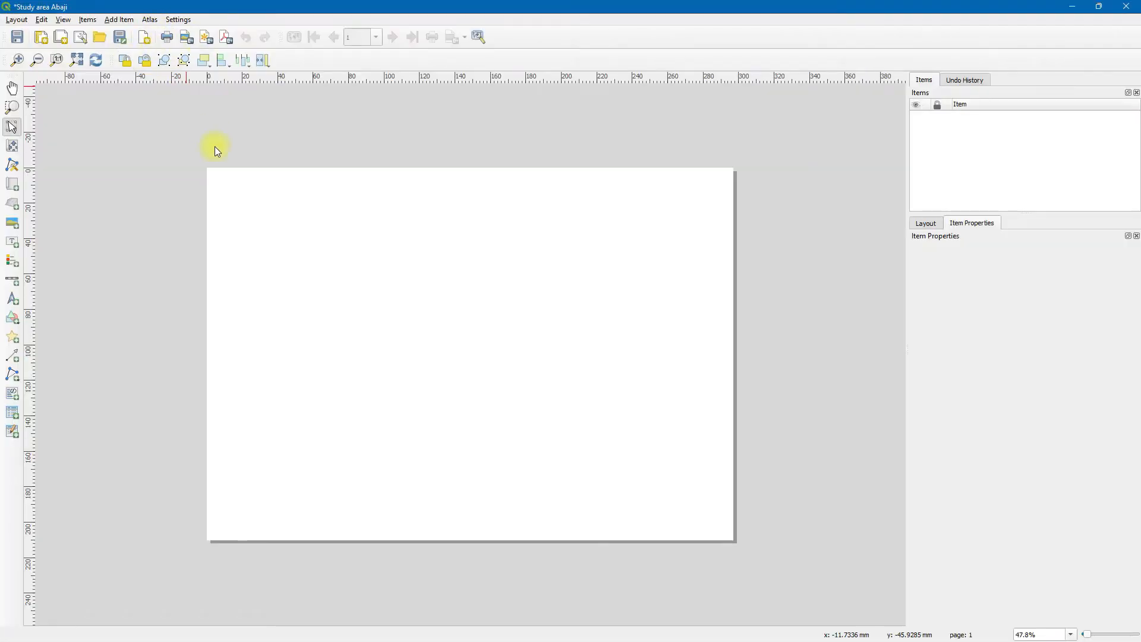
# - Set the layout page size to A3 landscape, 420 by 297 mm
pyautogui.click(452, 169)
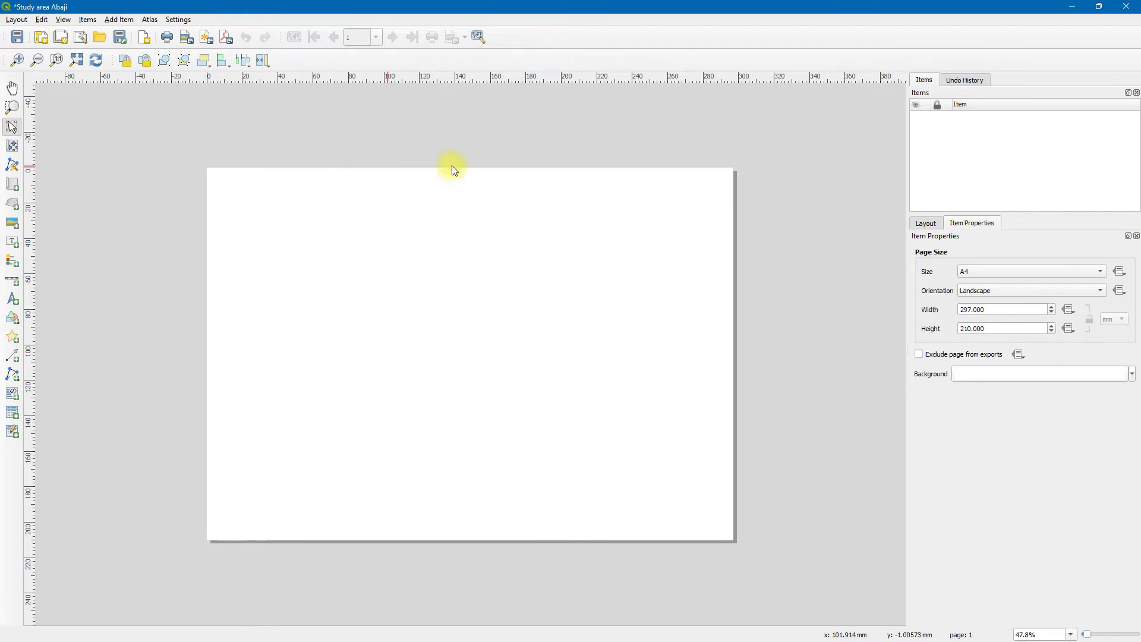
pyautogui.click(1032, 271)
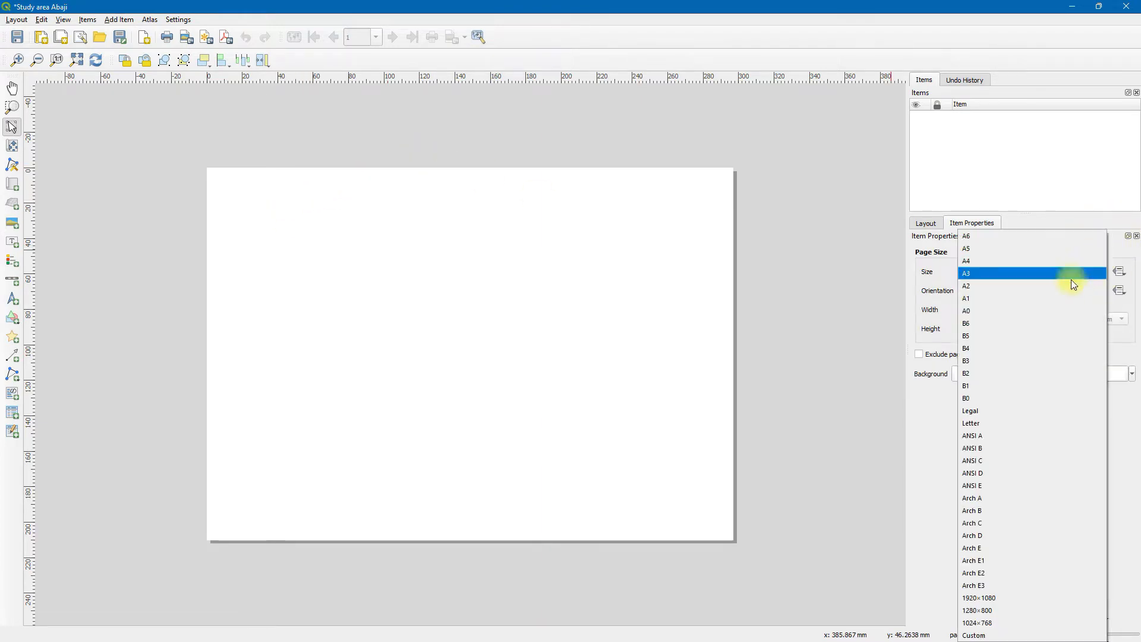
pyautogui.click(966, 273)
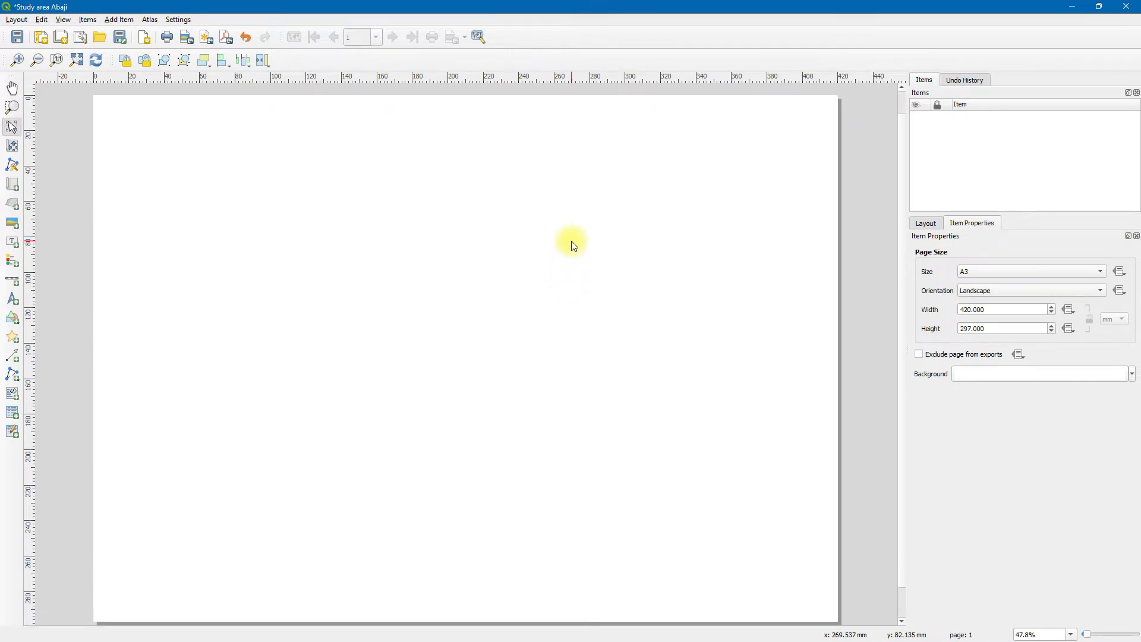
pyautogui.moveTo(569, 238)
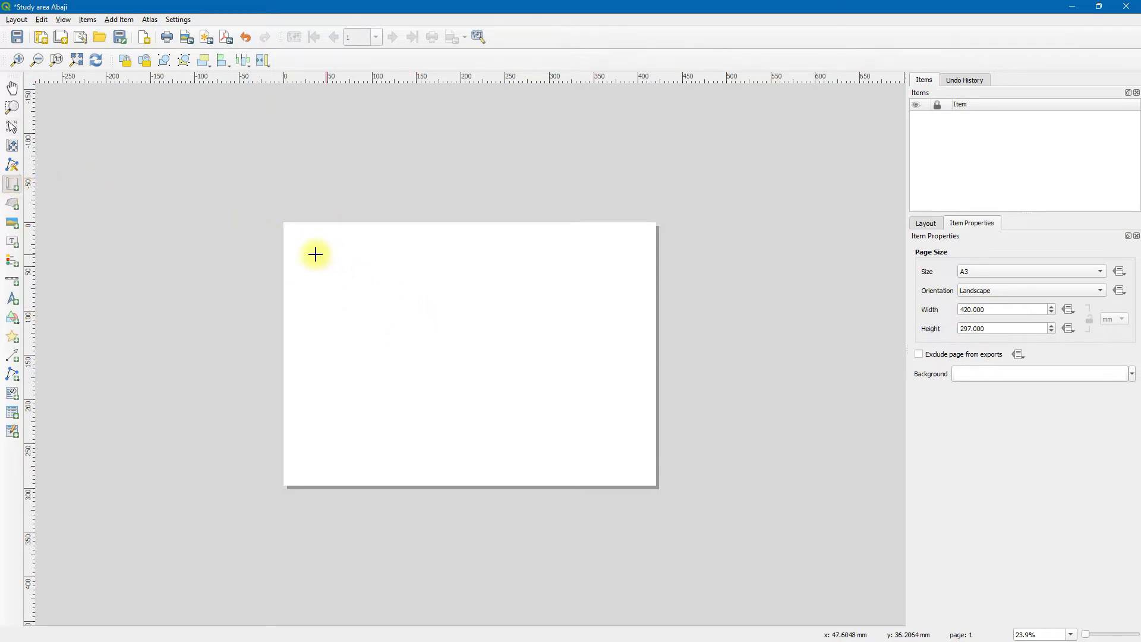
# - Draw the Nigeria map frame in the upper-left area of the page
pyautogui.moveTo(315, 255); pyautogui.dragTo(444, 357)
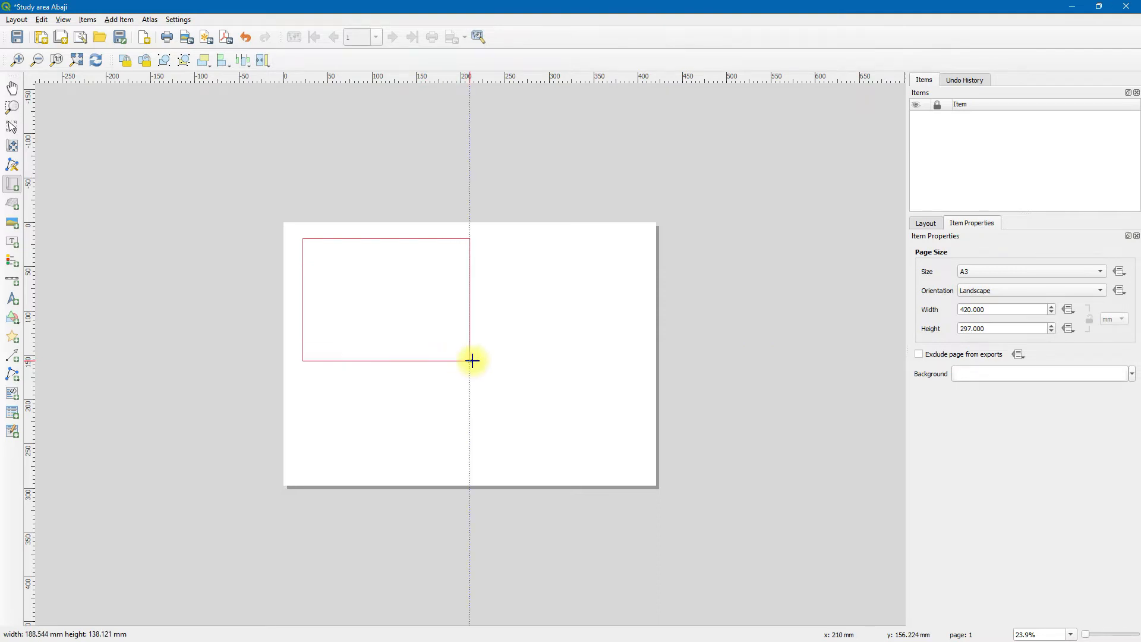
pyautogui.moveTo(302, 241); pyautogui.dragTo(468, 360)
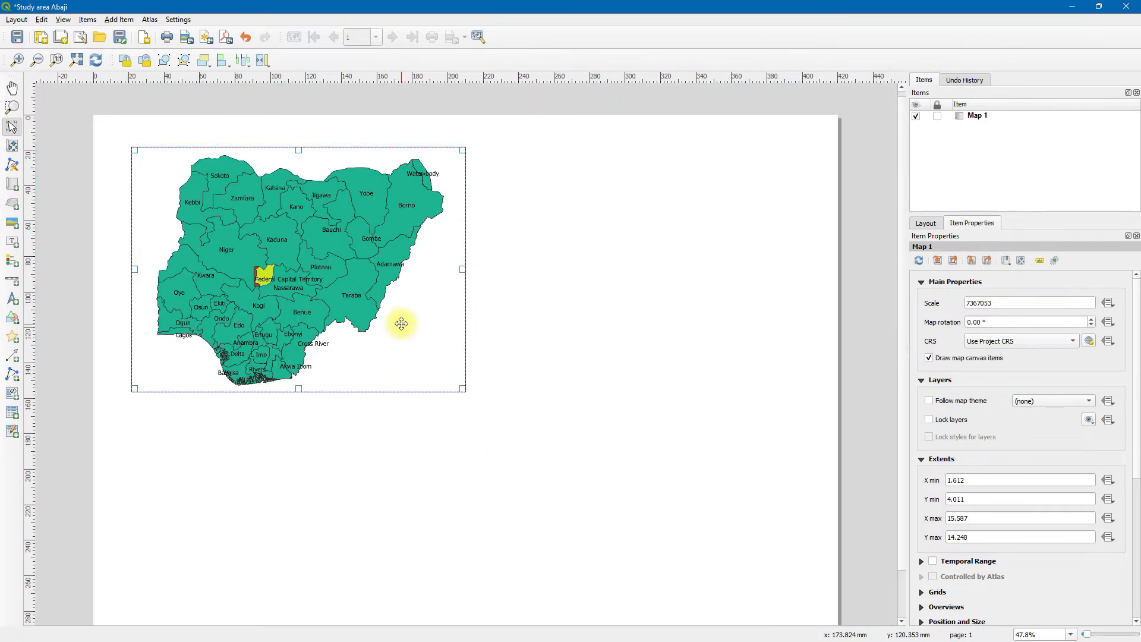
pyautogui.moveTo(733, 276)
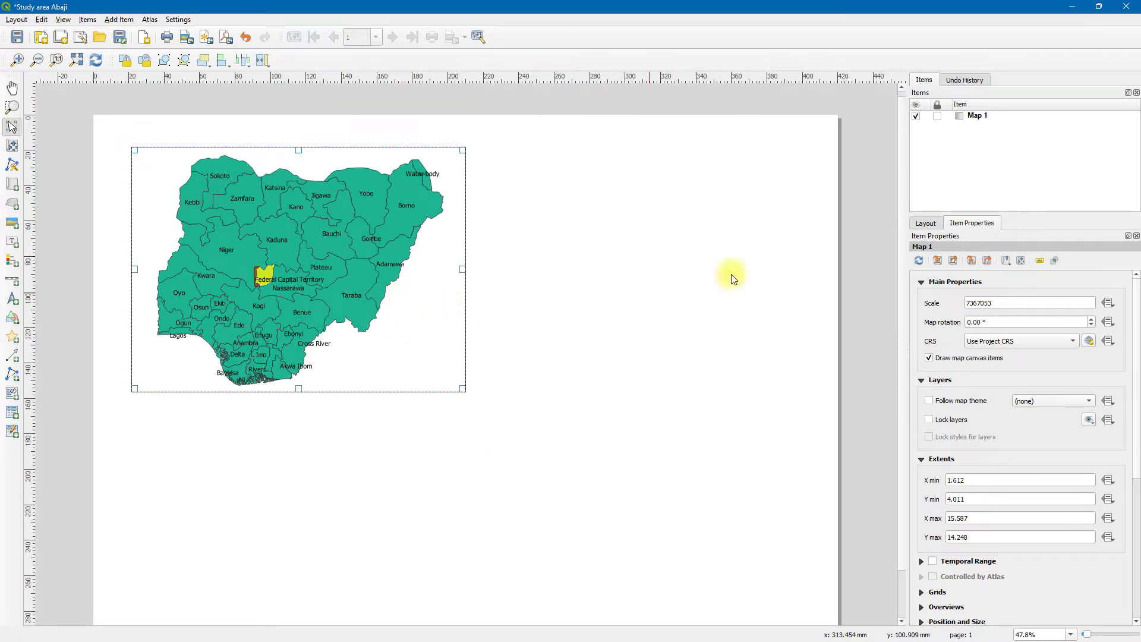
# - Set the Nigeria map's scale to 1:8,000,000
pyautogui.click(1002, 303)
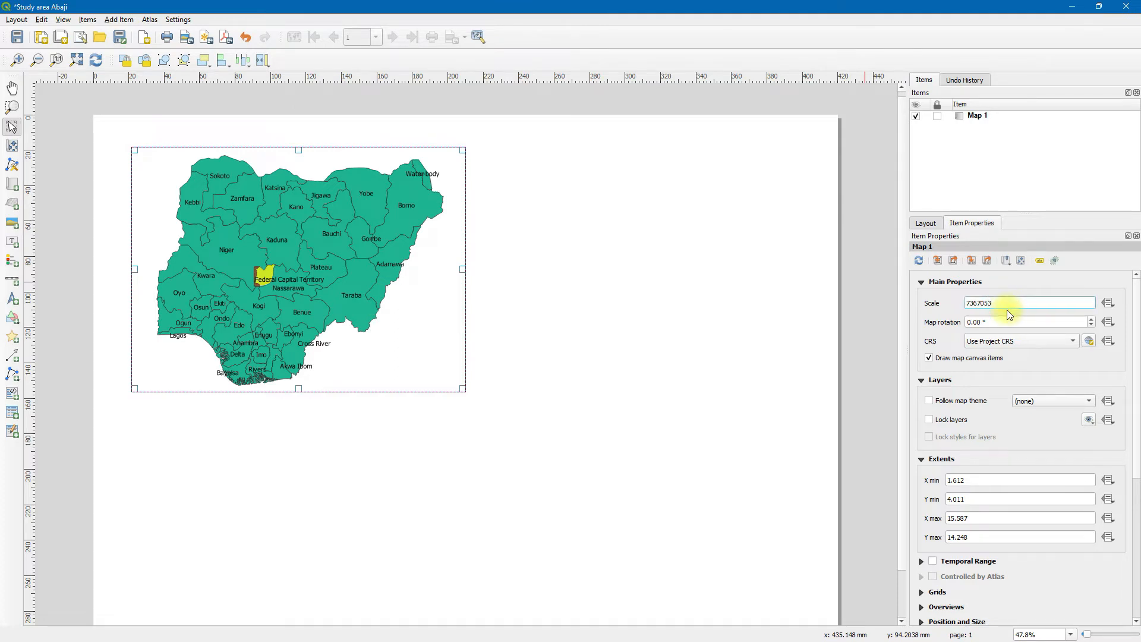
pyautogui.press('Backspace')
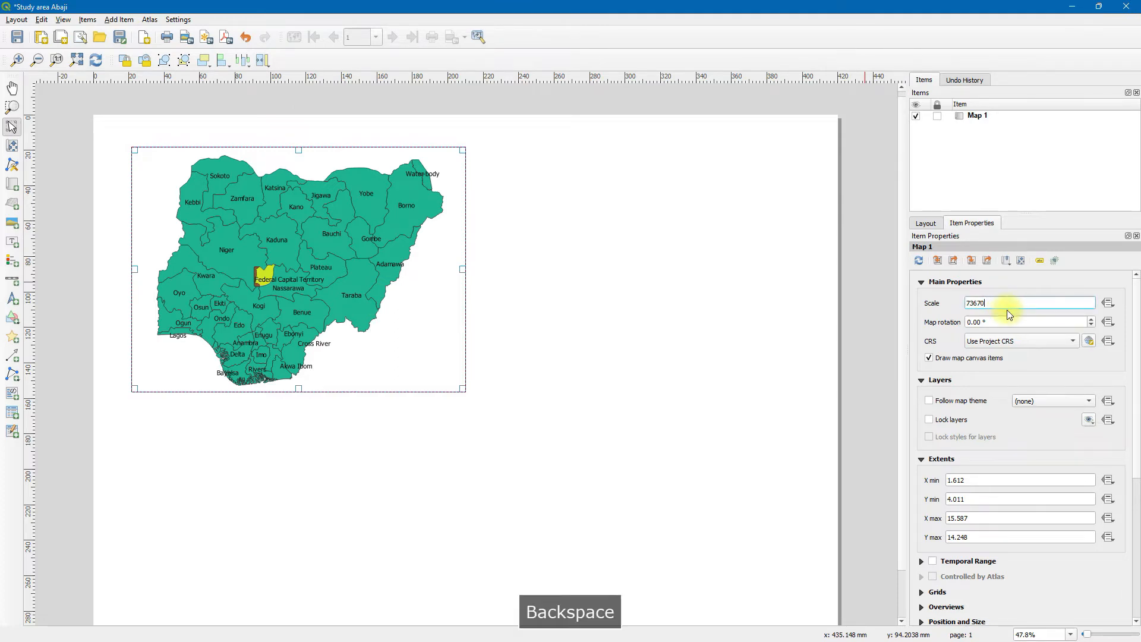
pyautogui.press('Backspace')
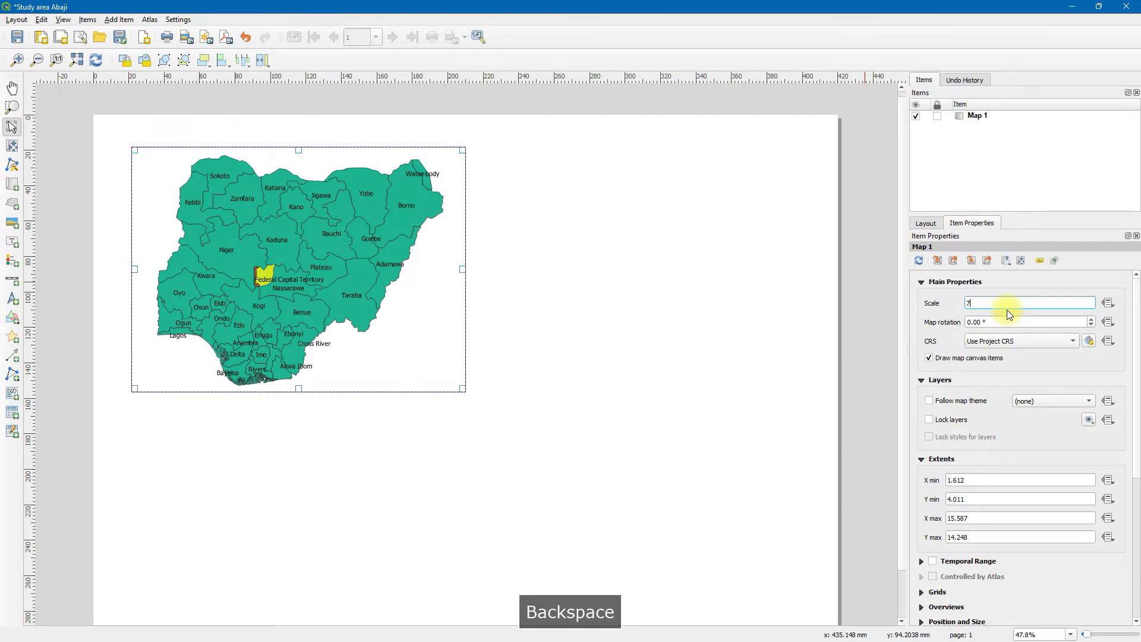
pyautogui.write('0000')
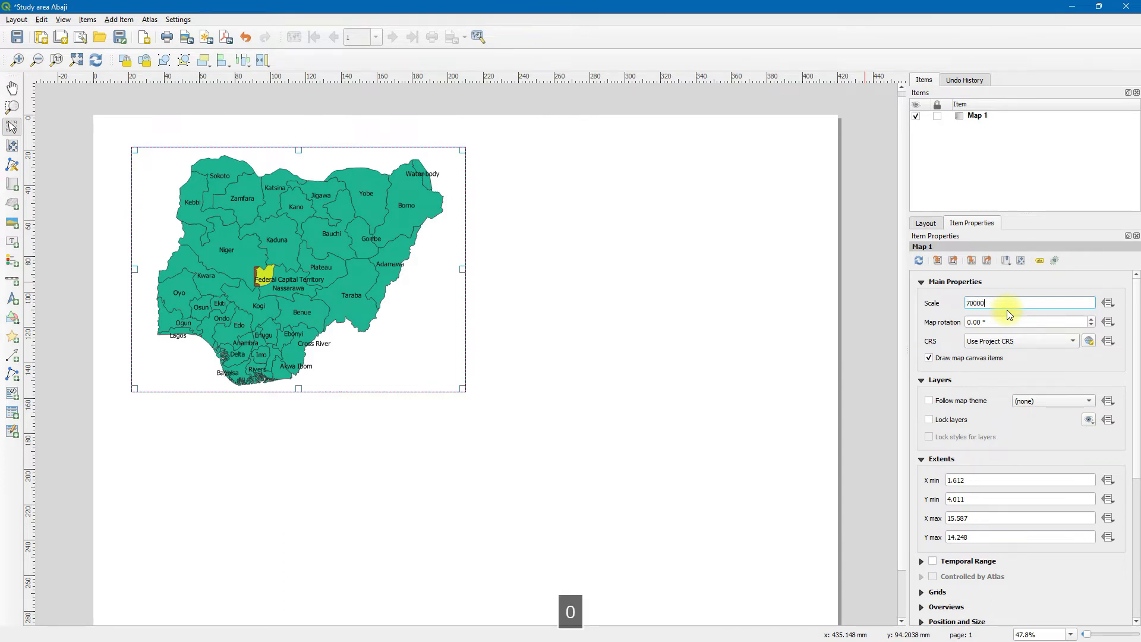
pyautogui.press('Enter')
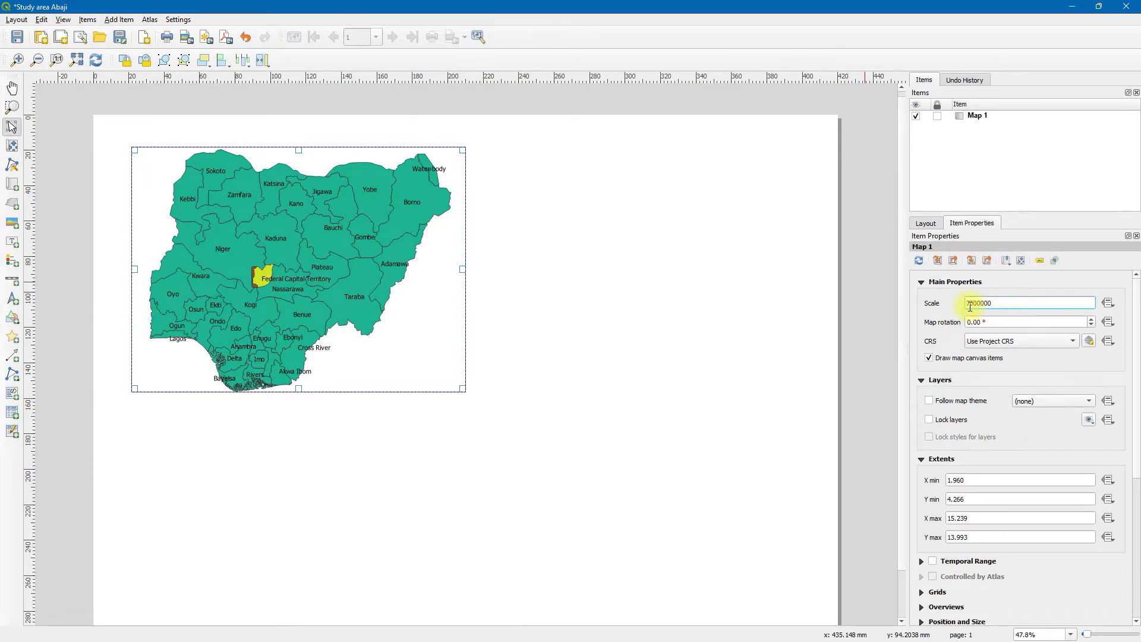
pyautogui.press('Backspace')
pyautogui.write('9')
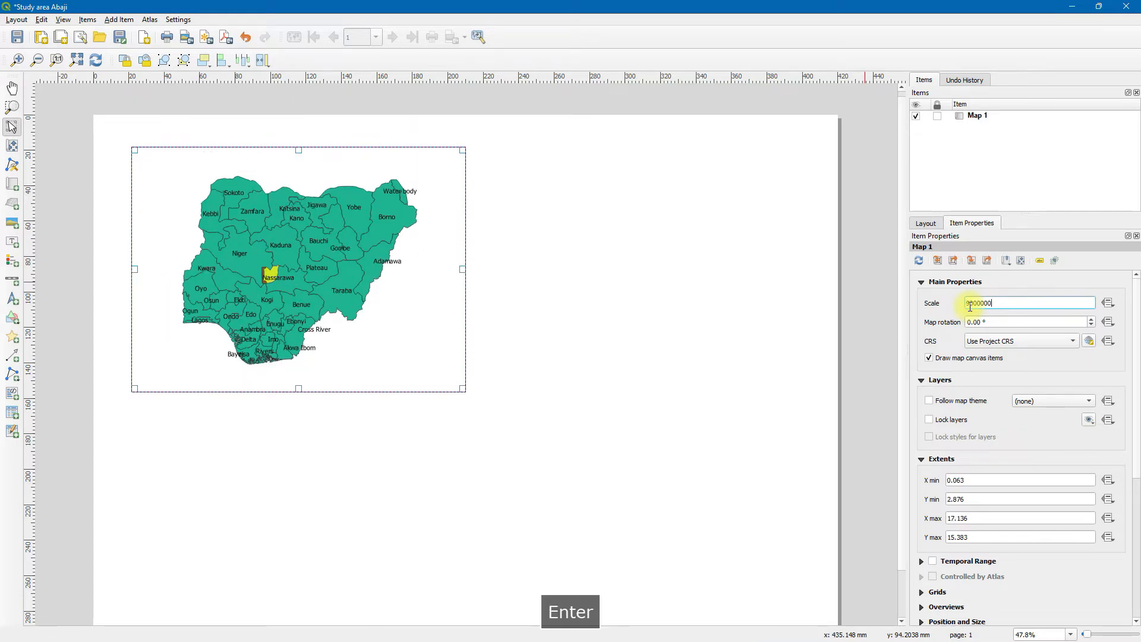
pyautogui.press('Enter')
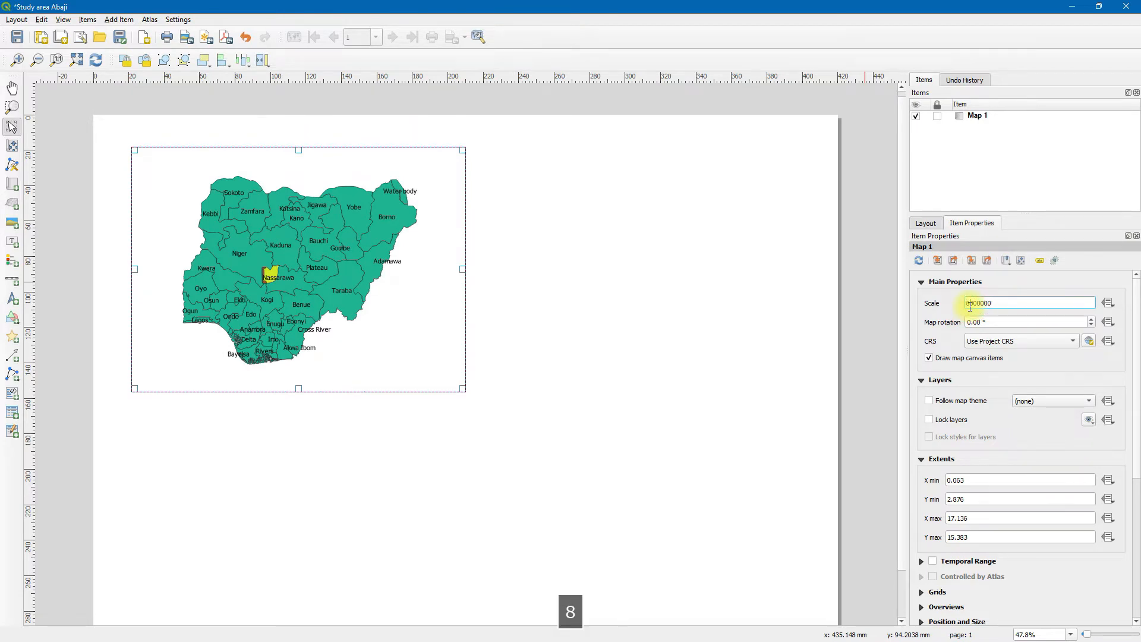
pyautogui.write('8000000')
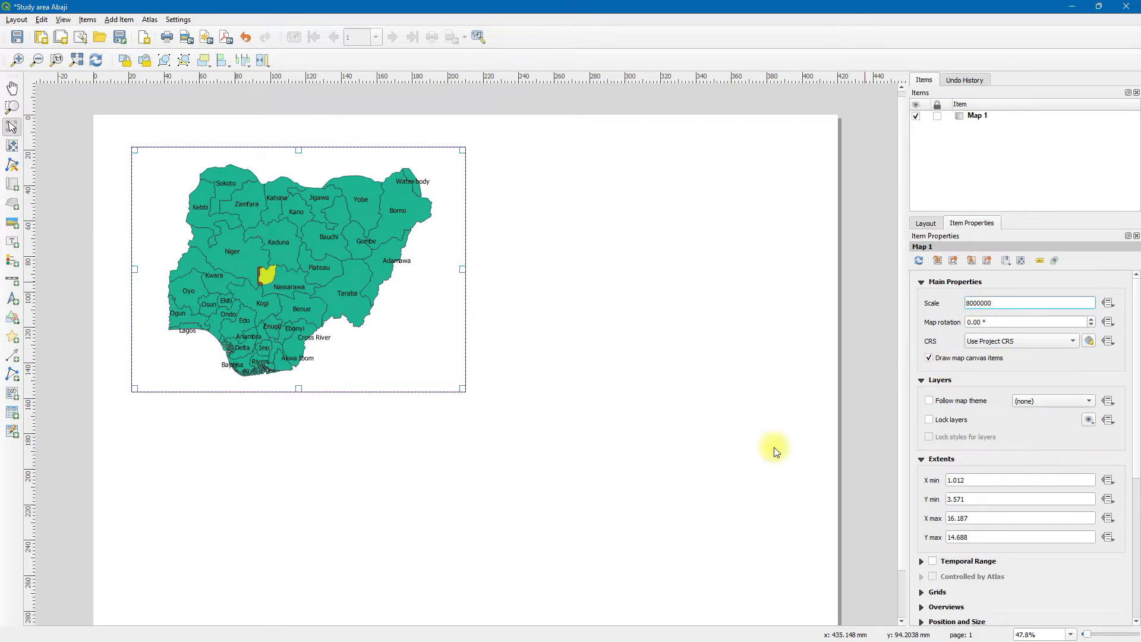
pyautogui.click(276, 461)
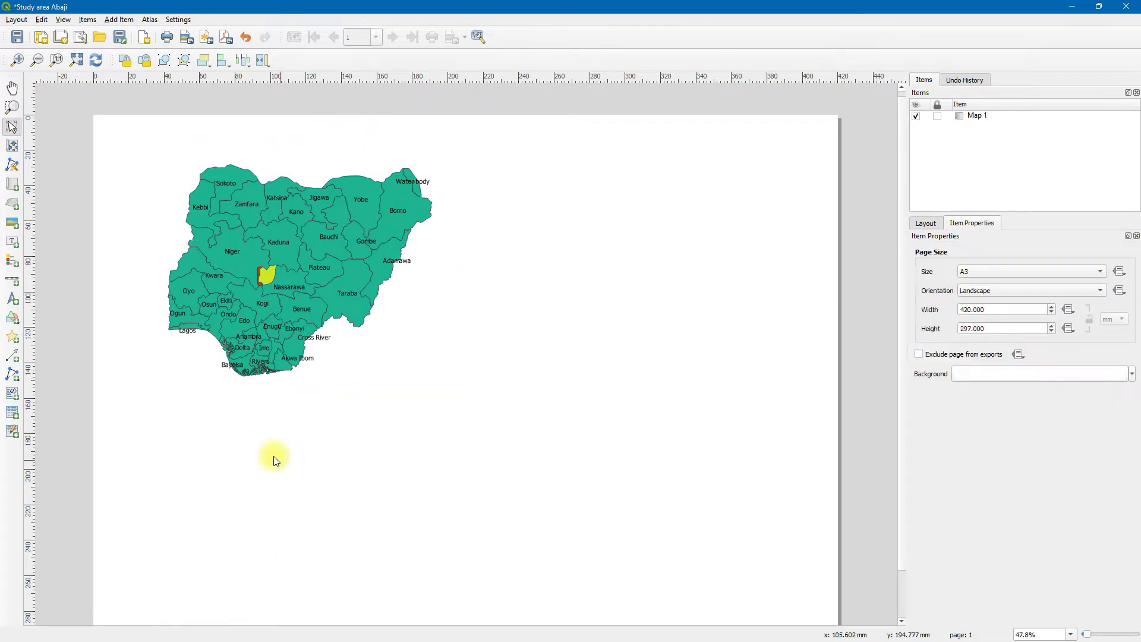
pyautogui.moveTo(12, 335)
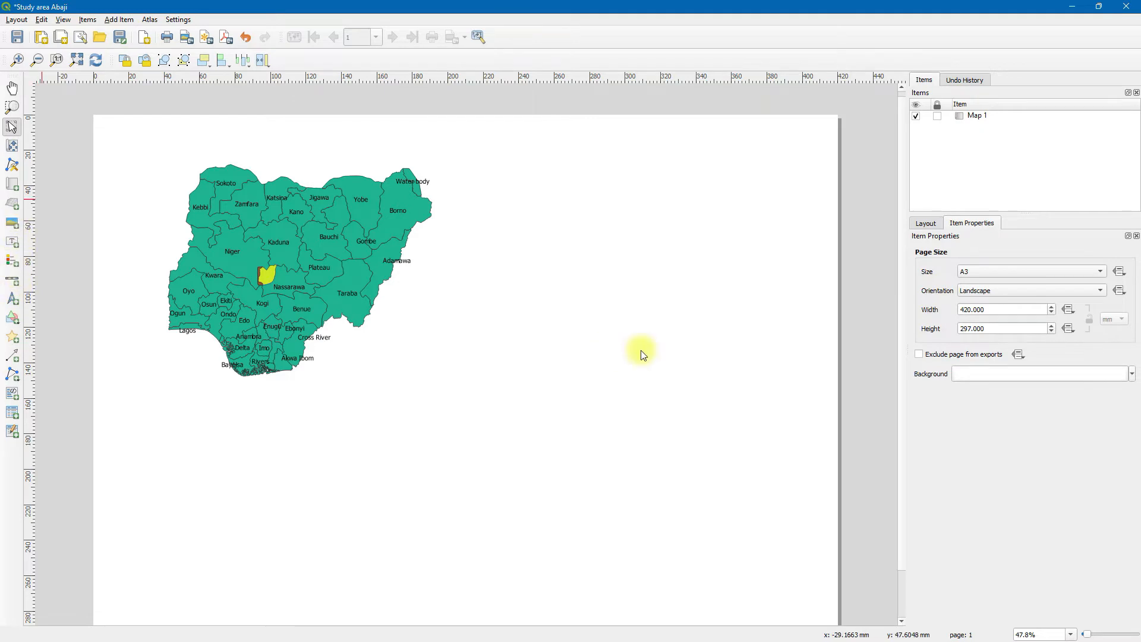
pyautogui.click(297, 276)
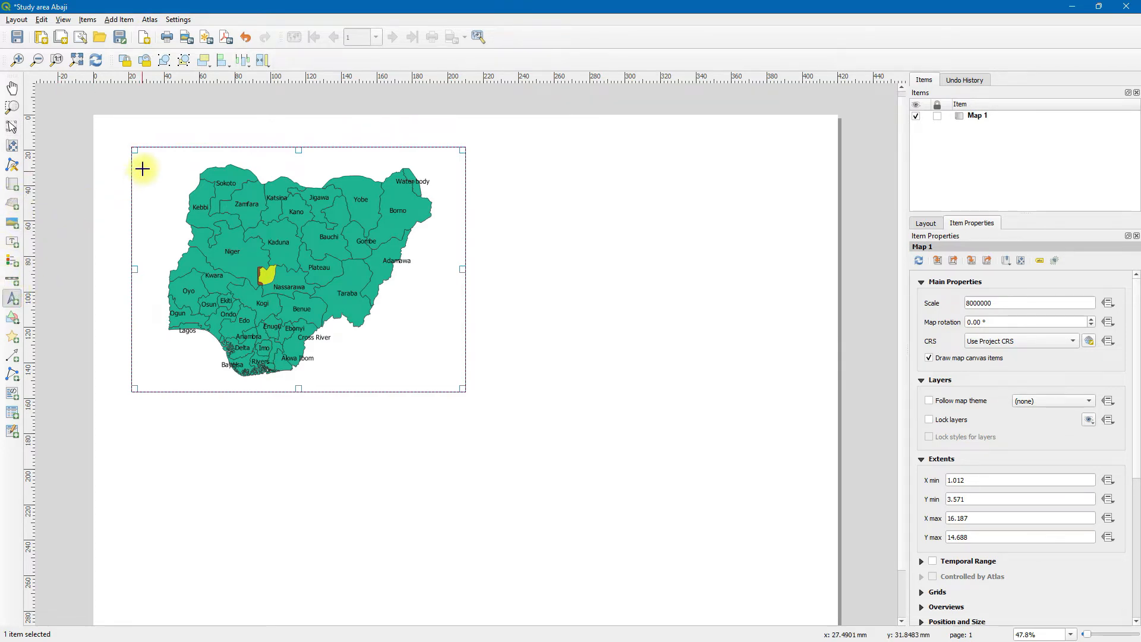
# - Add a north arrow at top-left and a 0–200 km scale bar below the map near Lagos
pyautogui.moveTo(141, 169); pyautogui.dragTo(167, 198)
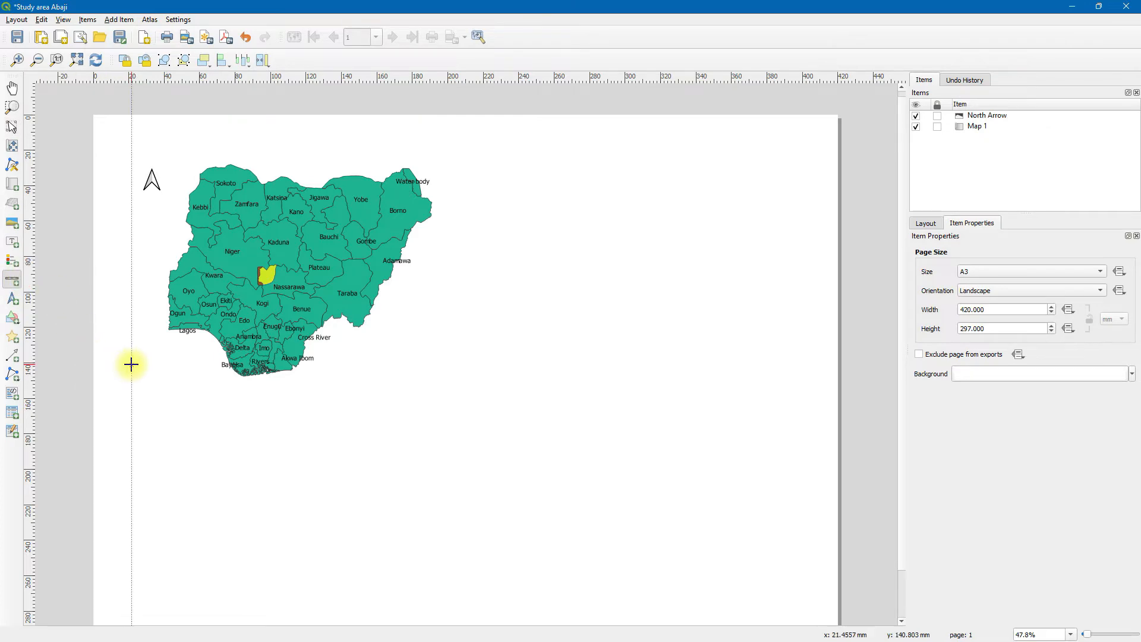
pyautogui.moveTo(132, 364); pyautogui.dragTo(158, 376)
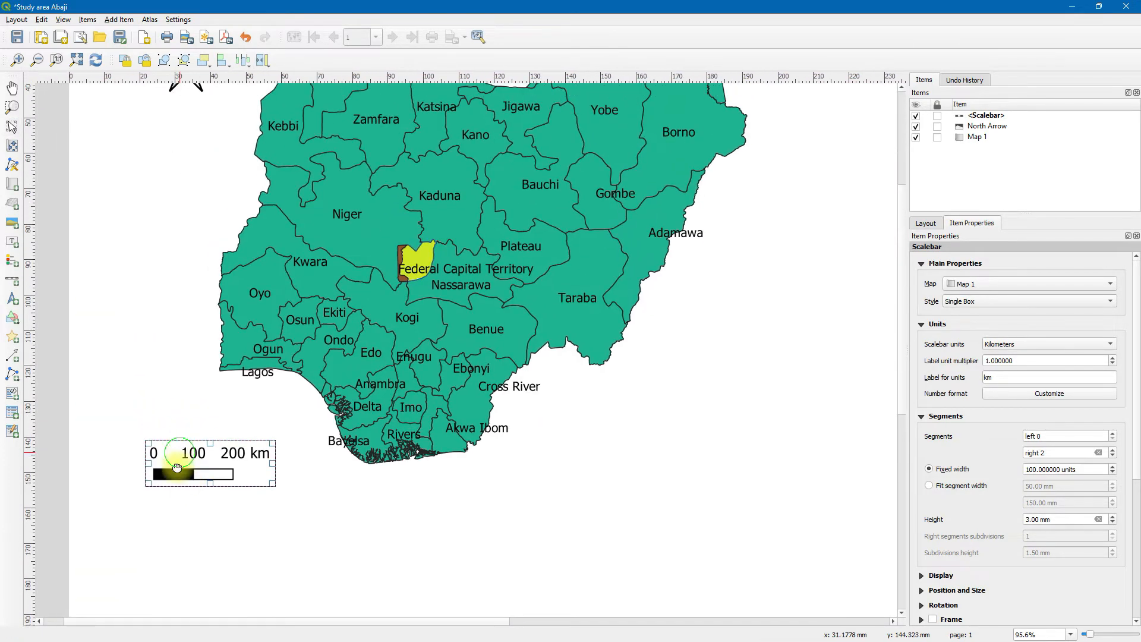
pyautogui.moveTo(176, 468); pyautogui.dragTo(195, 466)
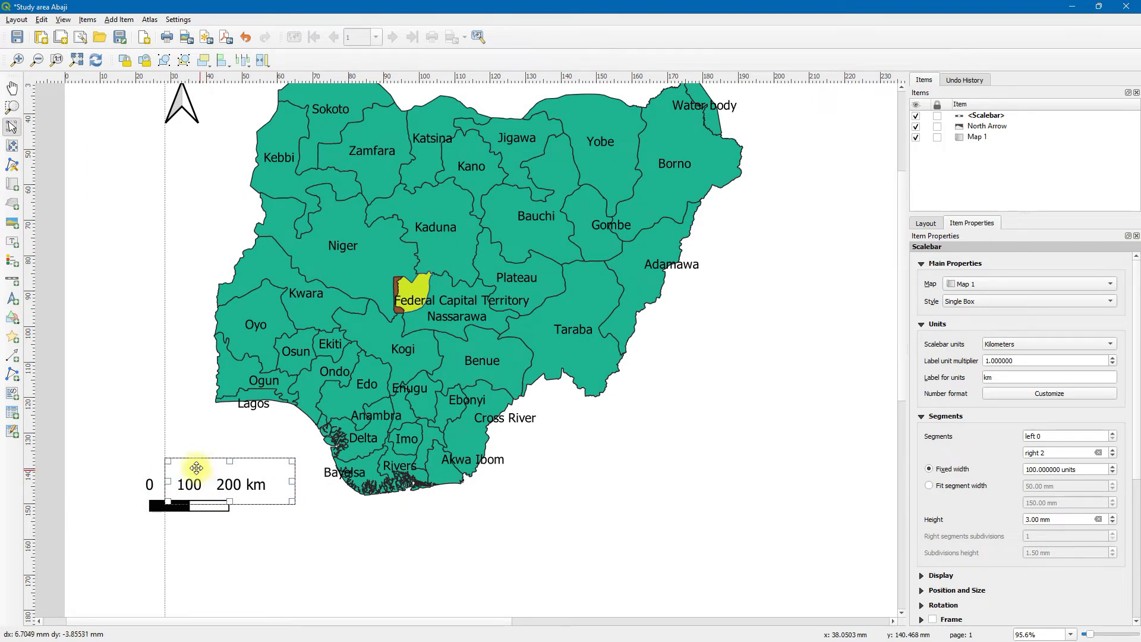
pyautogui.moveTo(195, 467); pyautogui.dragTo(205, 472)
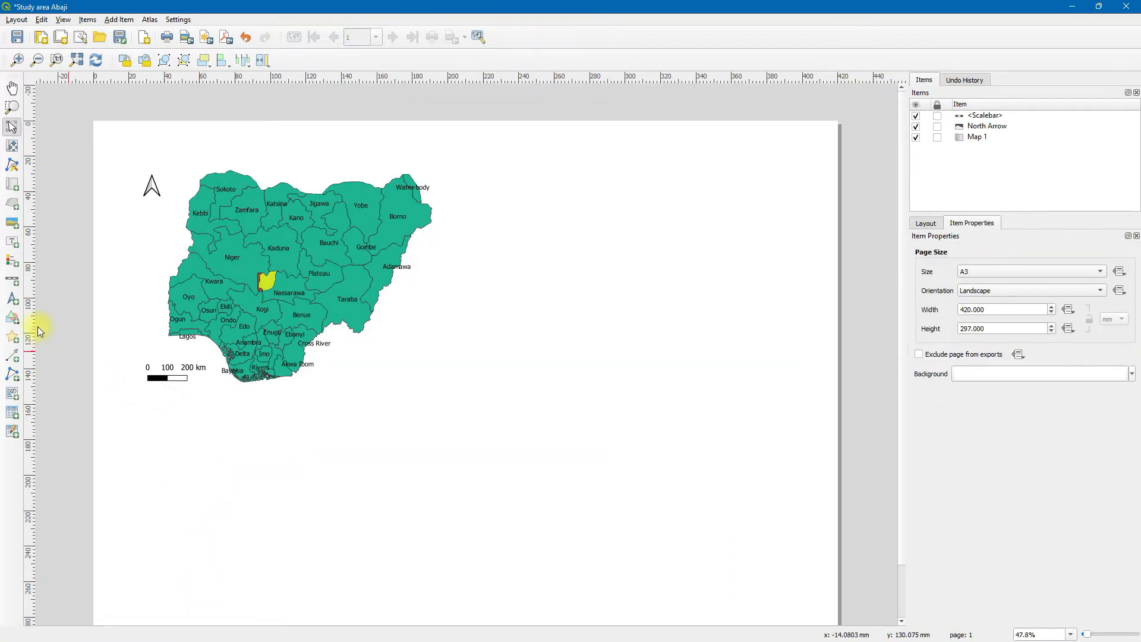
pyautogui.moveTo(14, 255)
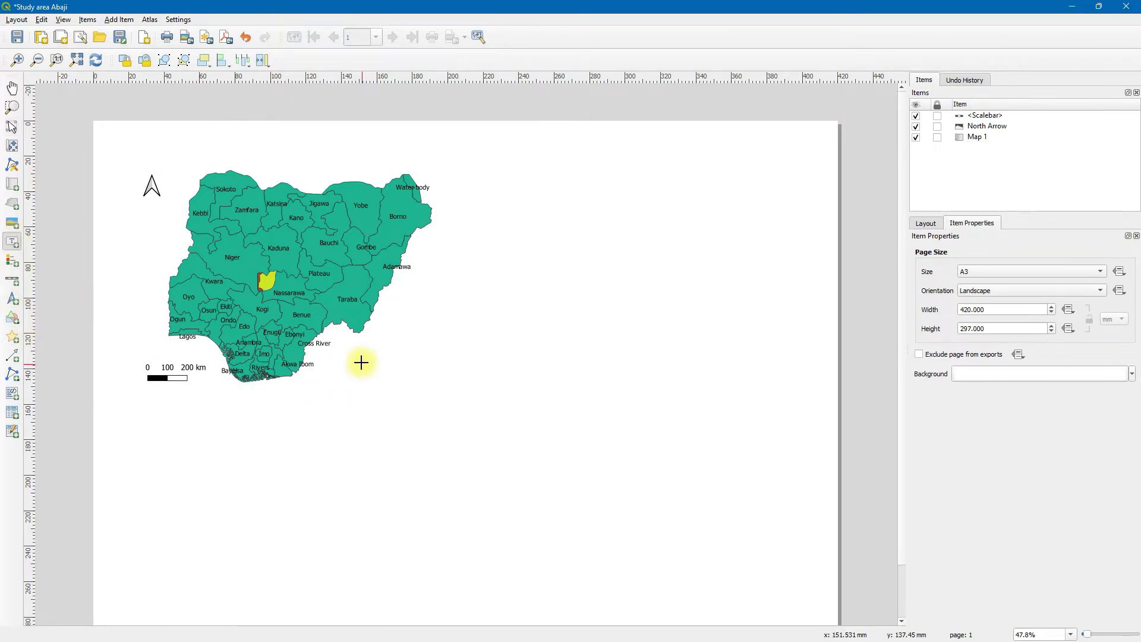
# - Add a label below the map reading 'MAP OF NIGERIA'
pyautogui.moveTo(358, 361); pyautogui.dragTo(443, 378)
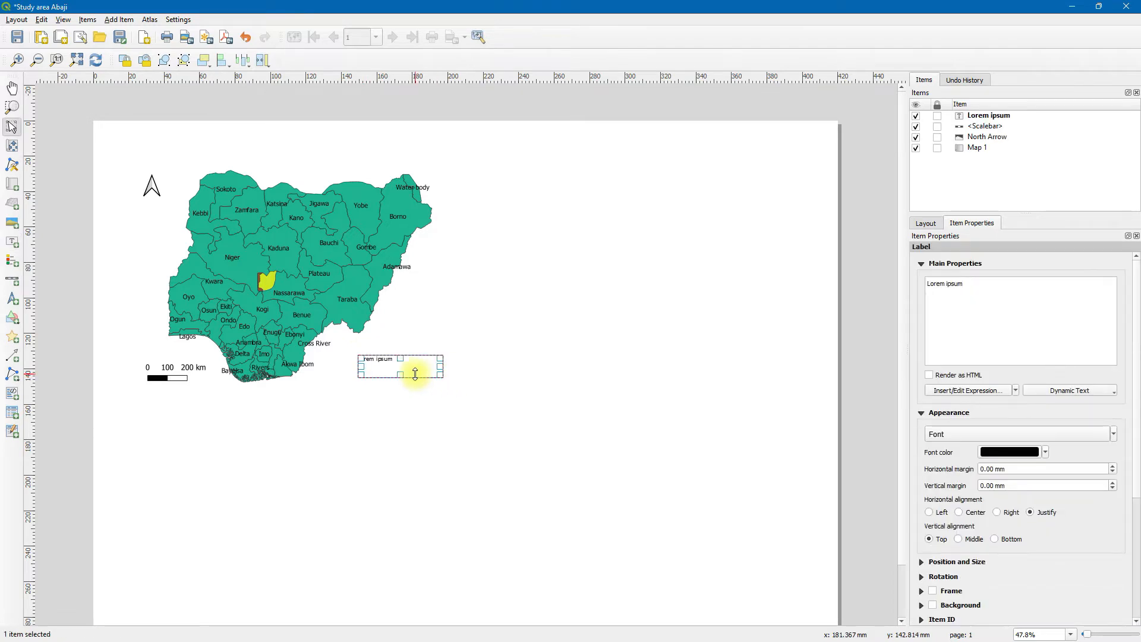
pyautogui.click(972, 297)
pyautogui.write('M')
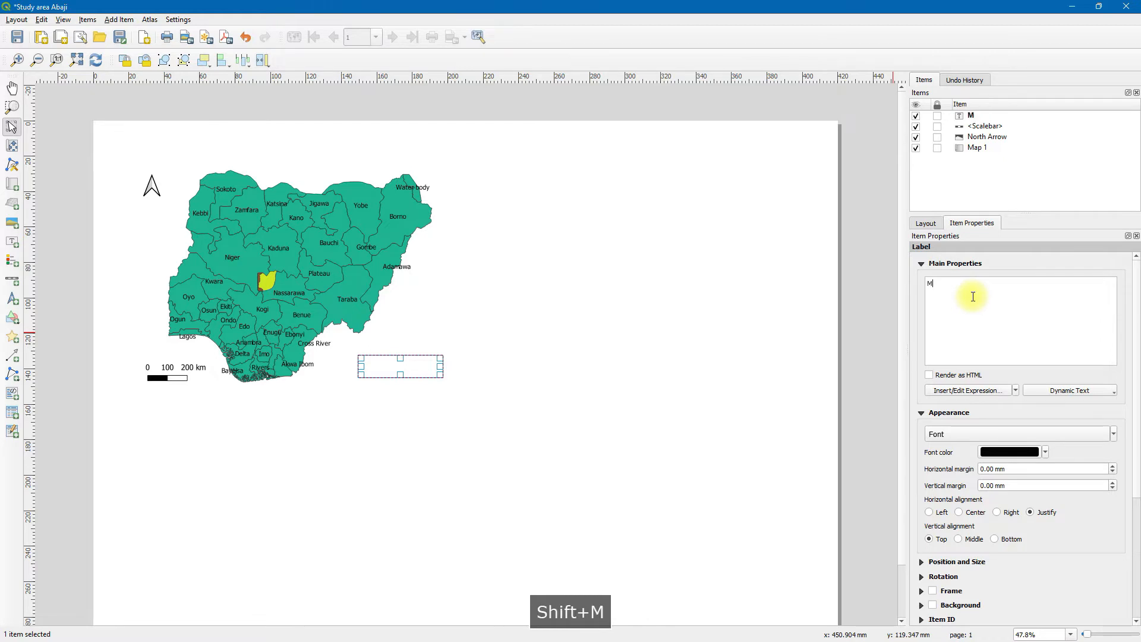
pyautogui.write('AP OF N')
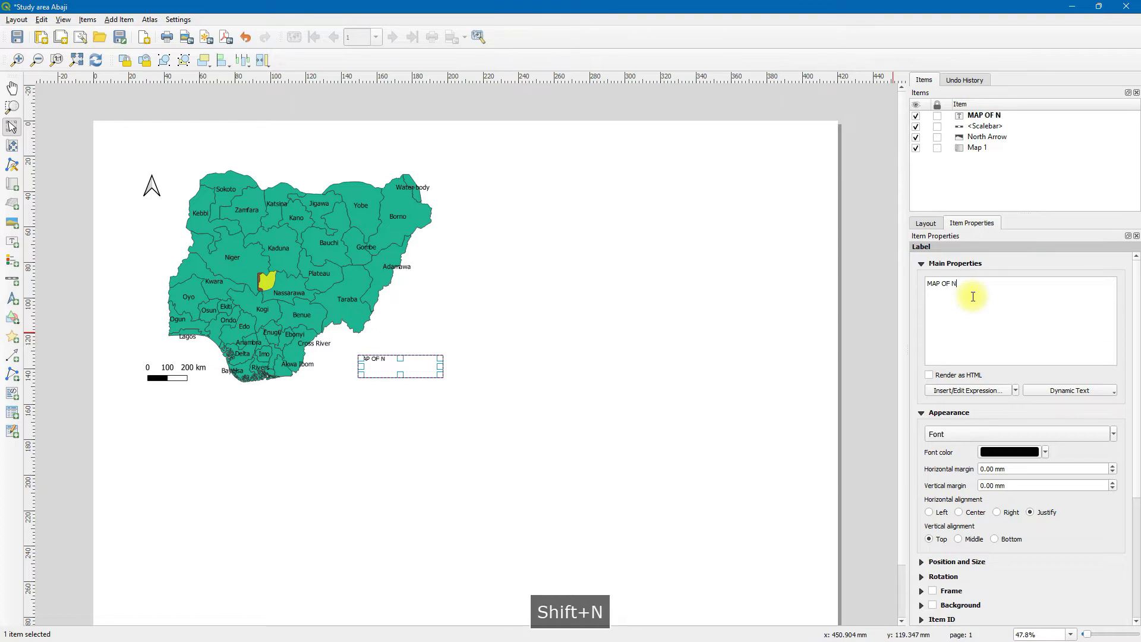
pyautogui.write('I')
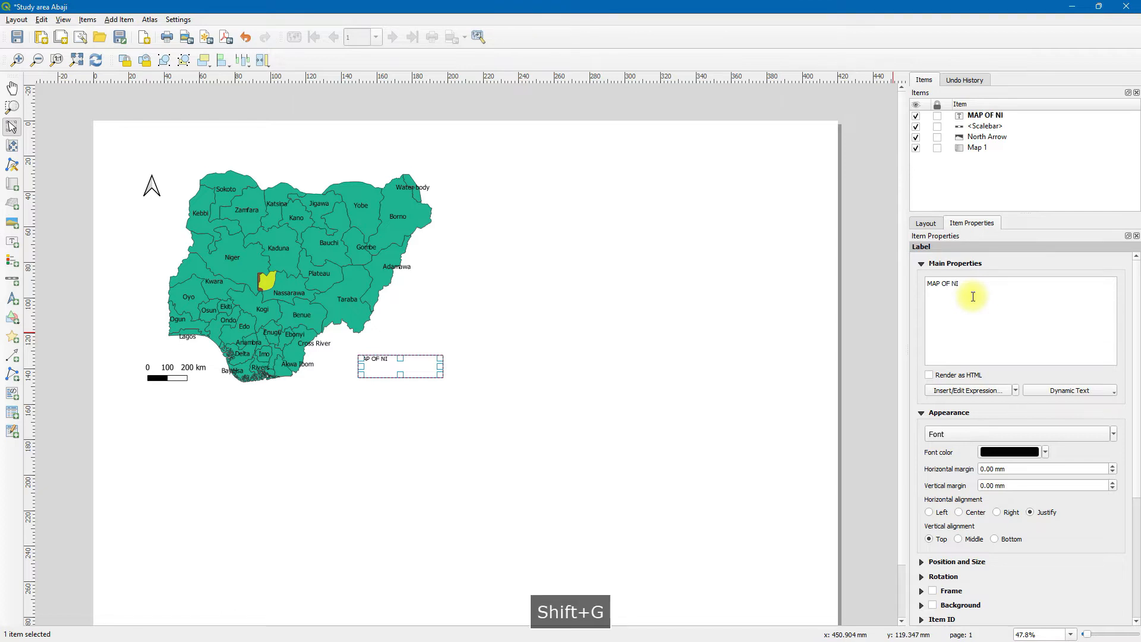
pyautogui.write('GERIA')
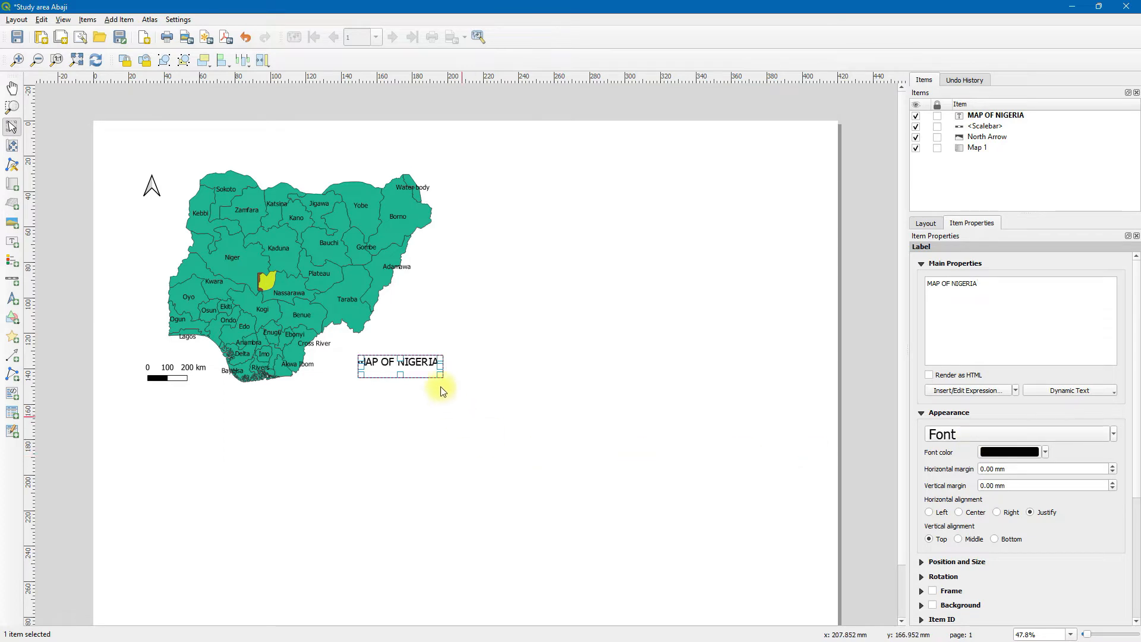
pyautogui.click(362, 302)
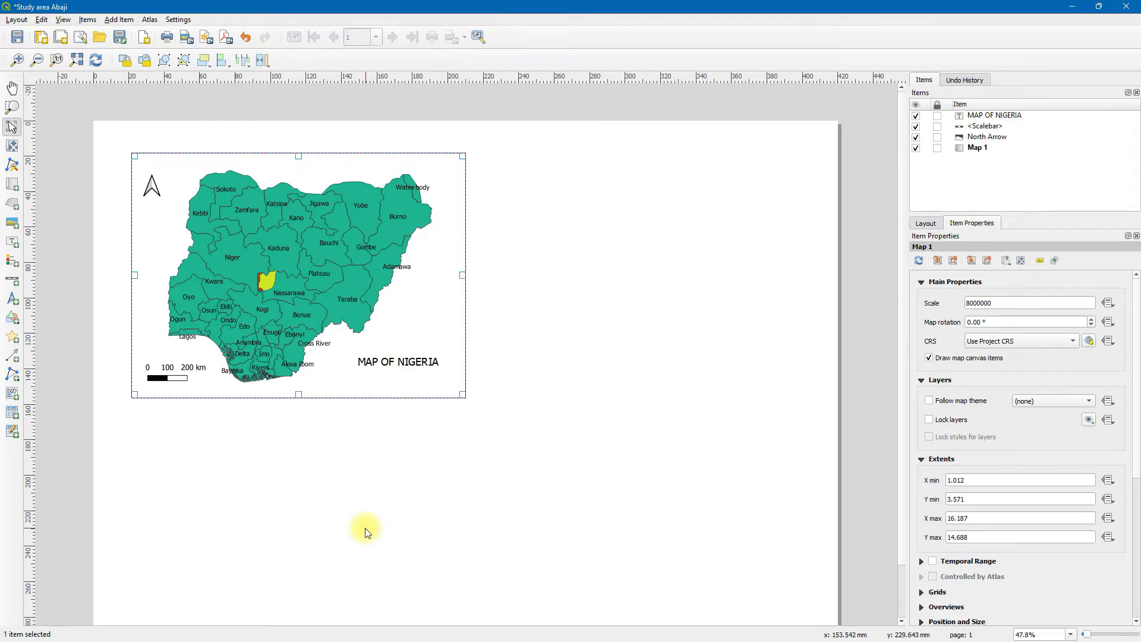
# - Select the MAP OF NIGERIA label and enable its frame border
pyautogui.click(400, 361)
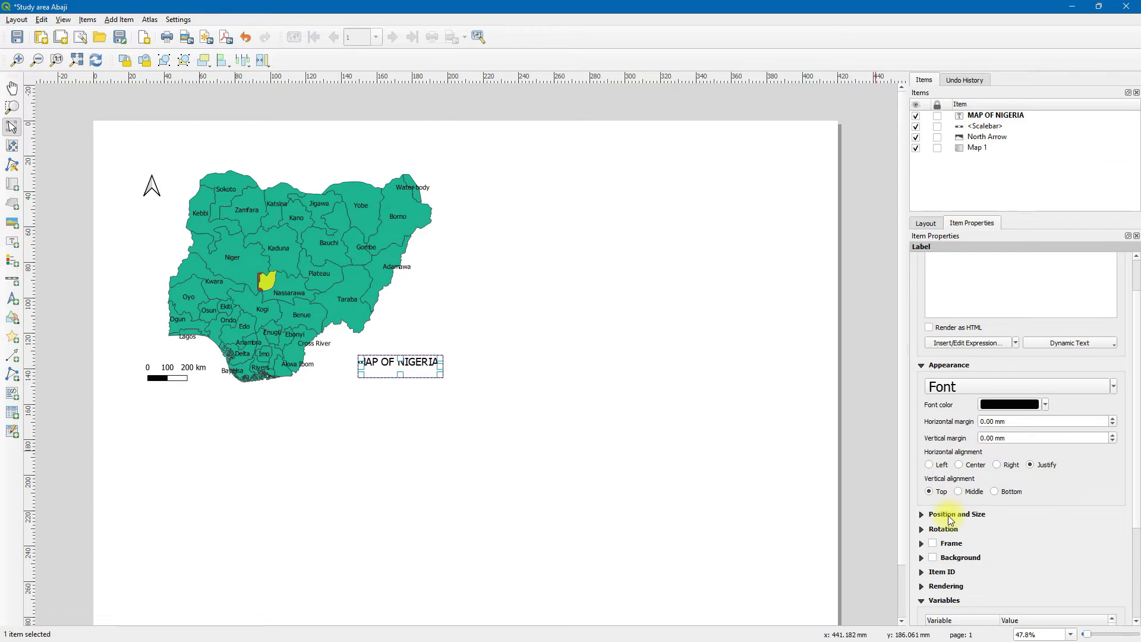
pyautogui.click(932, 542)
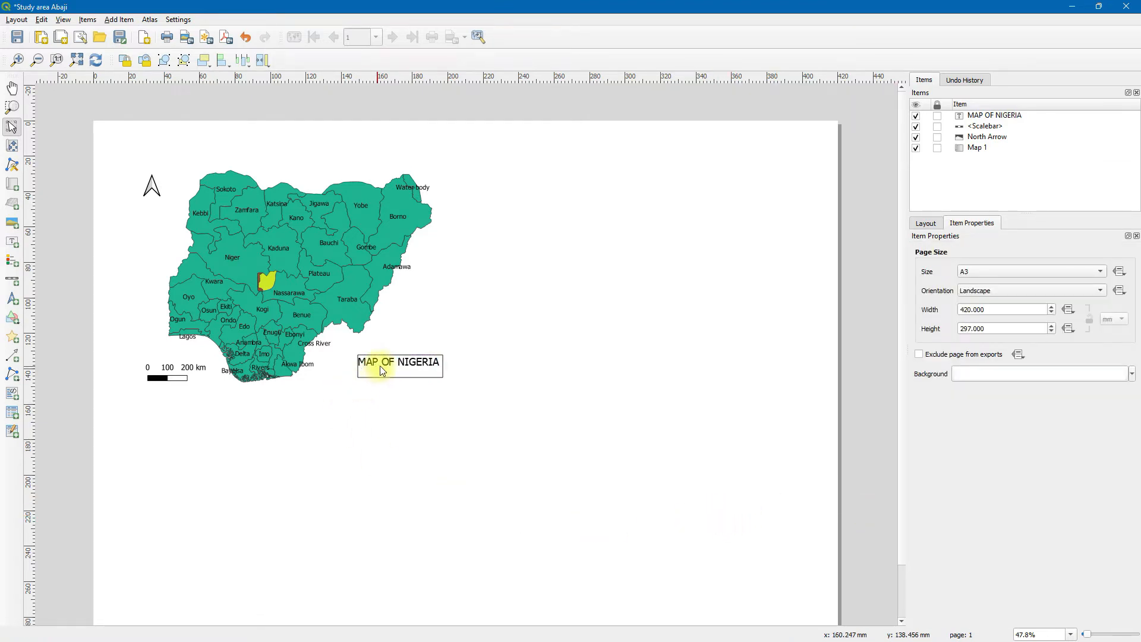
# - Lock the Nigeria map's layers and layer styles
pyautogui.click(376, 366)
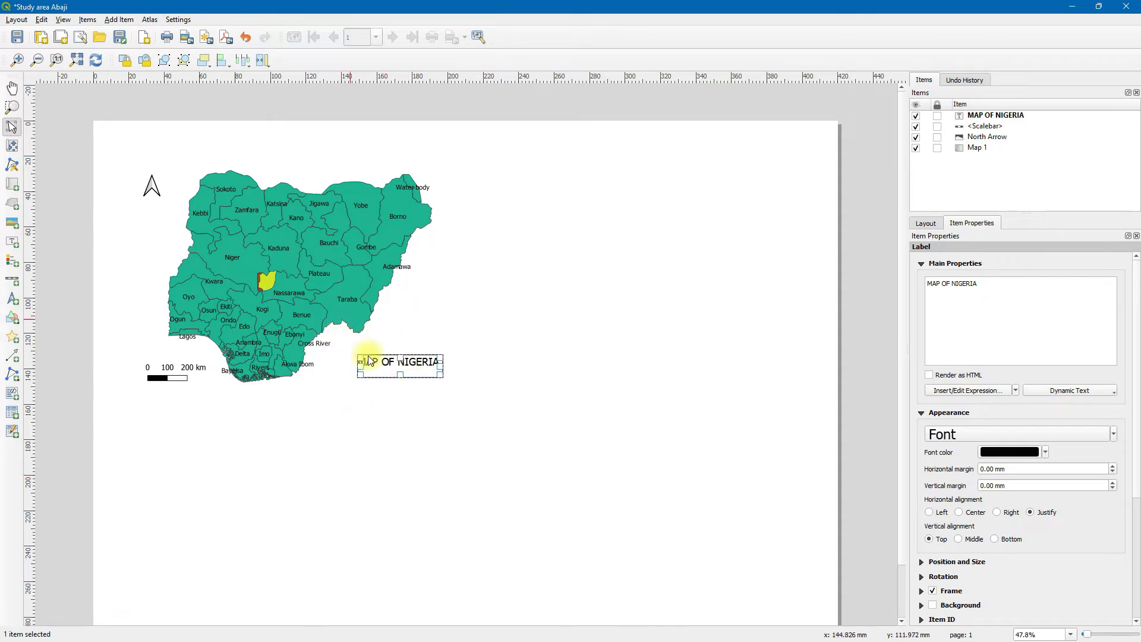
pyautogui.click(378, 320)
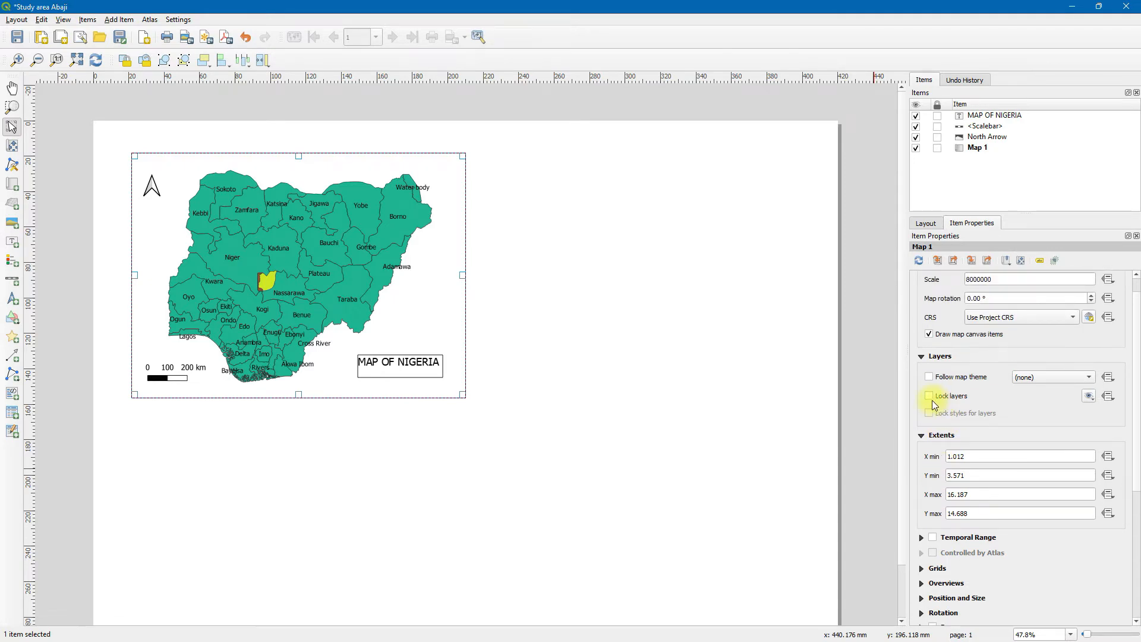
pyautogui.click(928, 396)
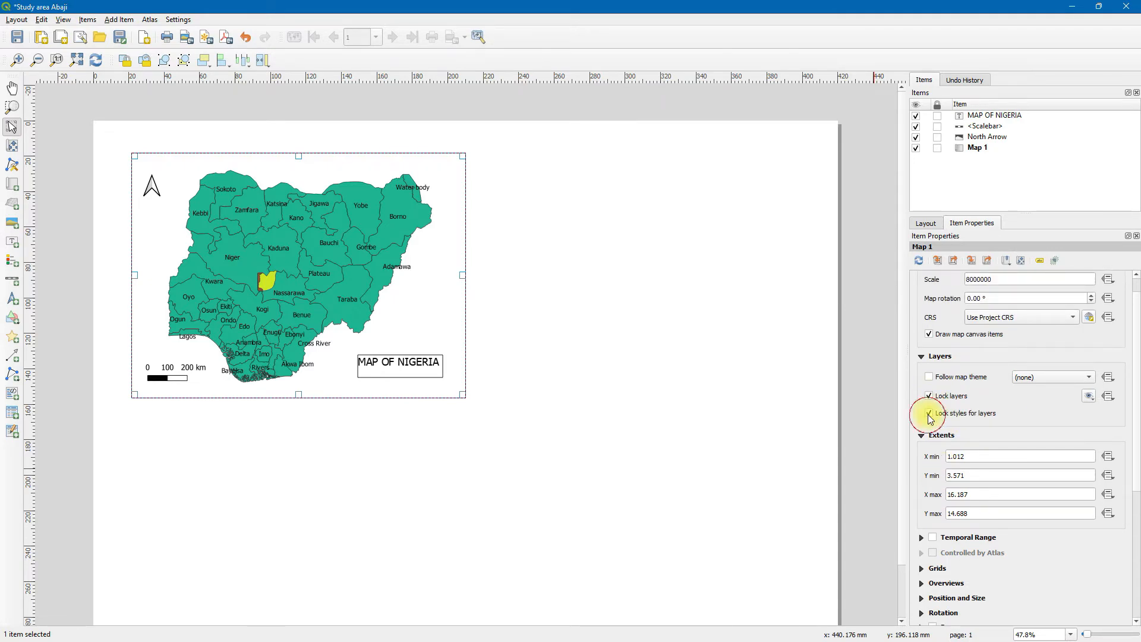
pyautogui.click(520, 497)
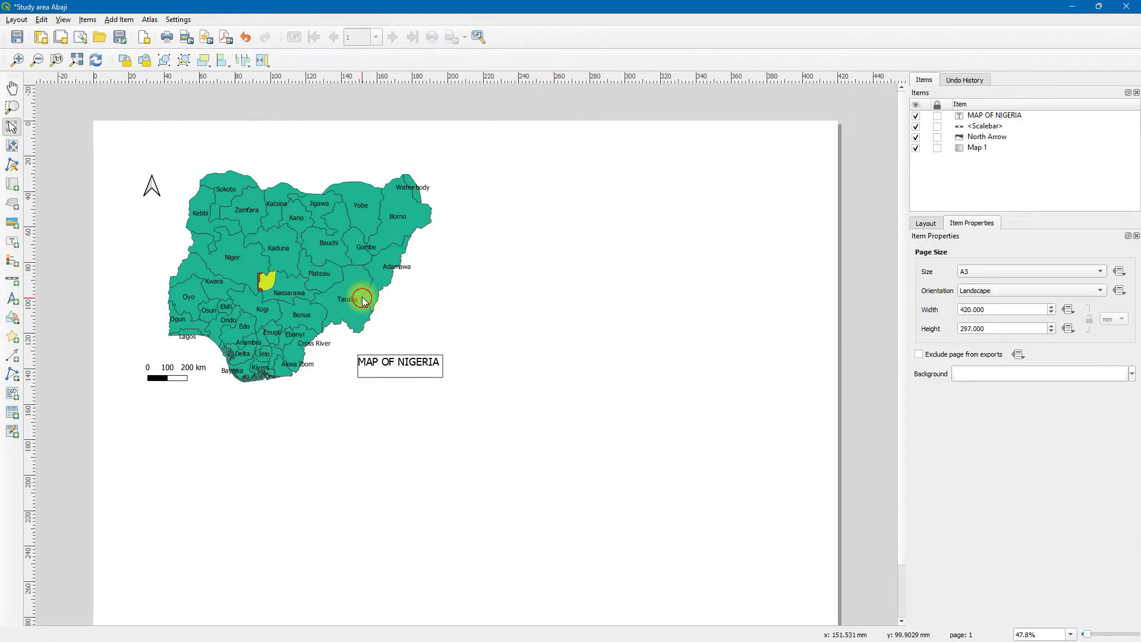
pyautogui.click(362, 299)
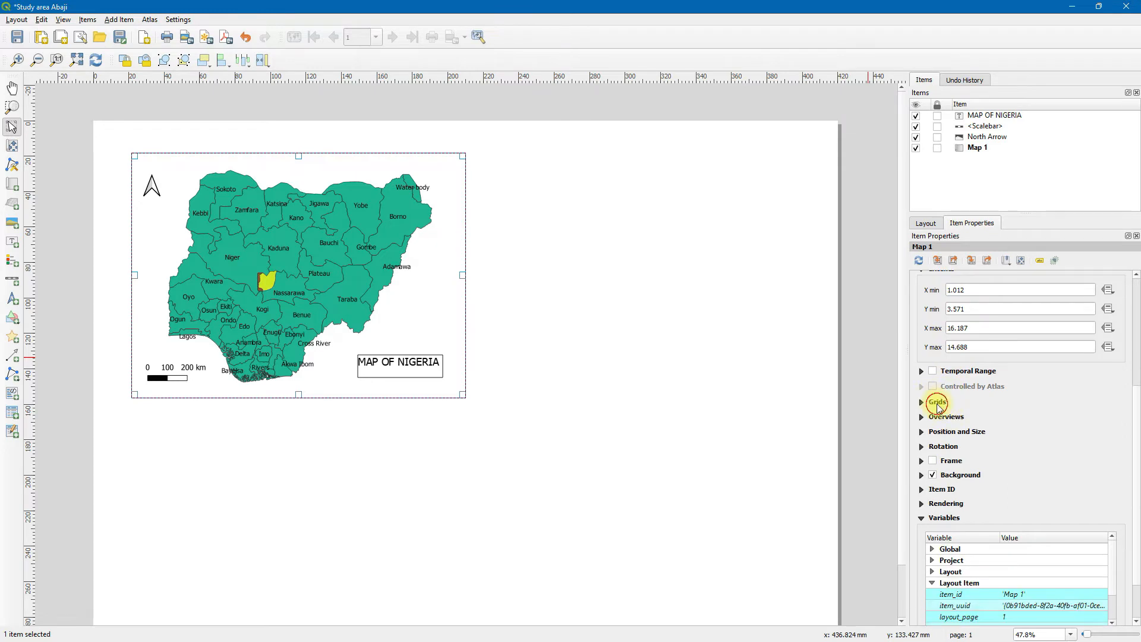
# - Add Grid 1 to the map as markers with a millimetre interval and edit its X interval
pyautogui.click(921, 402)
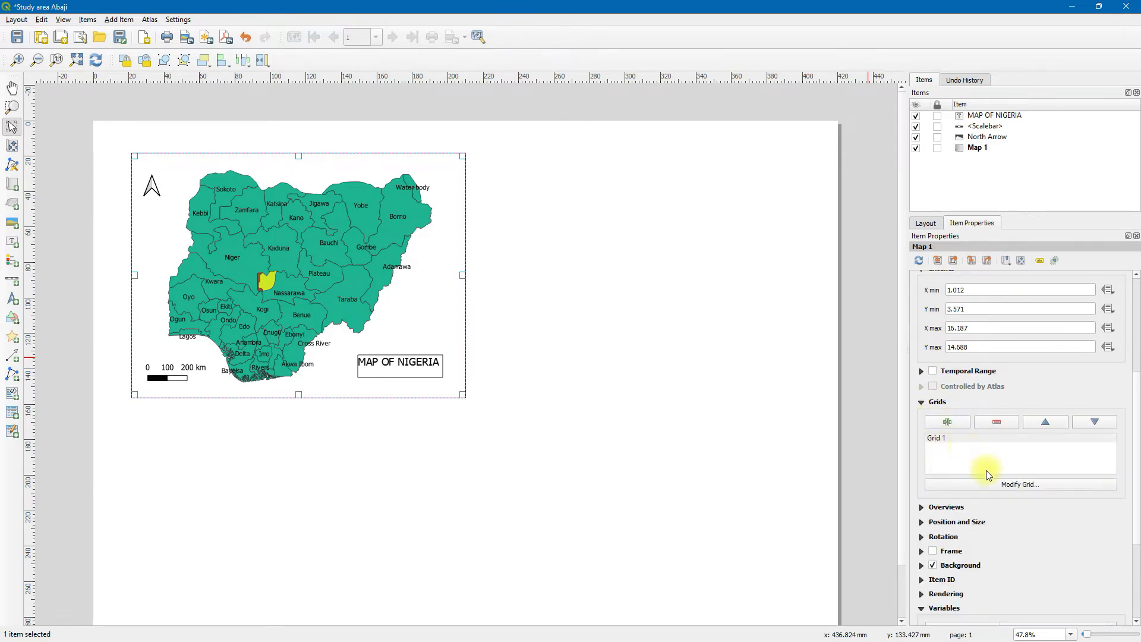
pyautogui.click(1020, 484)
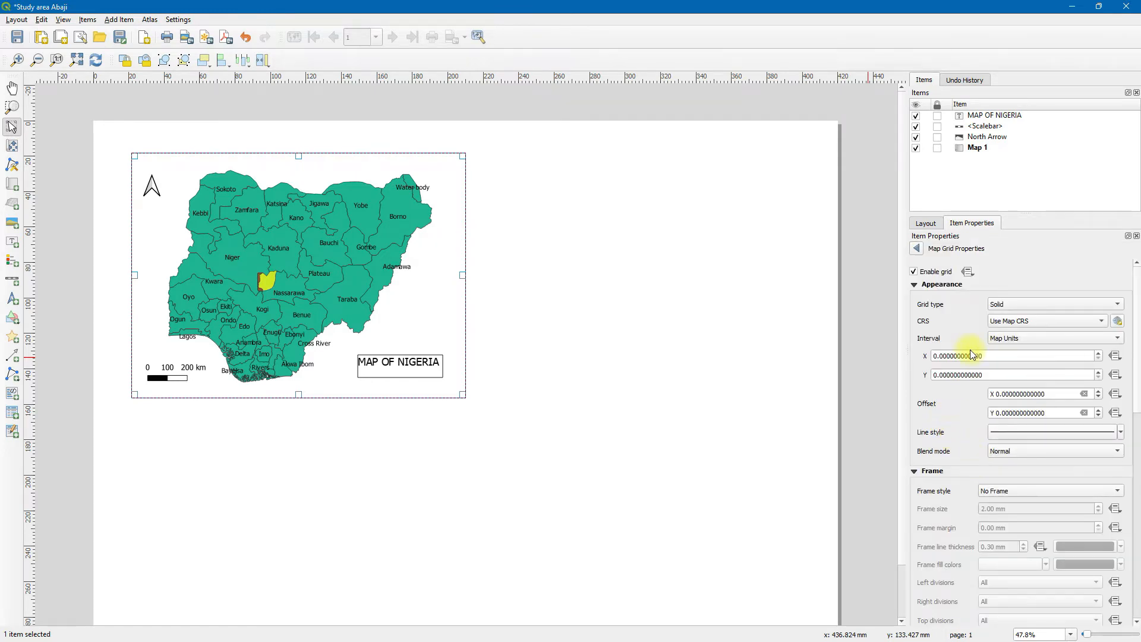
pyautogui.click(1056, 338)
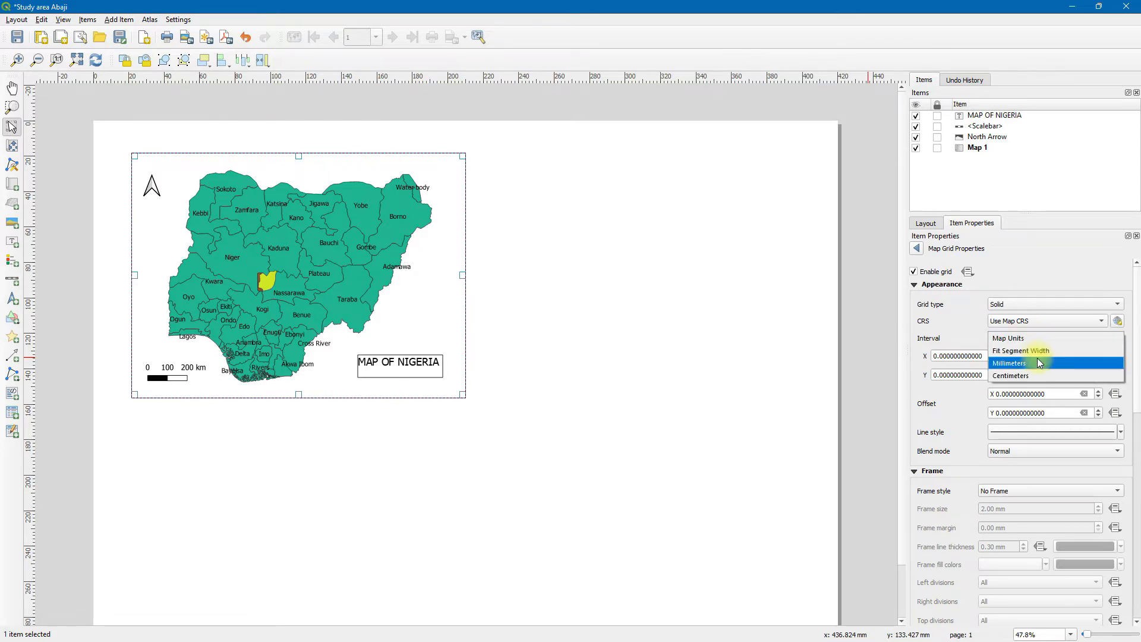
pyautogui.click(1010, 375)
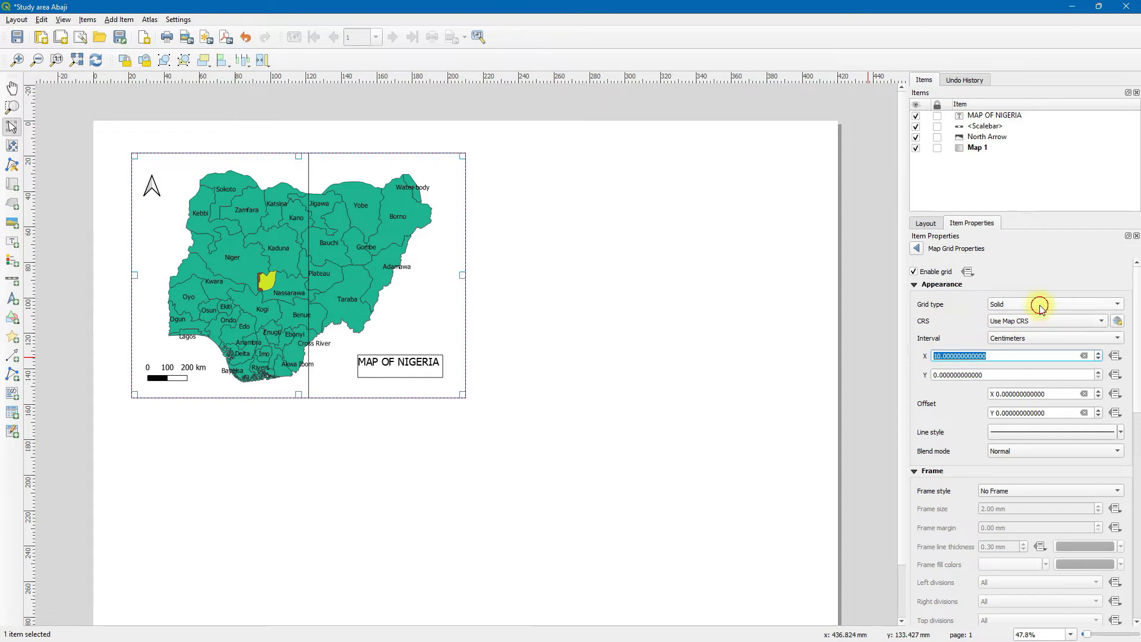
pyautogui.click(1056, 304)
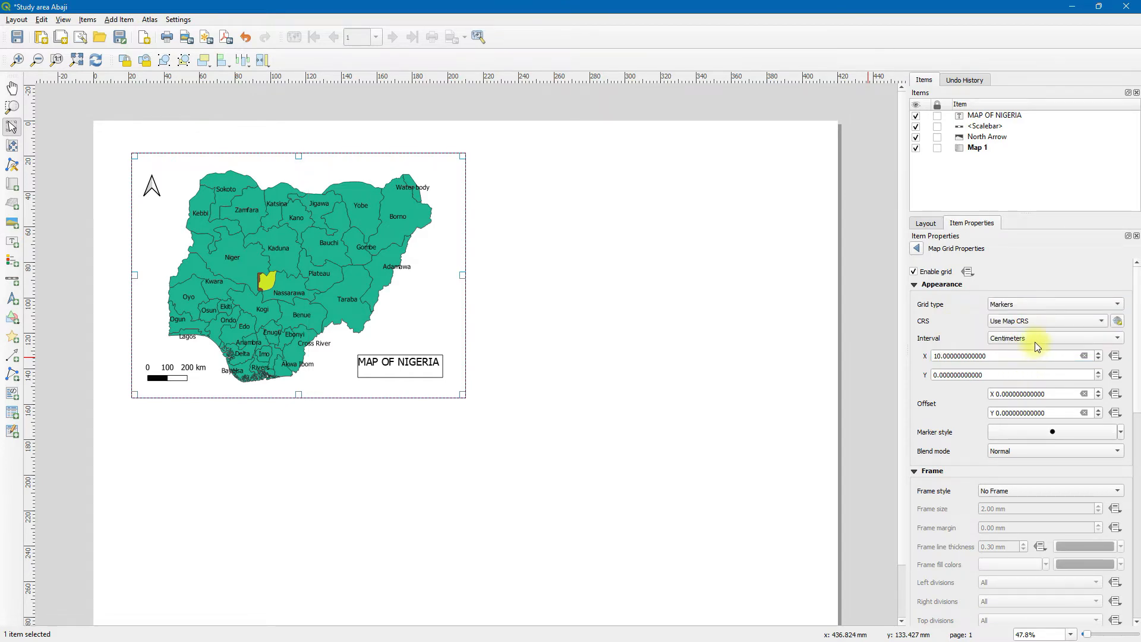
pyautogui.click(1056, 337)
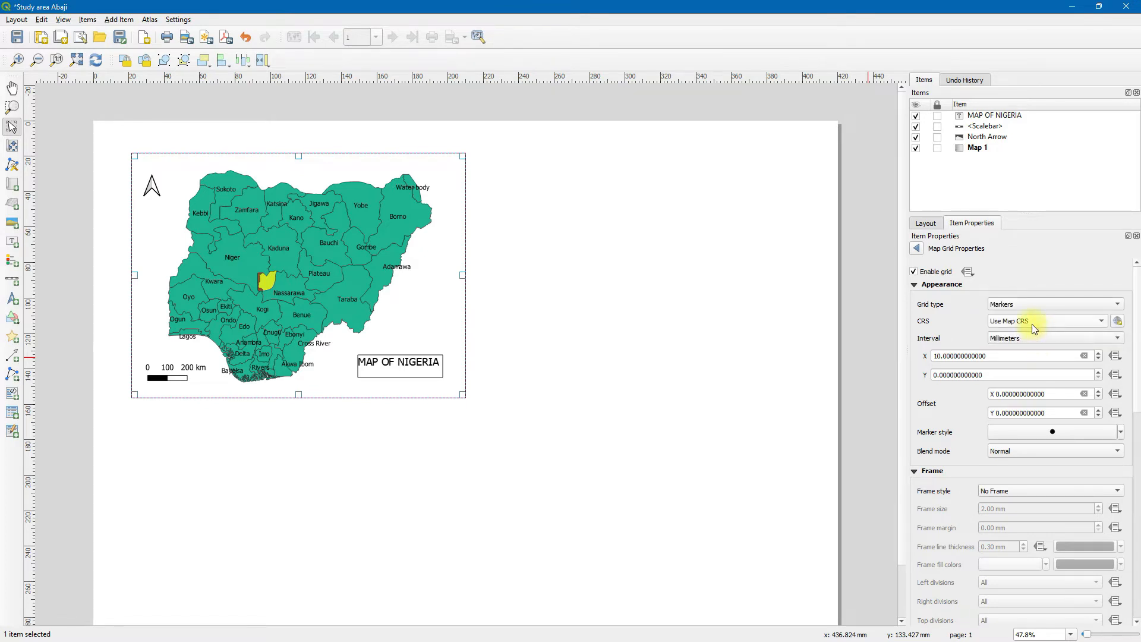
pyautogui.moveTo(959, 345)
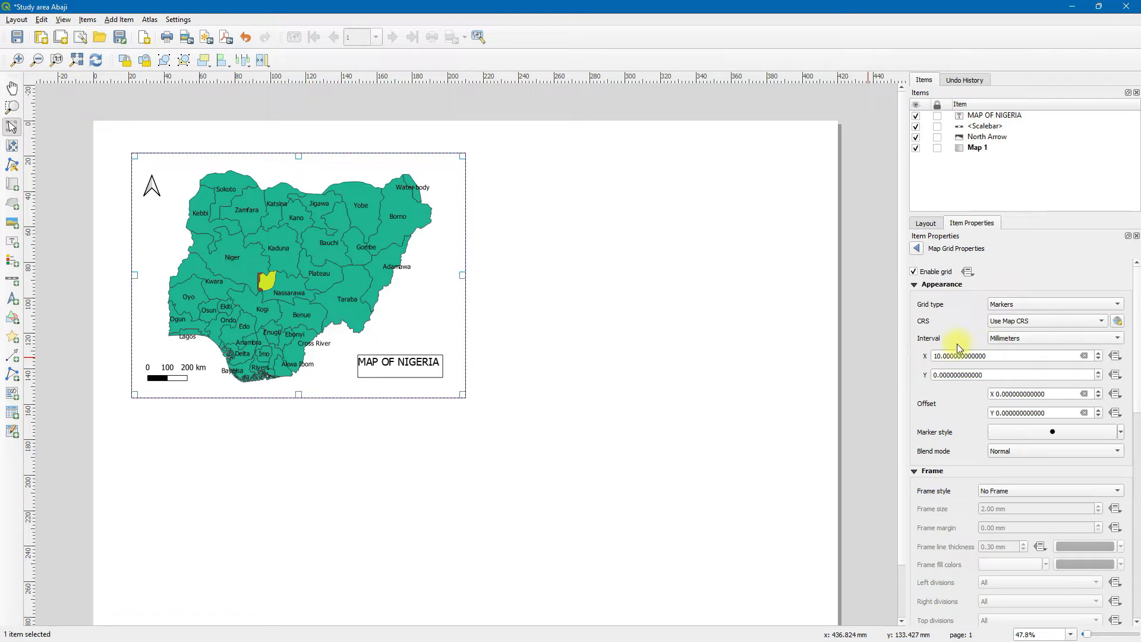
pyautogui.click(941, 355)
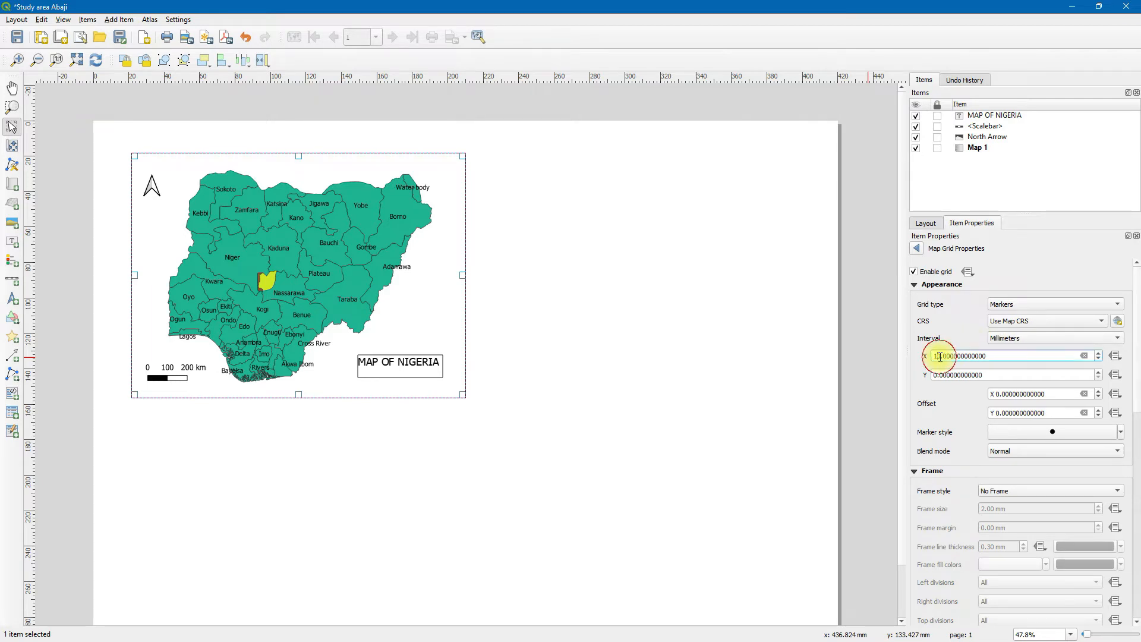
pyautogui.press('Backspace')
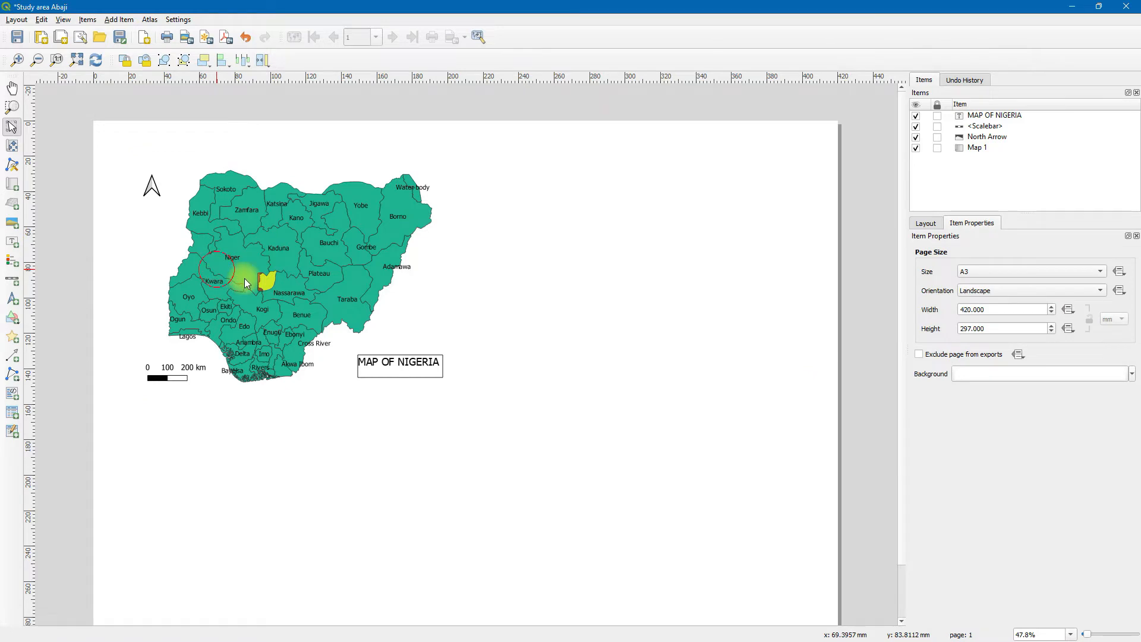
# - Give the Nigeria map a thin black 0.30 mm frame and return to the main window
pyautogui.click(262, 282)
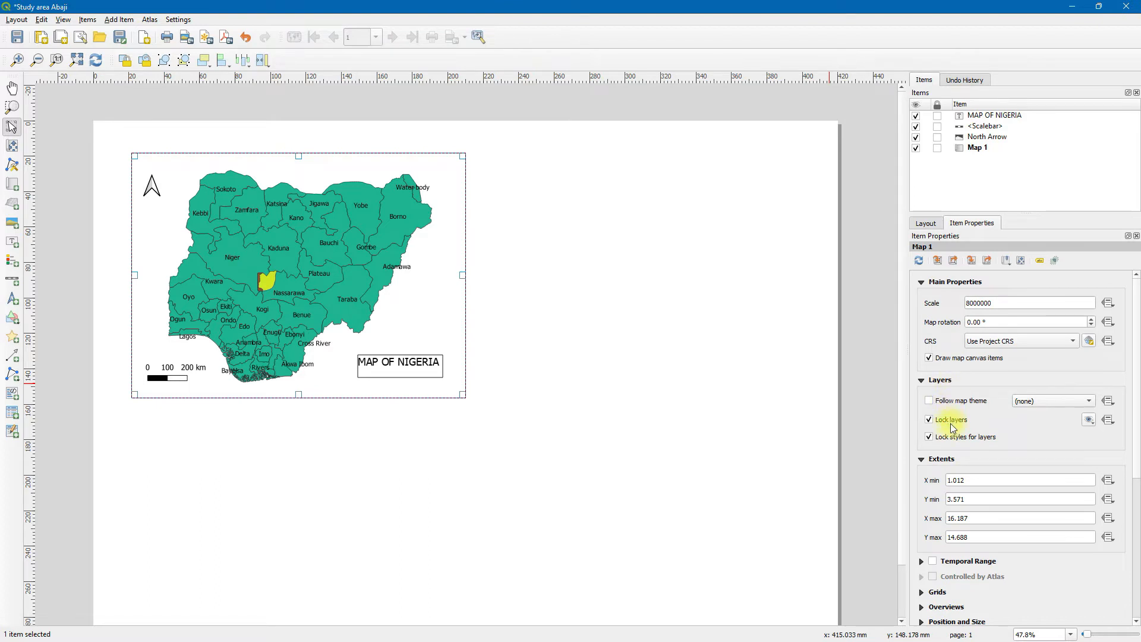
pyautogui.scroll(-3)
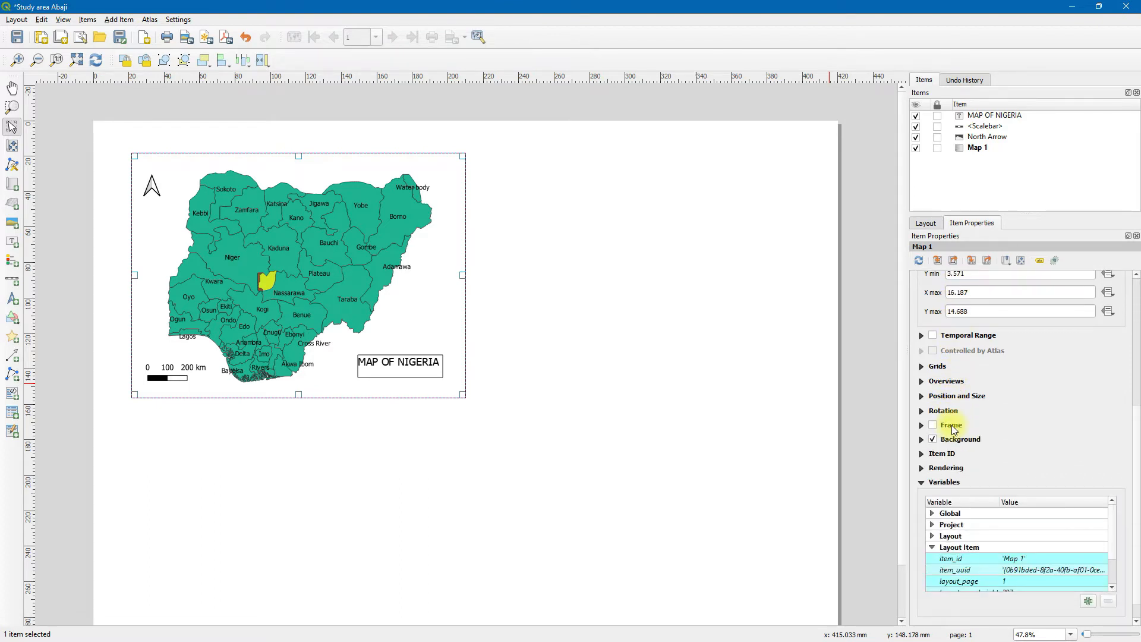
pyautogui.click(921, 425)
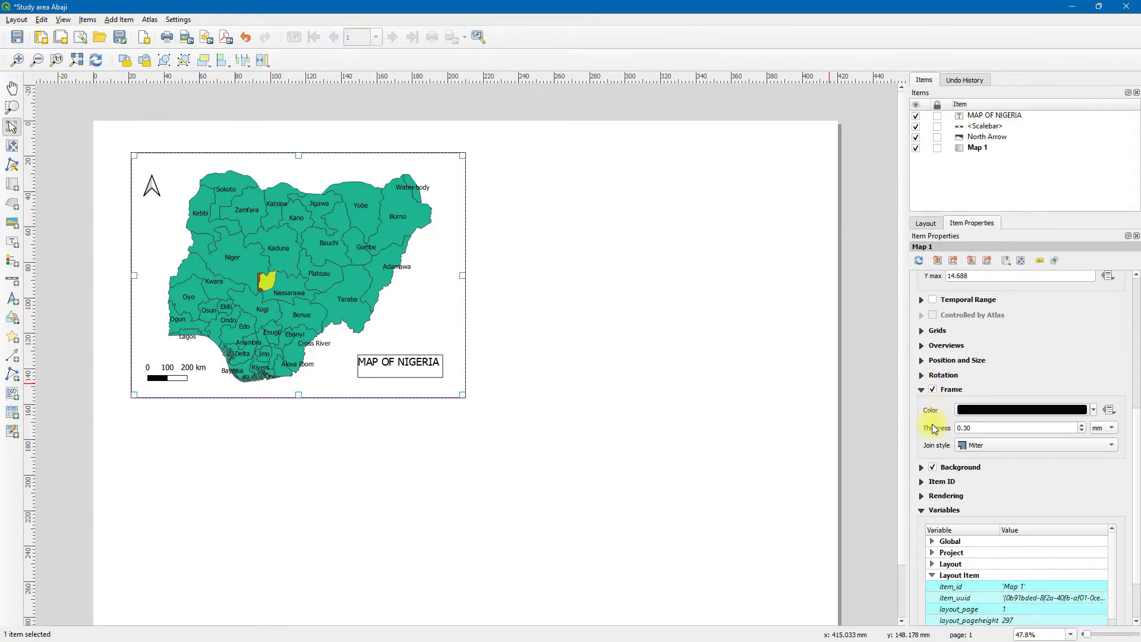
pyautogui.scroll(-3)
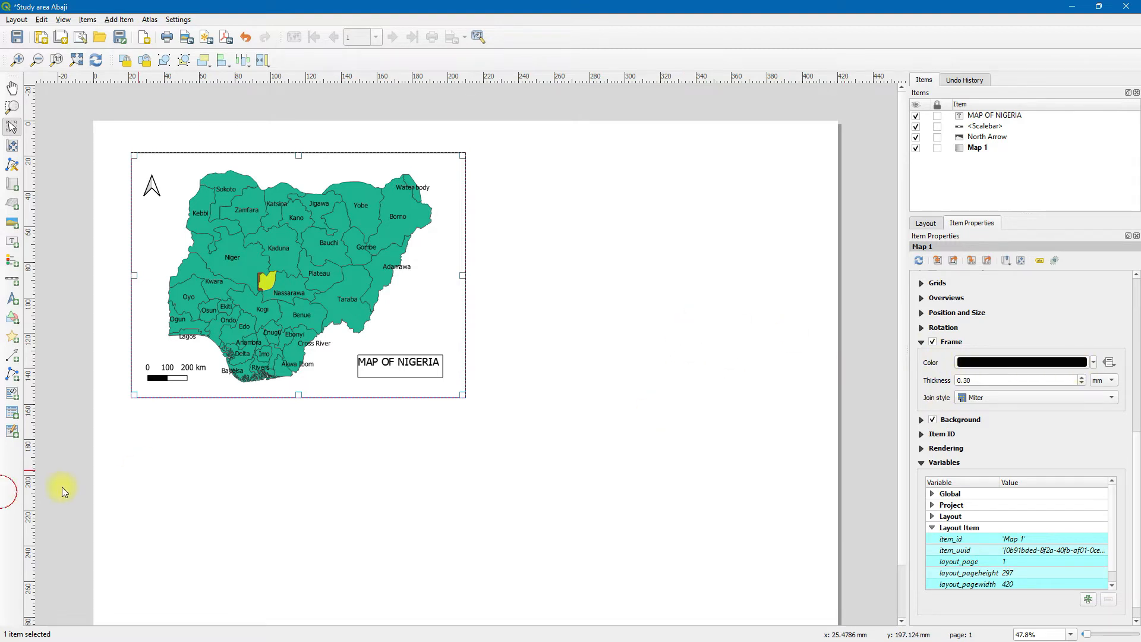
pyautogui.click(222, 416)
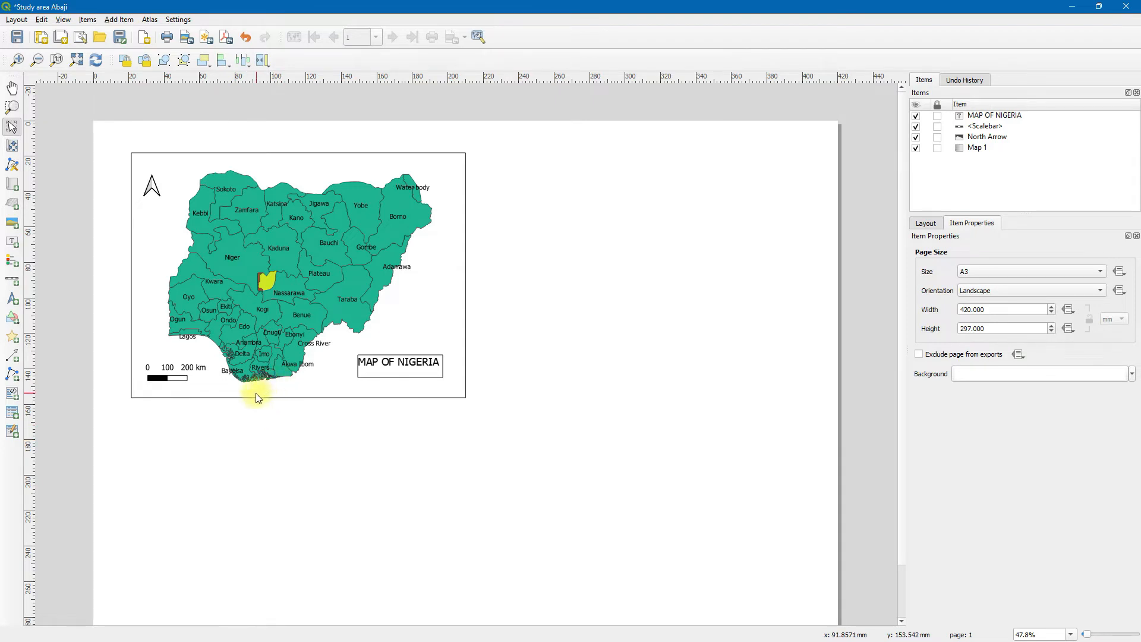
pyautogui.moveTo(202, 361)
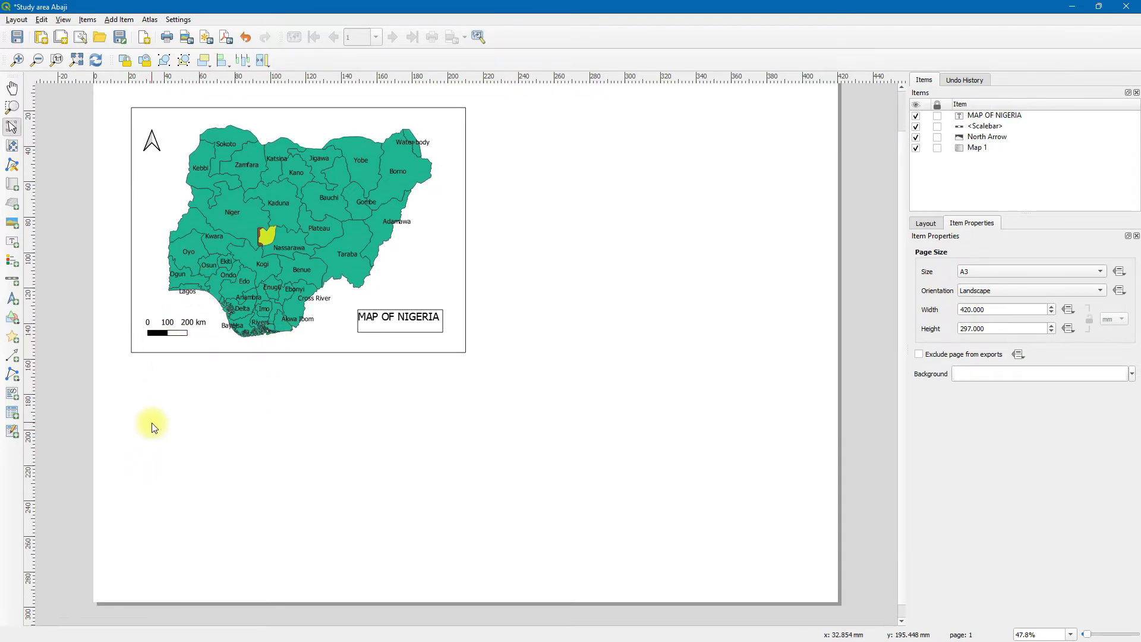
pyautogui.moveTo(3, 363)
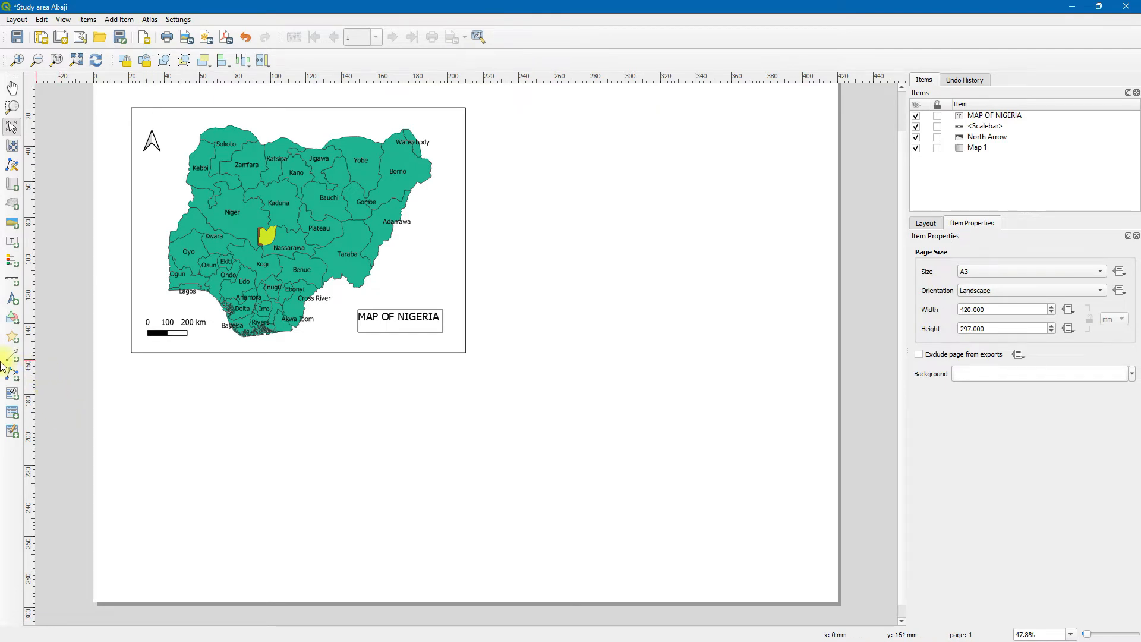
pyautogui.moveTo(620, 623)
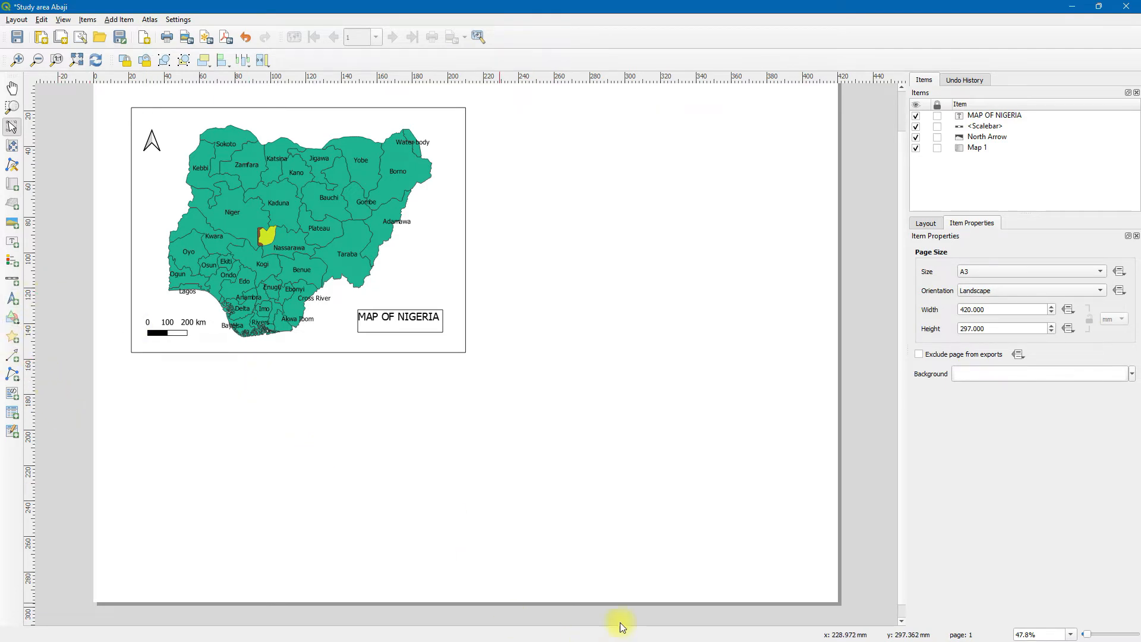
pyautogui.click(387, 628)
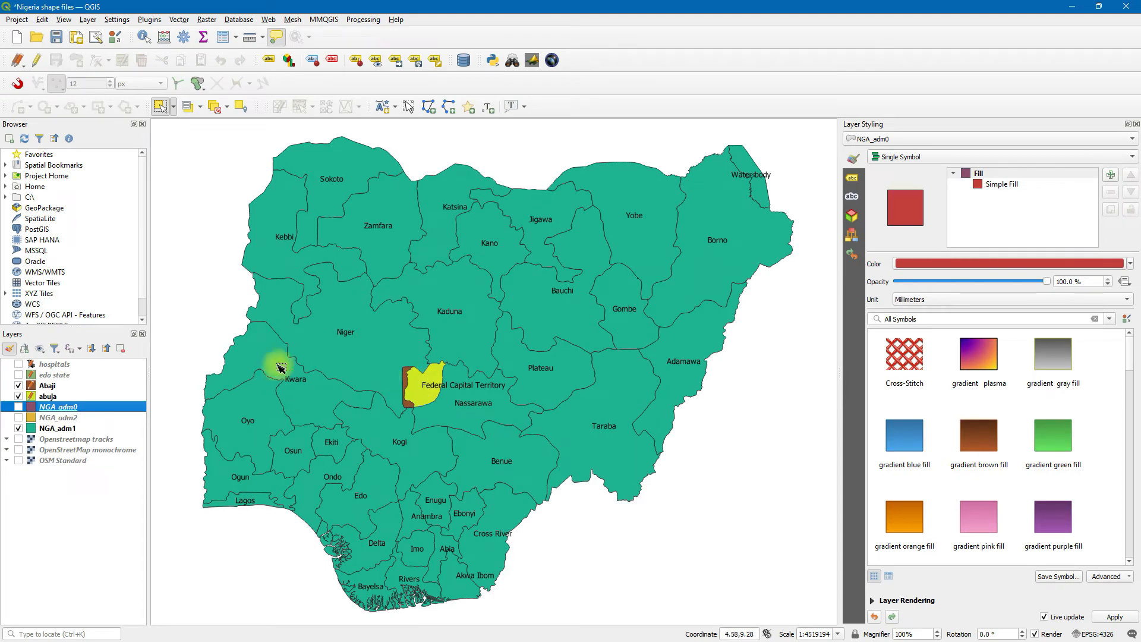
pyautogui.moveTo(369, 411)
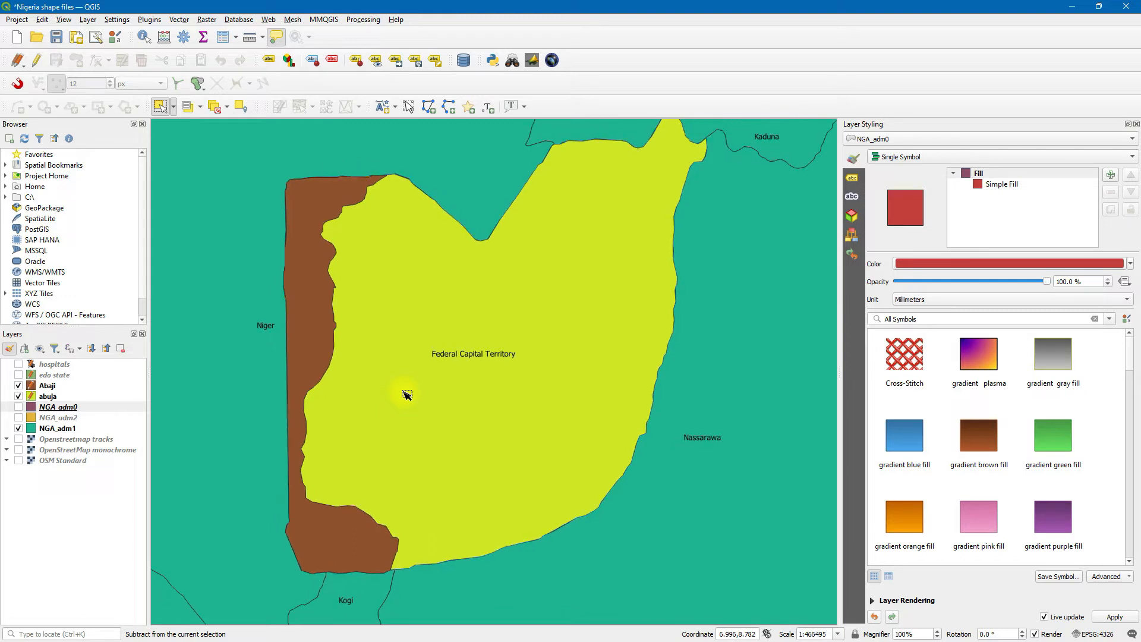
# - Centre the canvas on the FCT, select the abuja layer, show hospitals and return to the layout
pyautogui.moveTo(405, 395); pyautogui.dragTo(412, 466)
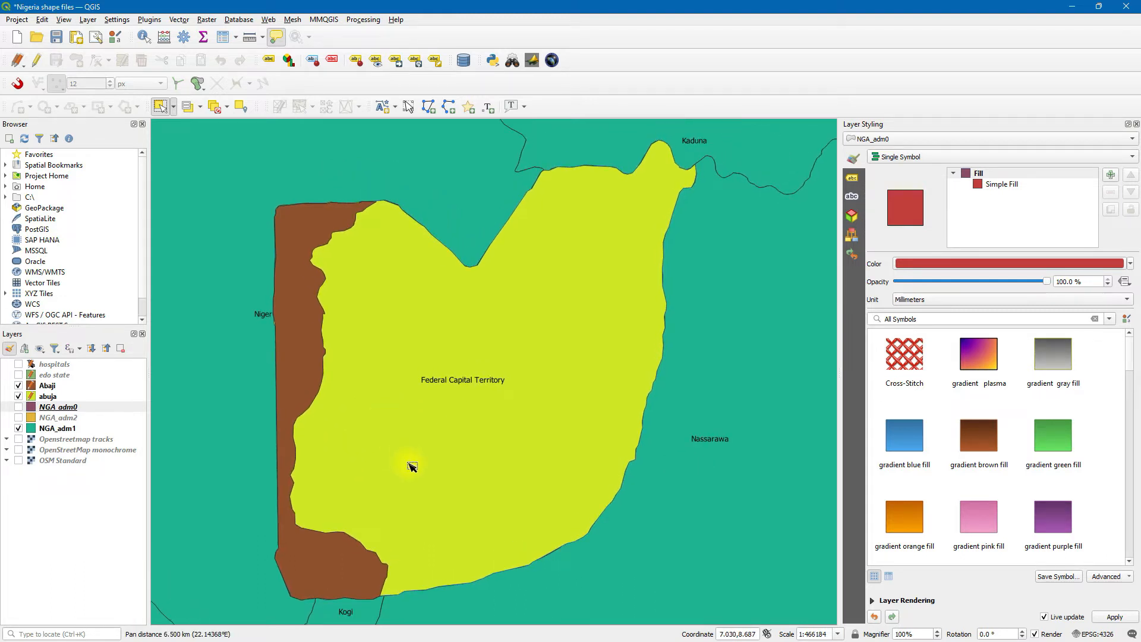
pyautogui.moveTo(223, 368)
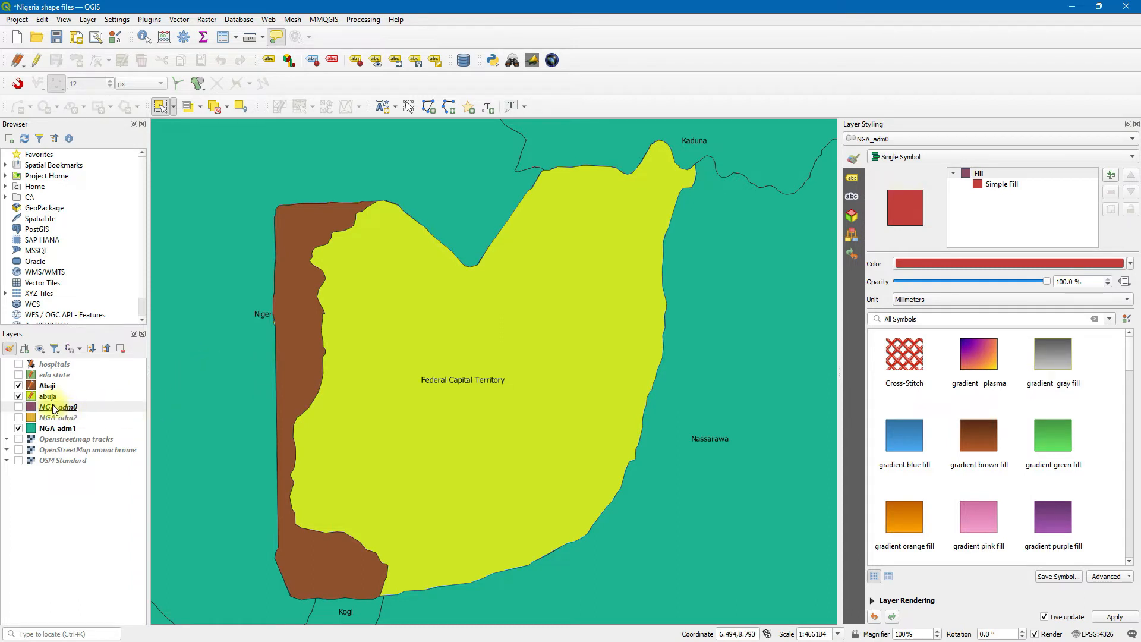
pyautogui.click(48, 395)
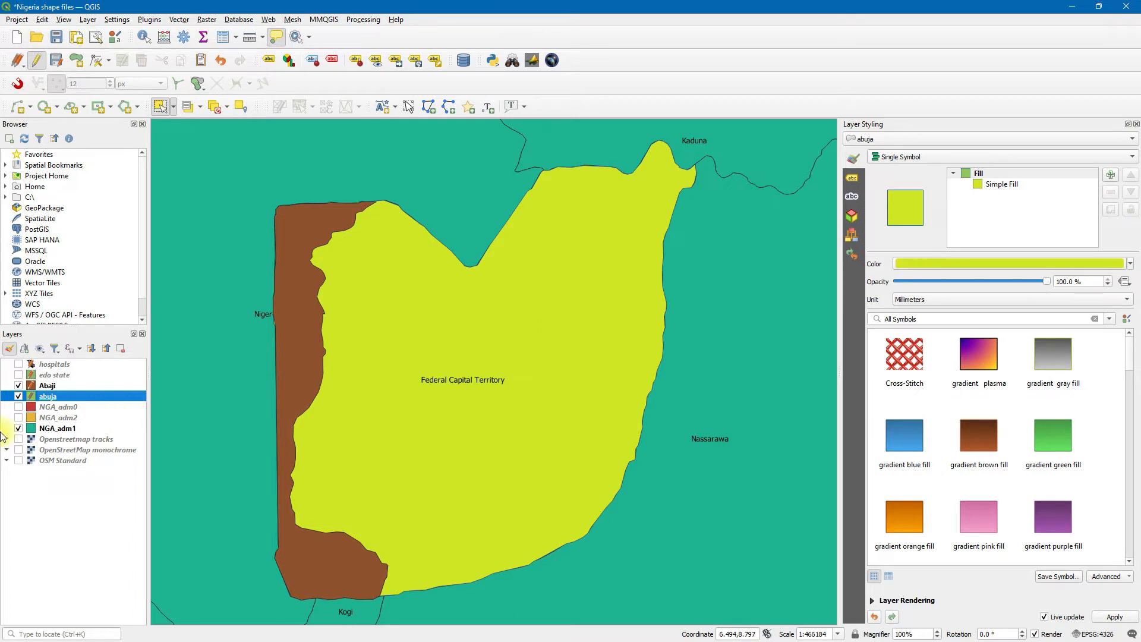
pyautogui.moveTo(24, 371)
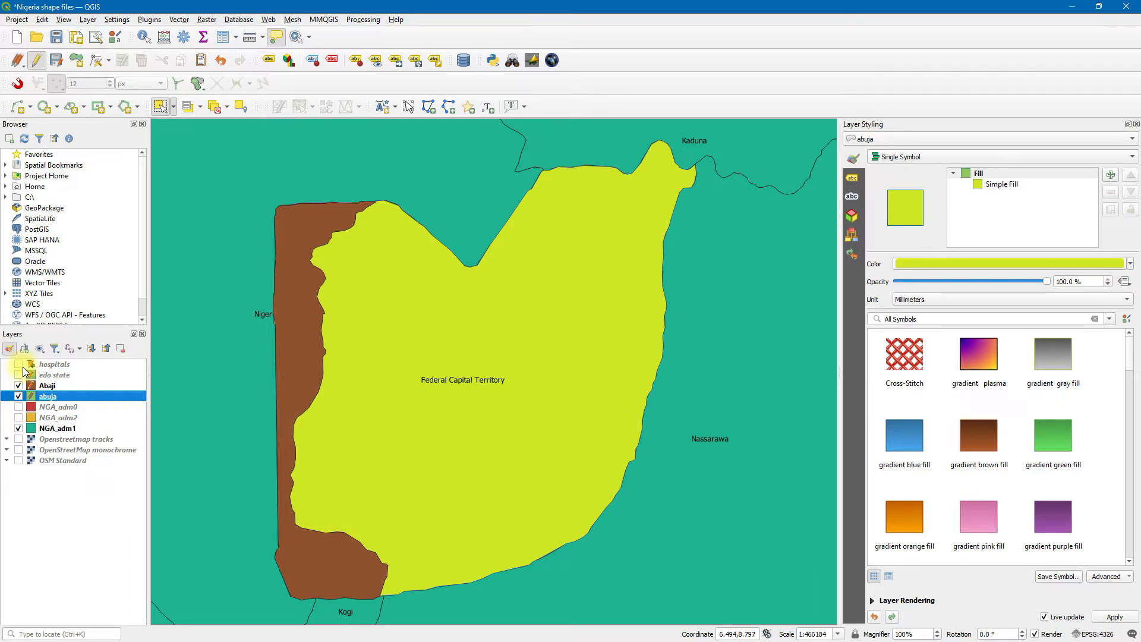
pyautogui.click(17, 364)
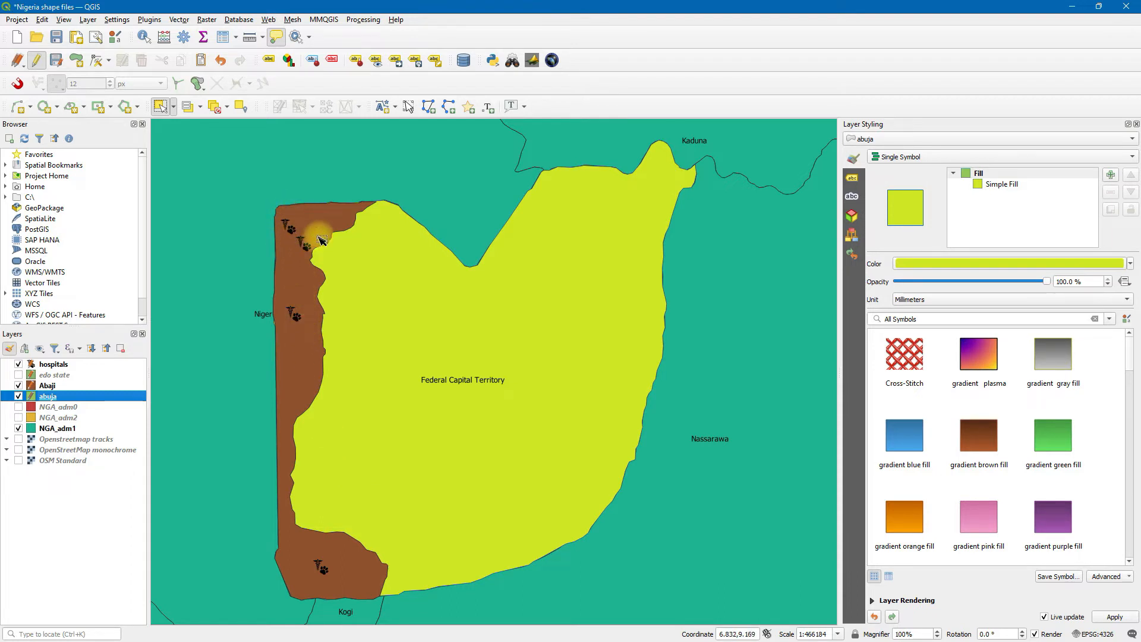
pyautogui.moveTo(316, 300)
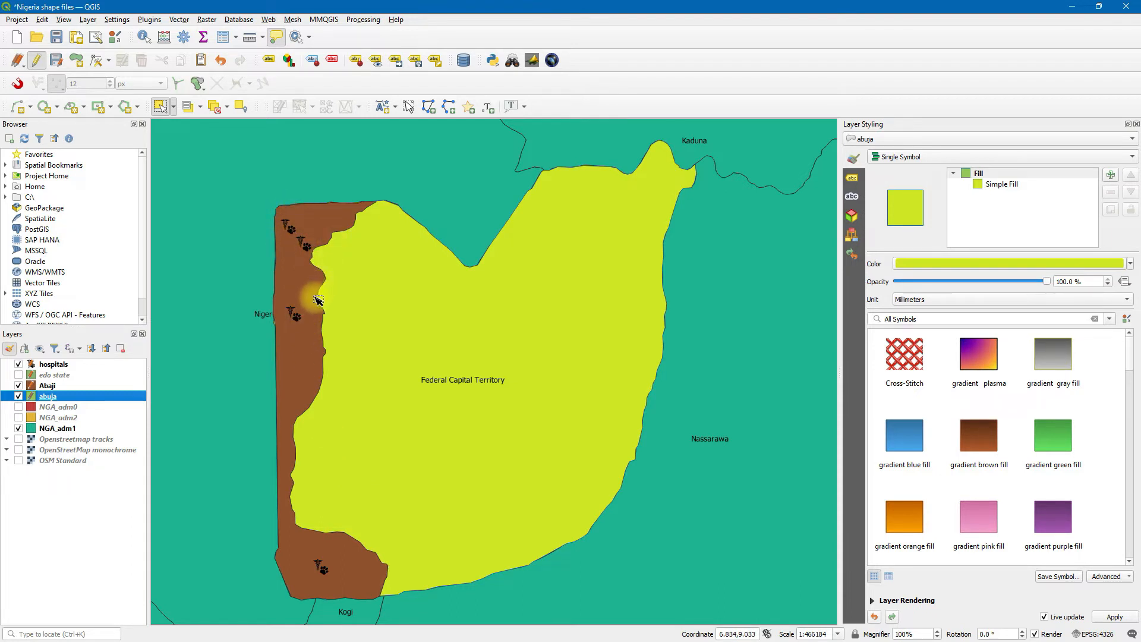
pyautogui.moveTo(289, 567)
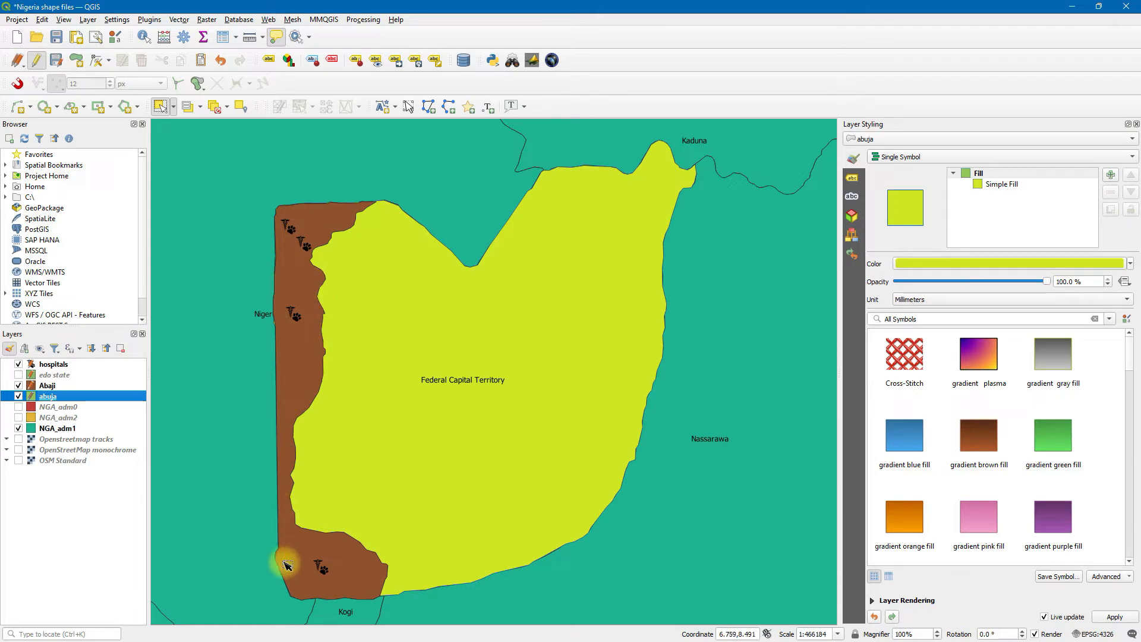
pyautogui.moveTo(283, 245)
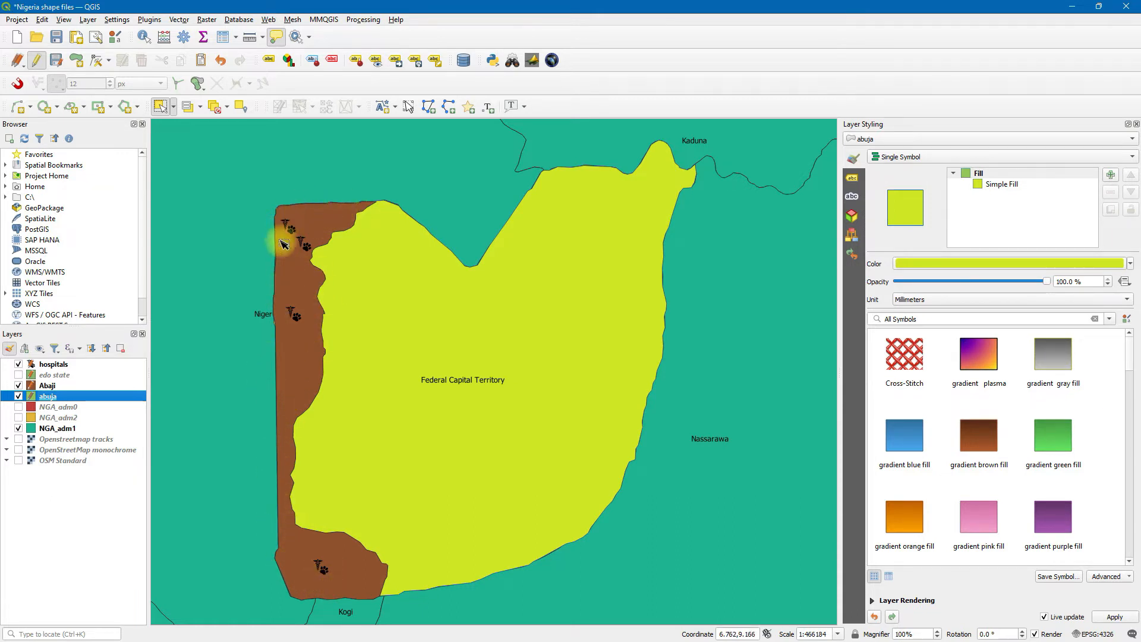
pyautogui.moveTo(307, 276)
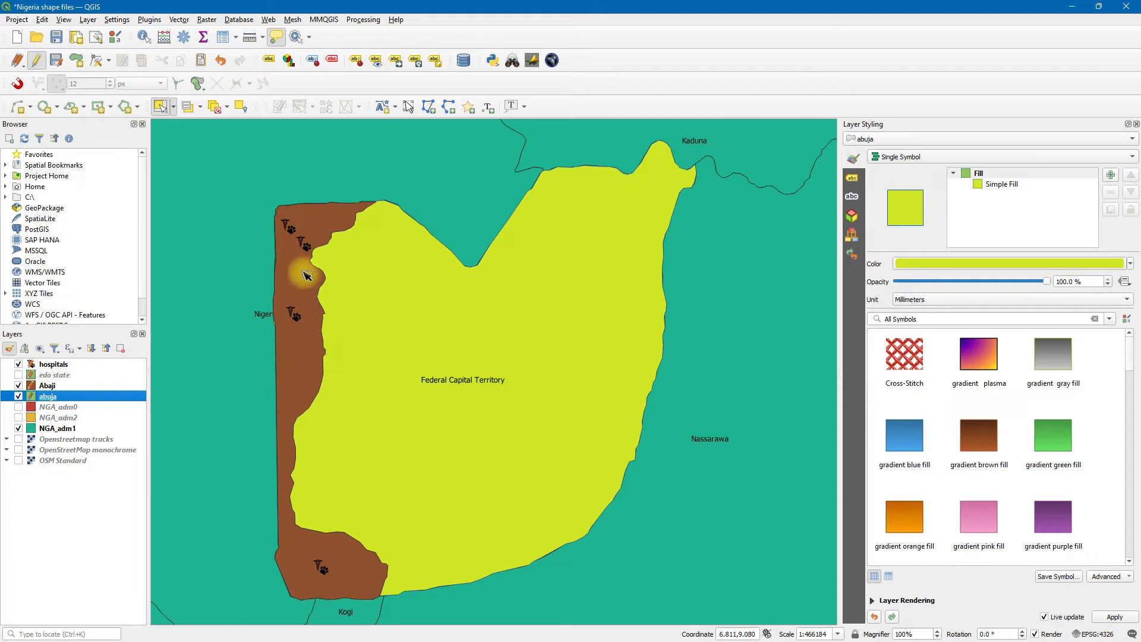
pyautogui.moveTo(274, 405)
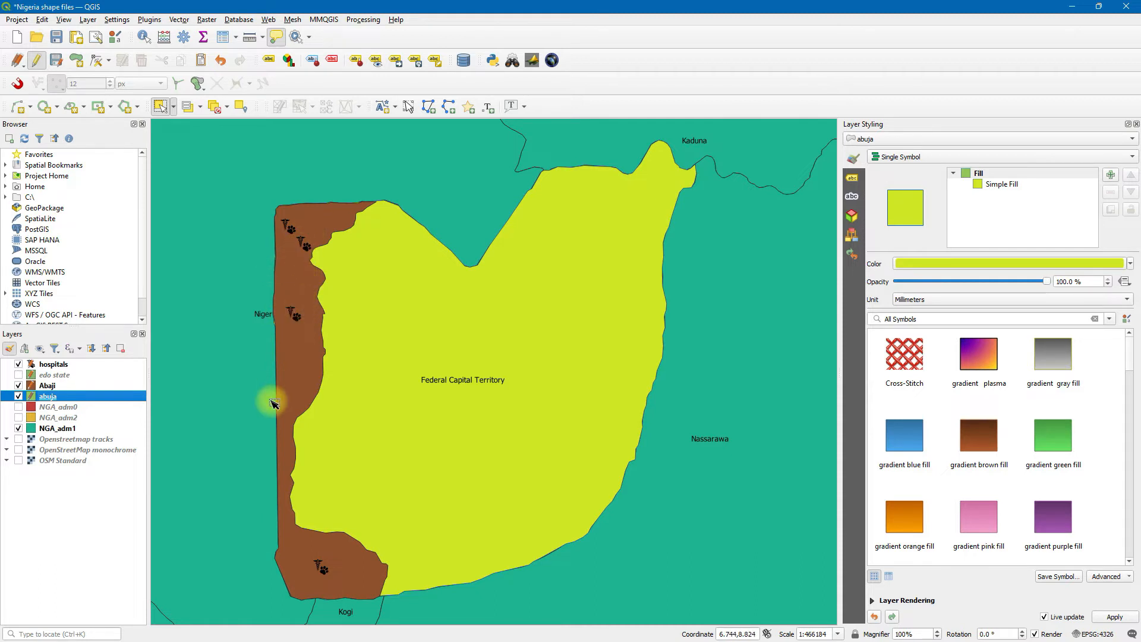
pyautogui.moveTo(307, 478)
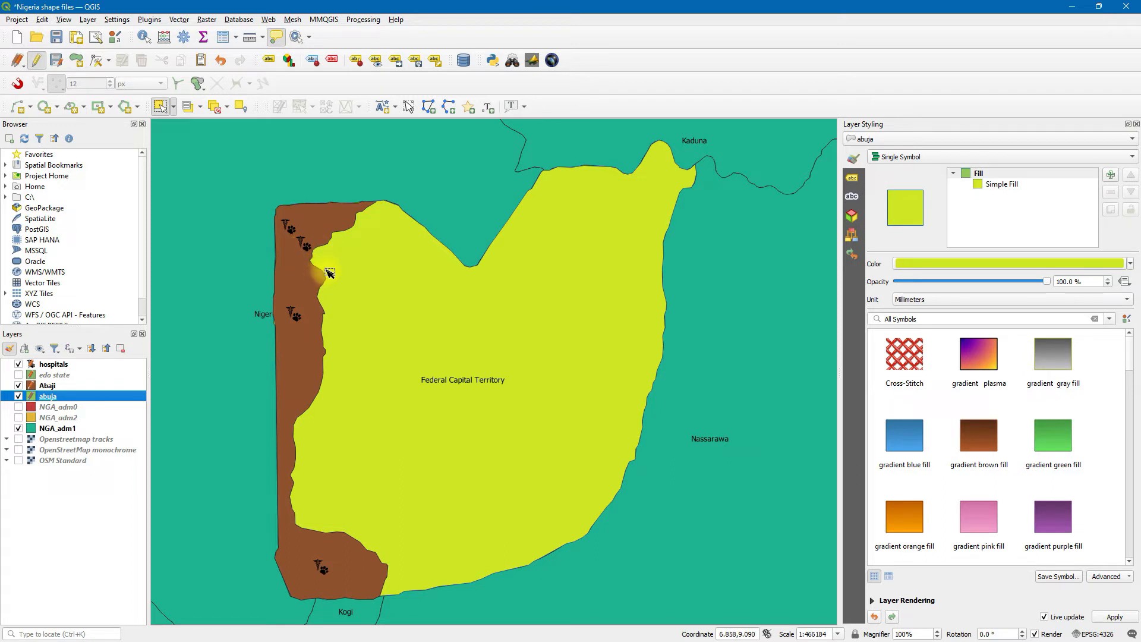
pyautogui.moveTo(276, 345)
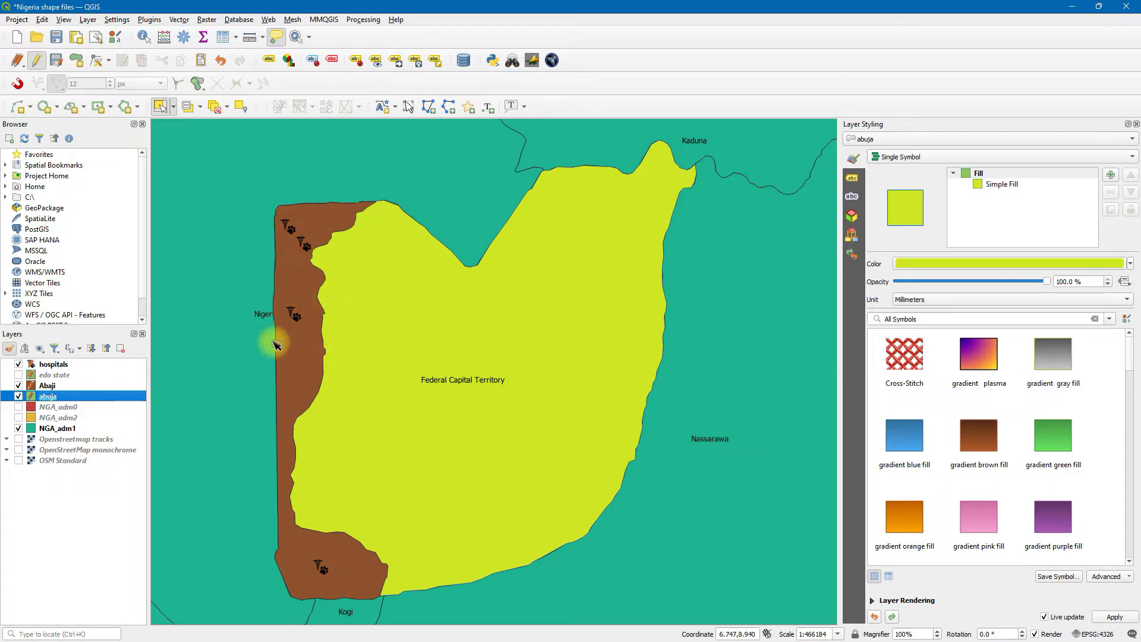
pyautogui.moveTo(493, 352)
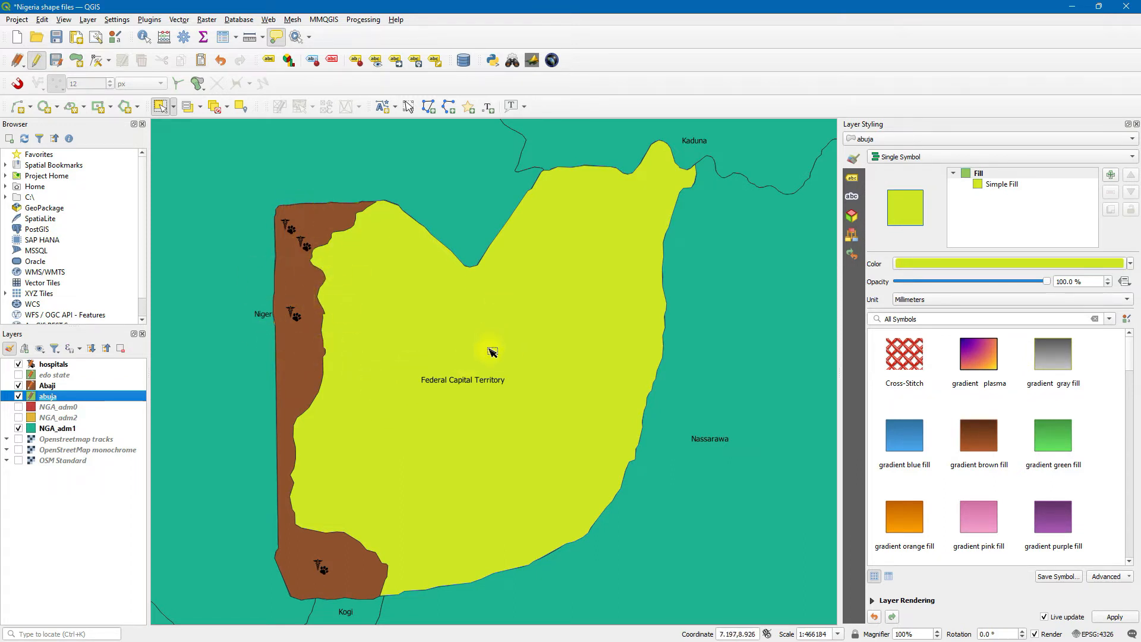
pyautogui.moveTo(404, 388)
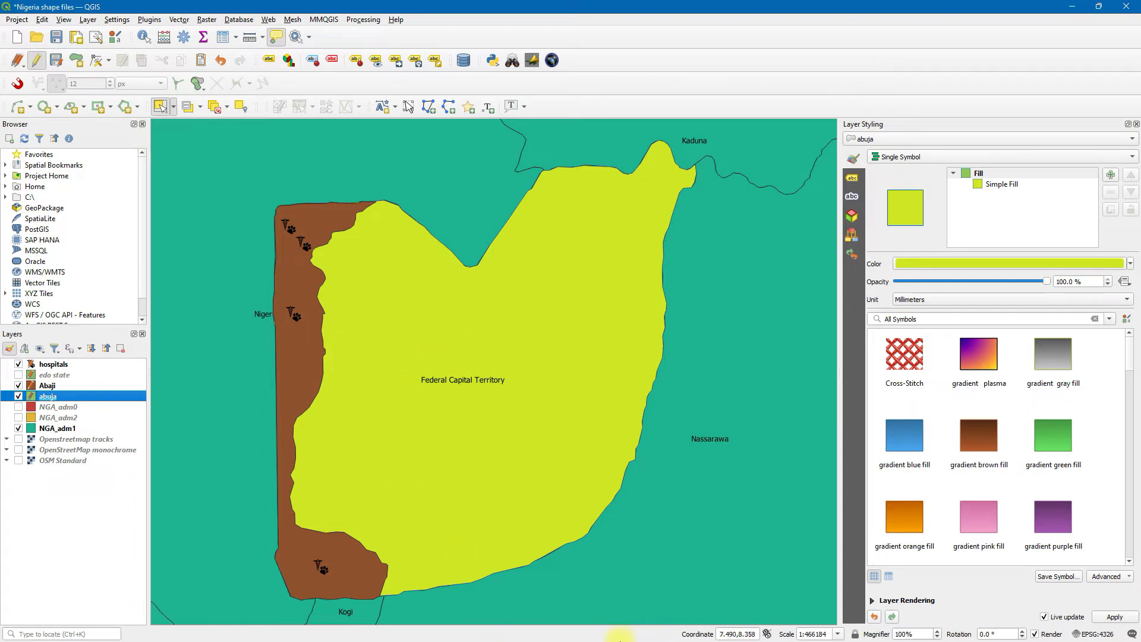
pyautogui.click(388, 628)
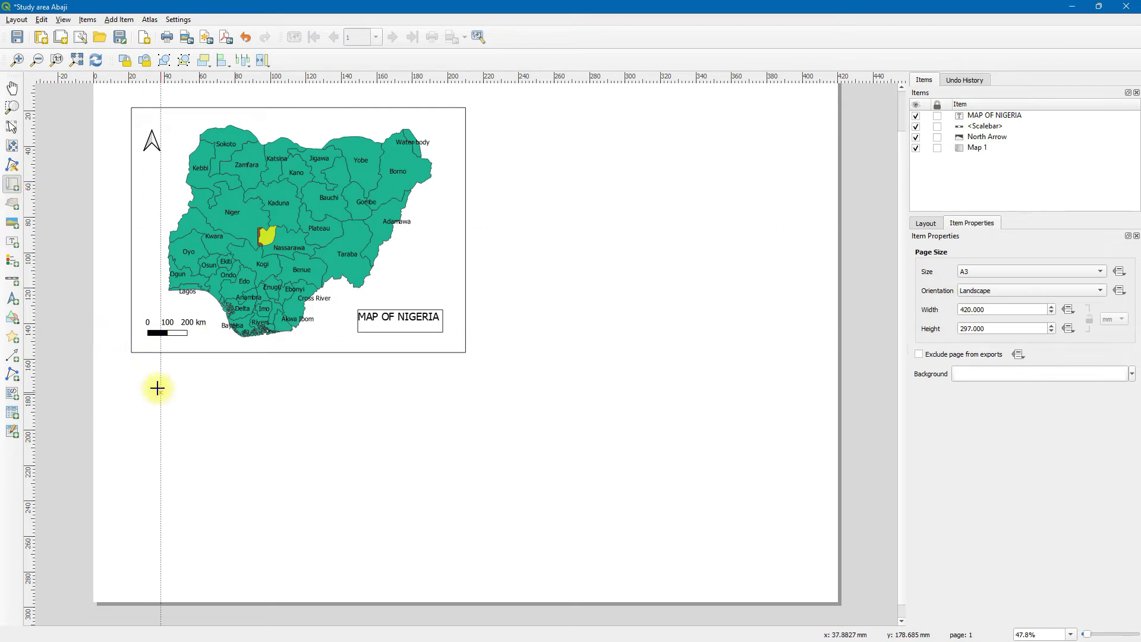
# - Draw a second map frame below the Nigeria map showing the Federal Capital Territory and Abaji
pyautogui.moveTo(131, 372); pyautogui.dragTo(386, 523)
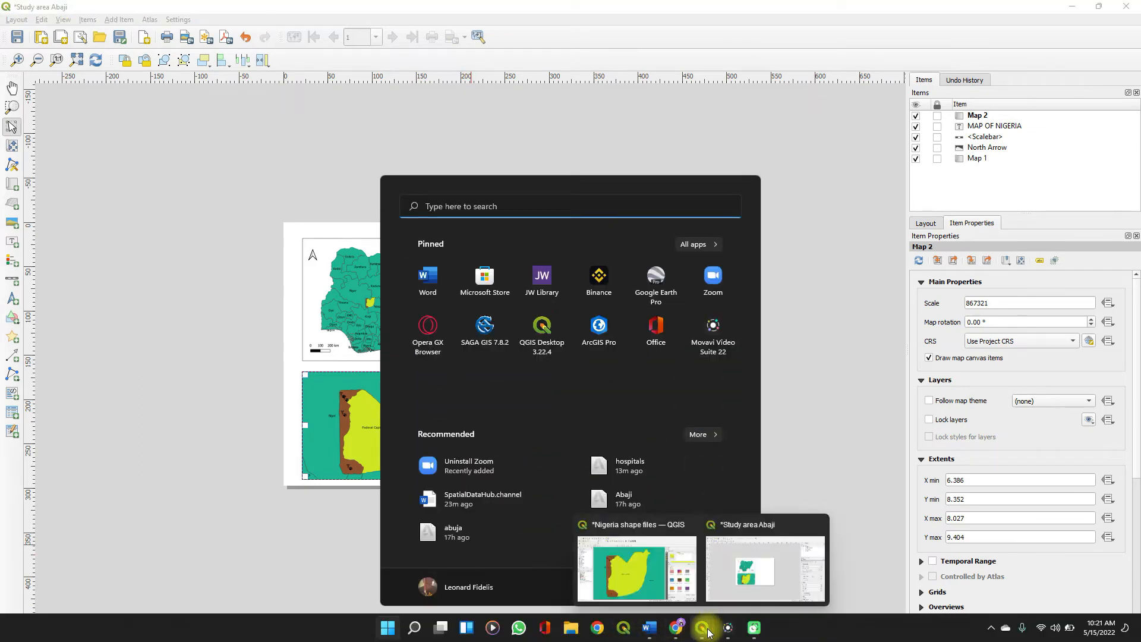
# - Hide NGA_adm1 in the project, return to the layout, refresh and select Map 2
pyautogui.click(636, 568)
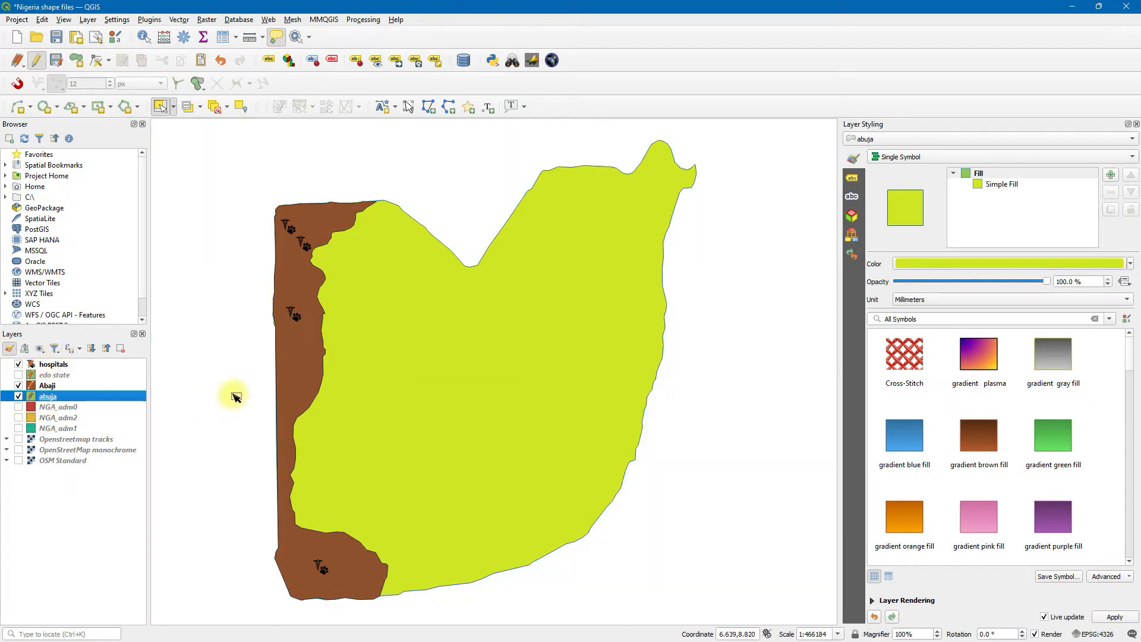
pyautogui.moveTo(590, 621)
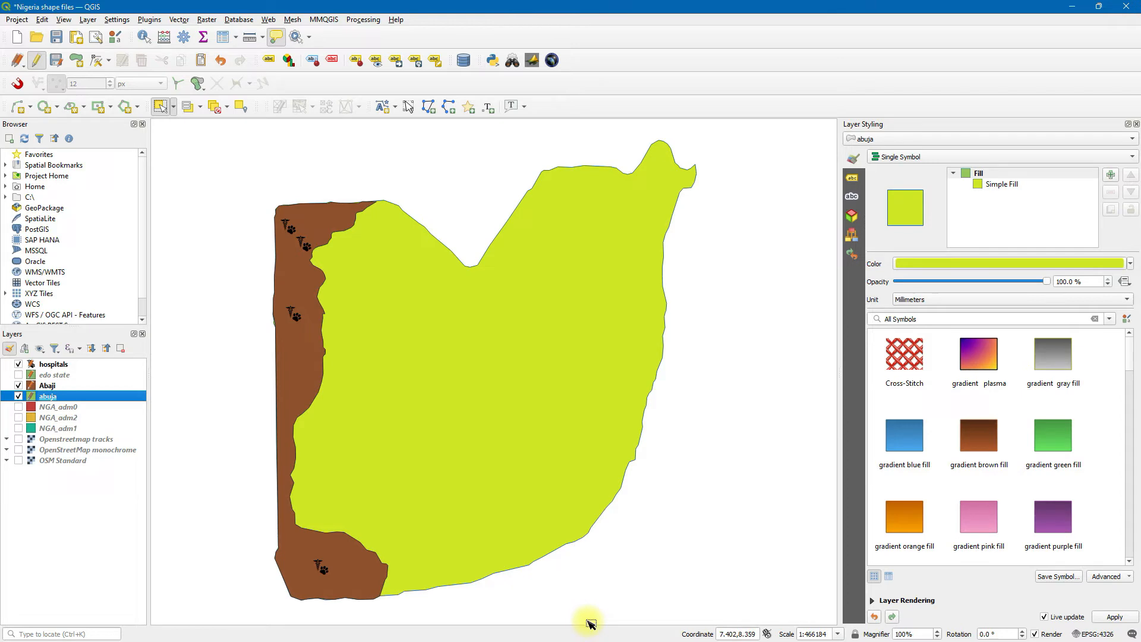
pyautogui.click(387, 627)
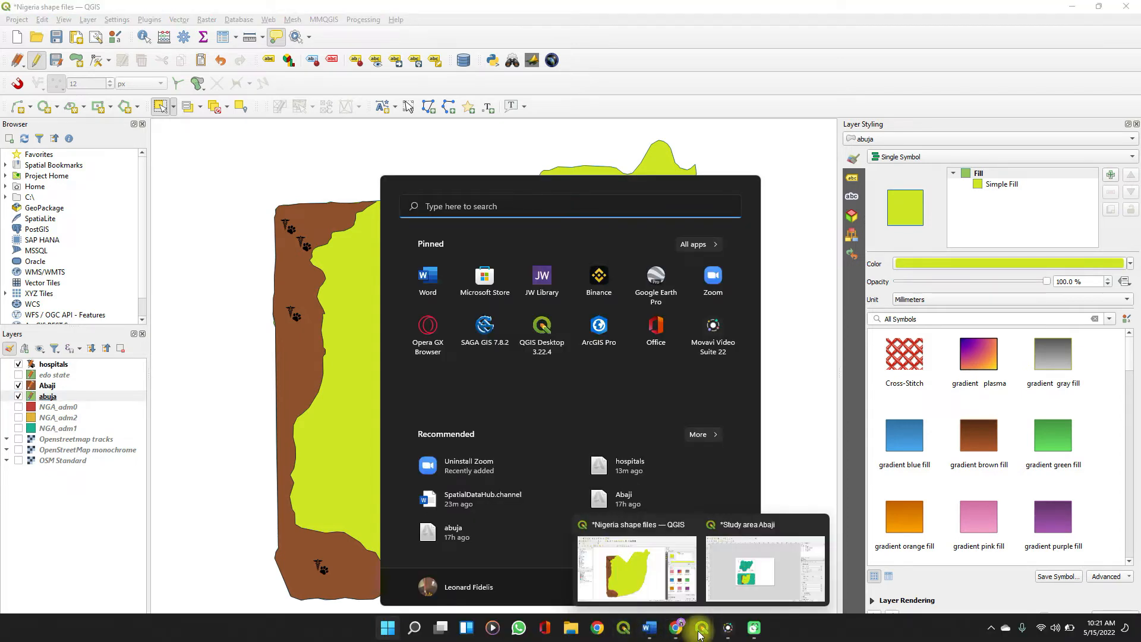
pyautogui.click(765, 569)
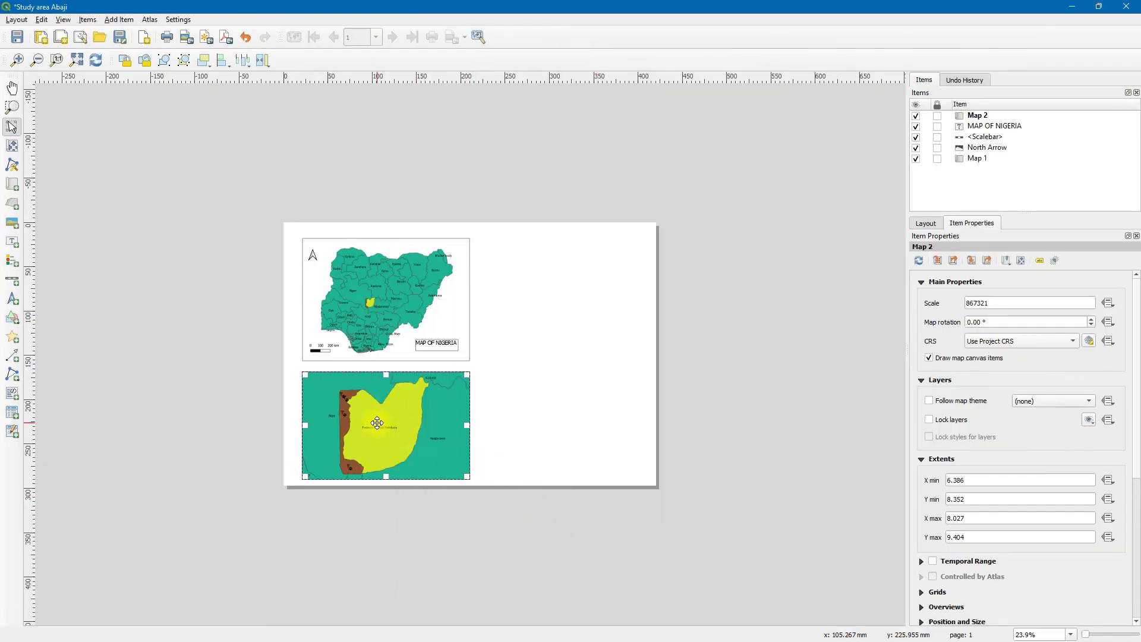
pyautogui.click(464, 447)
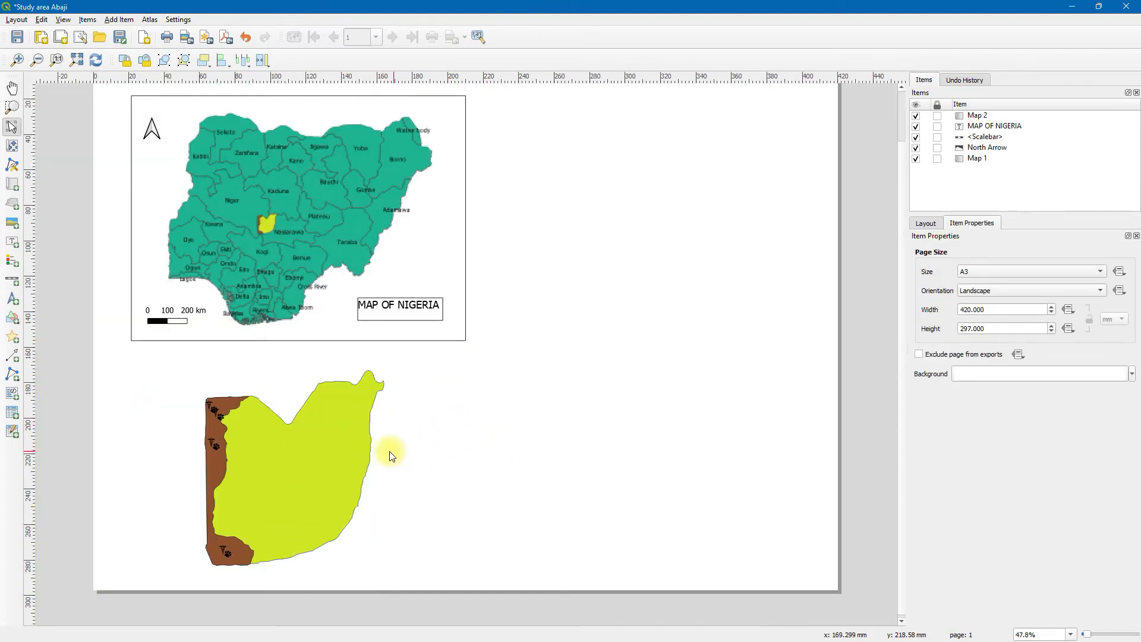
pyautogui.click(392, 457)
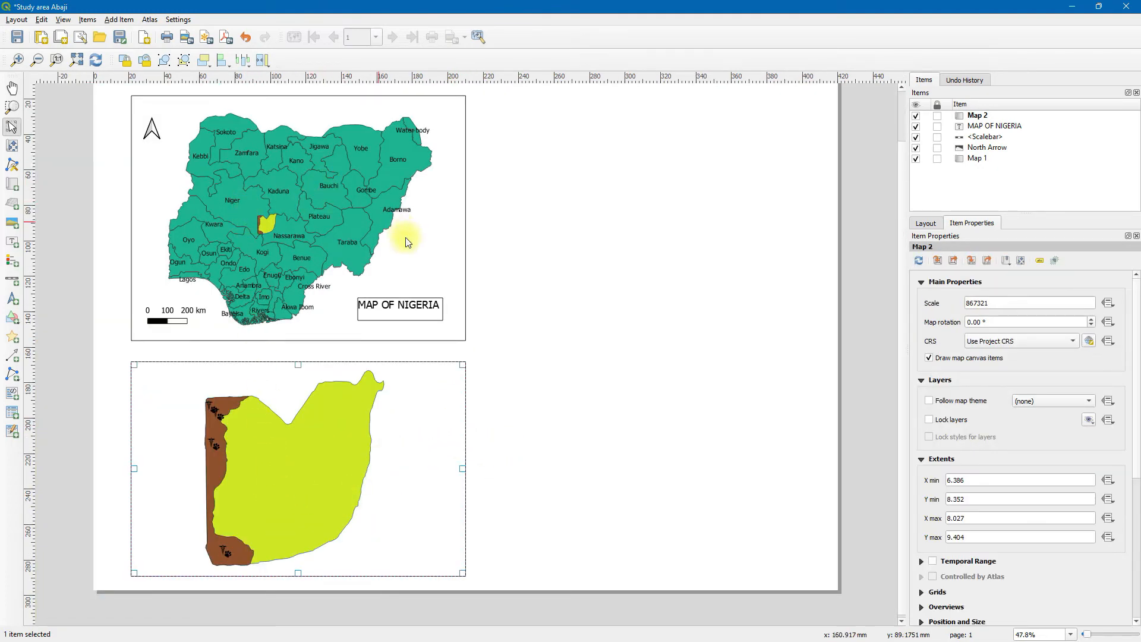
pyautogui.moveTo(813, 491)
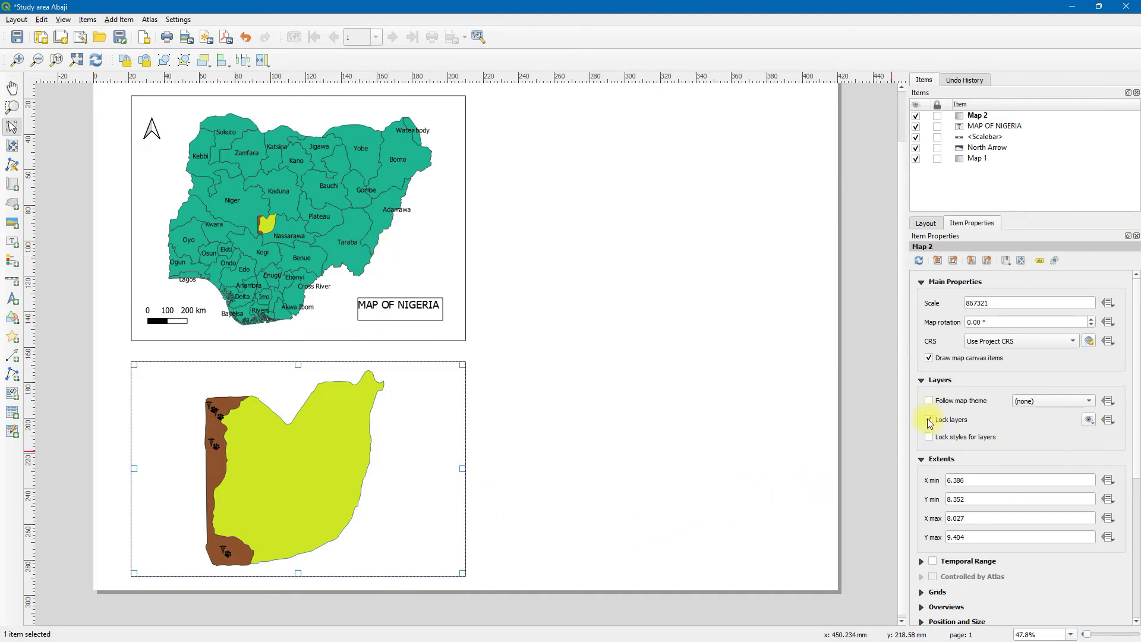
# - Tick Lock layers for Map 2 so the Abaji–Abuja view stays fixed
pyautogui.click(928, 419)
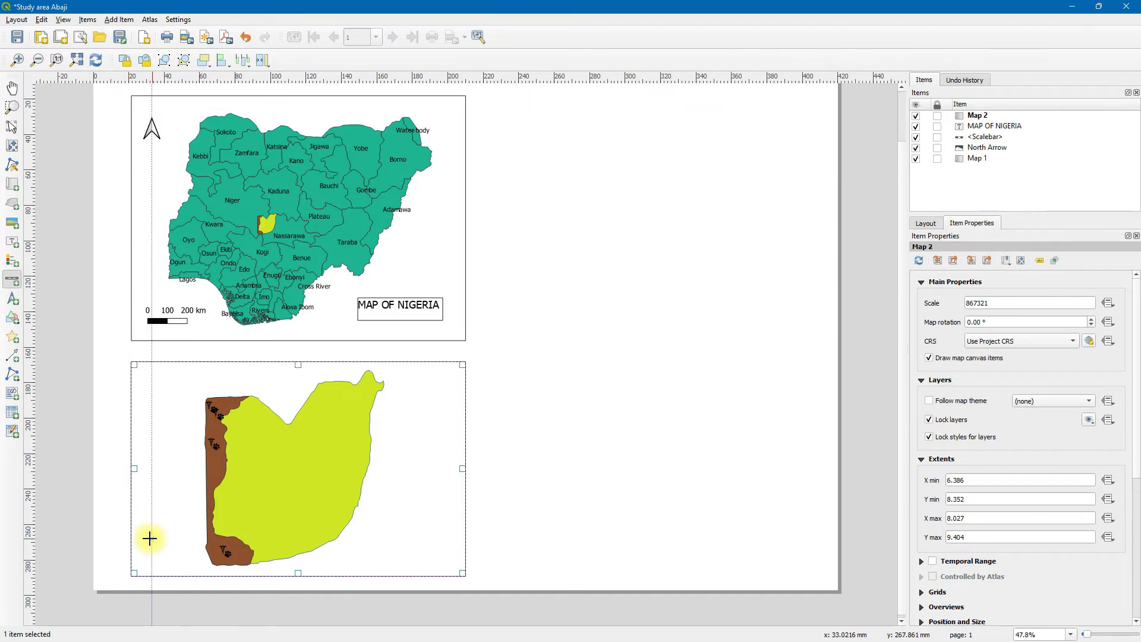
# - Place a kilometre scale bar at Map 2's lower left, a north arrow at its left, and a label frame at lower right
pyautogui.moveTo(151, 538); pyautogui.dragTo(196, 556)
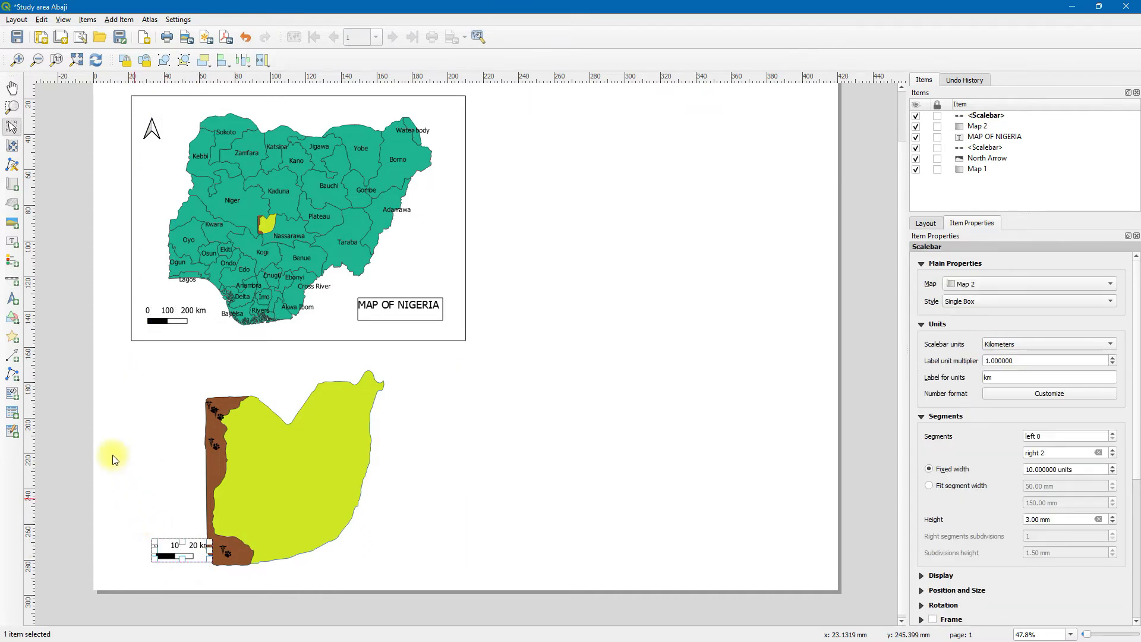
pyautogui.click(175, 432)
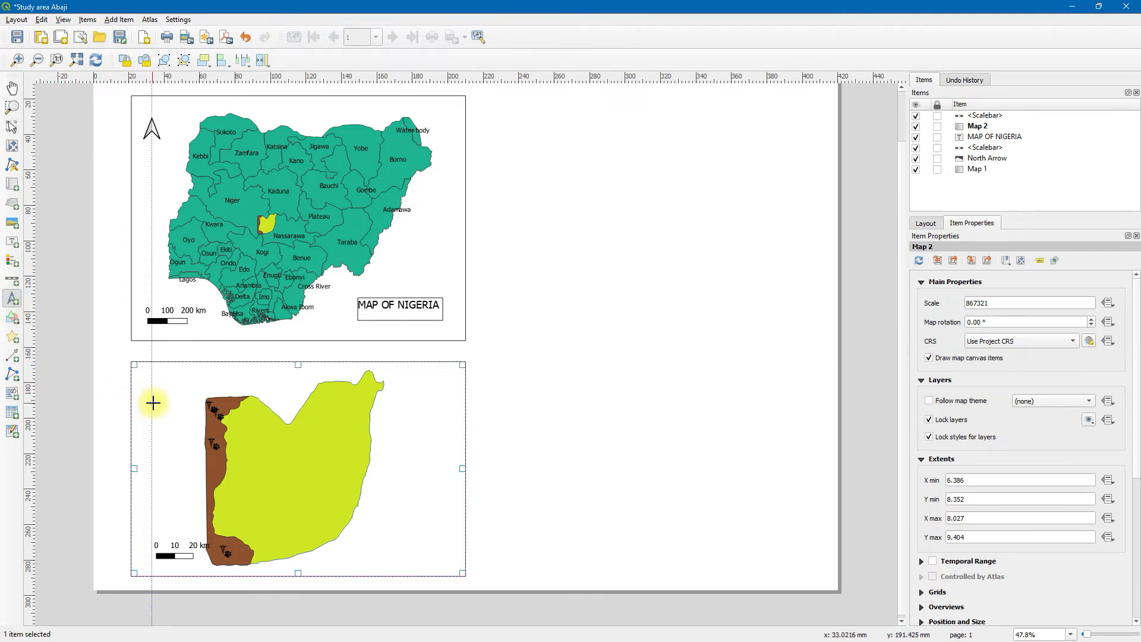
pyautogui.moveTo(150, 400); pyautogui.dragTo(172, 433)
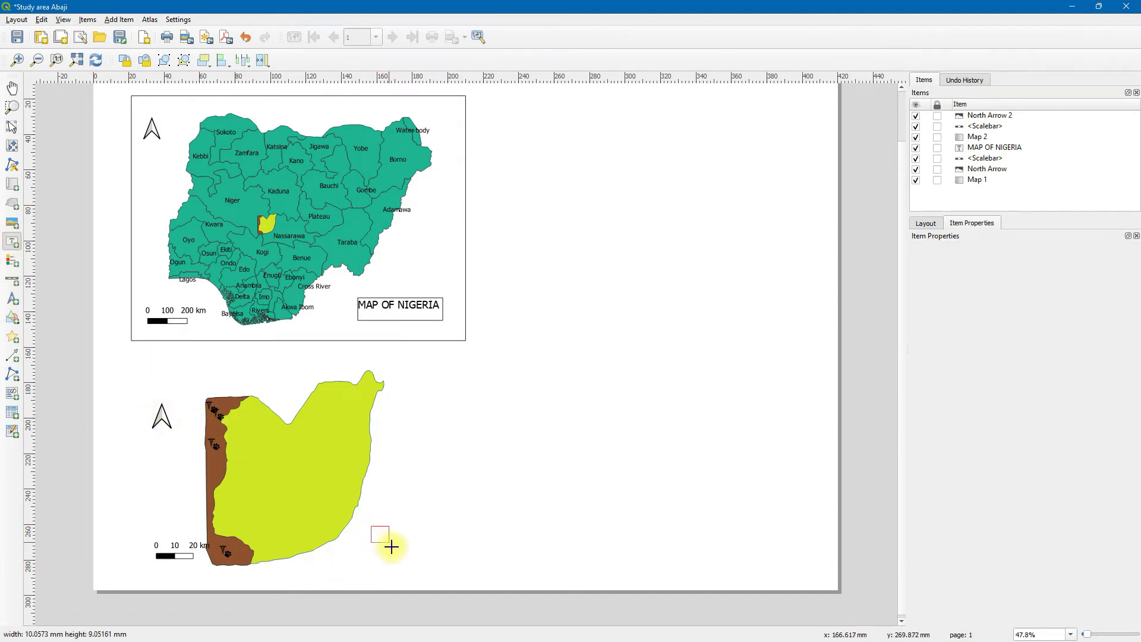
pyautogui.moveTo(378, 534); pyautogui.dragTo(465, 549)
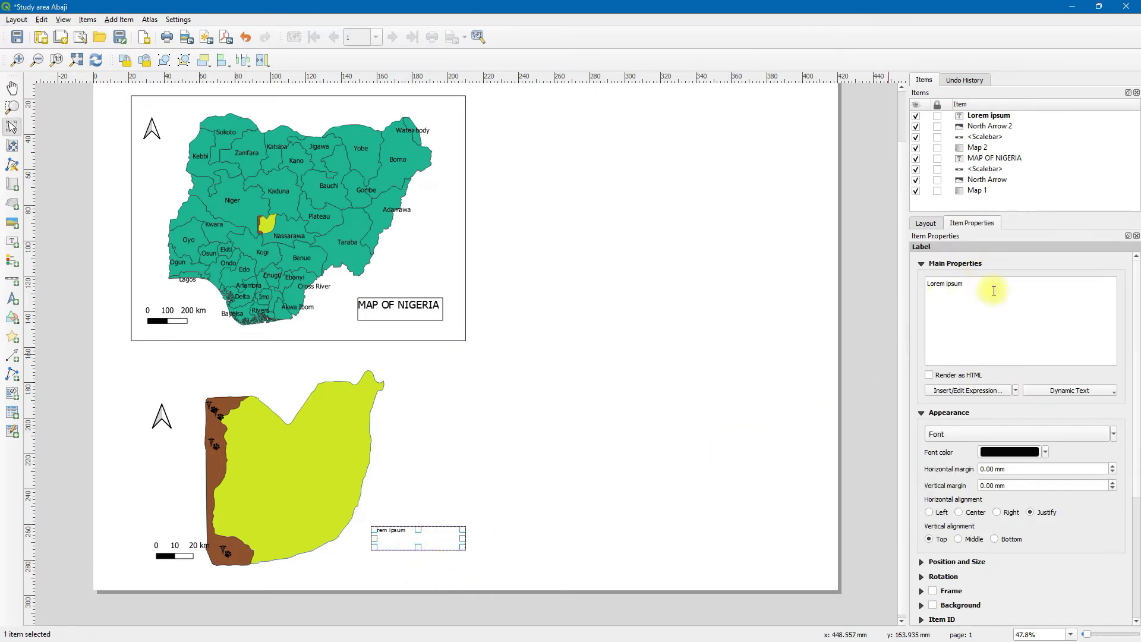
# - Replace the placeholder label text with 'MAP OF ABUJA'
pyautogui.press('Ctrl+Backspace')
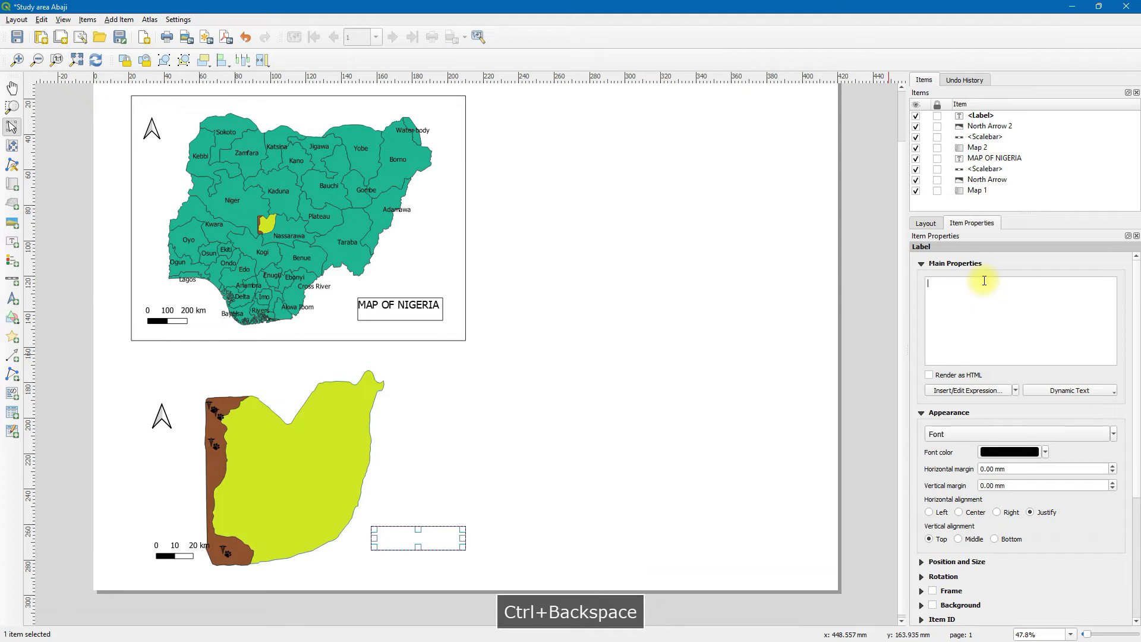
pyautogui.write('M')
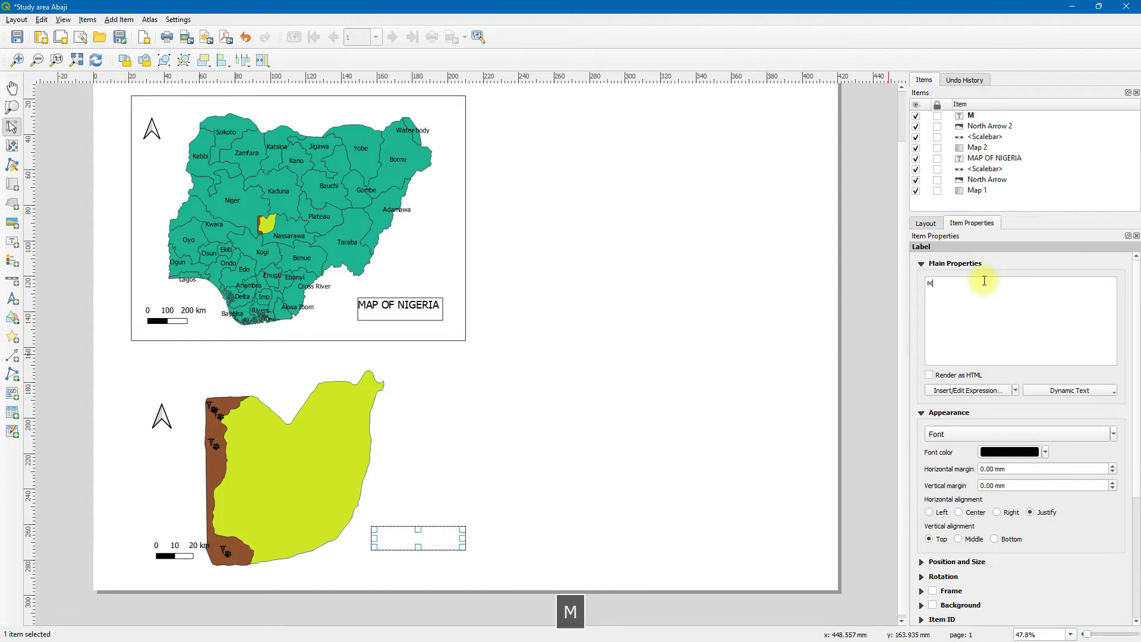
pyautogui.write('AP OF')
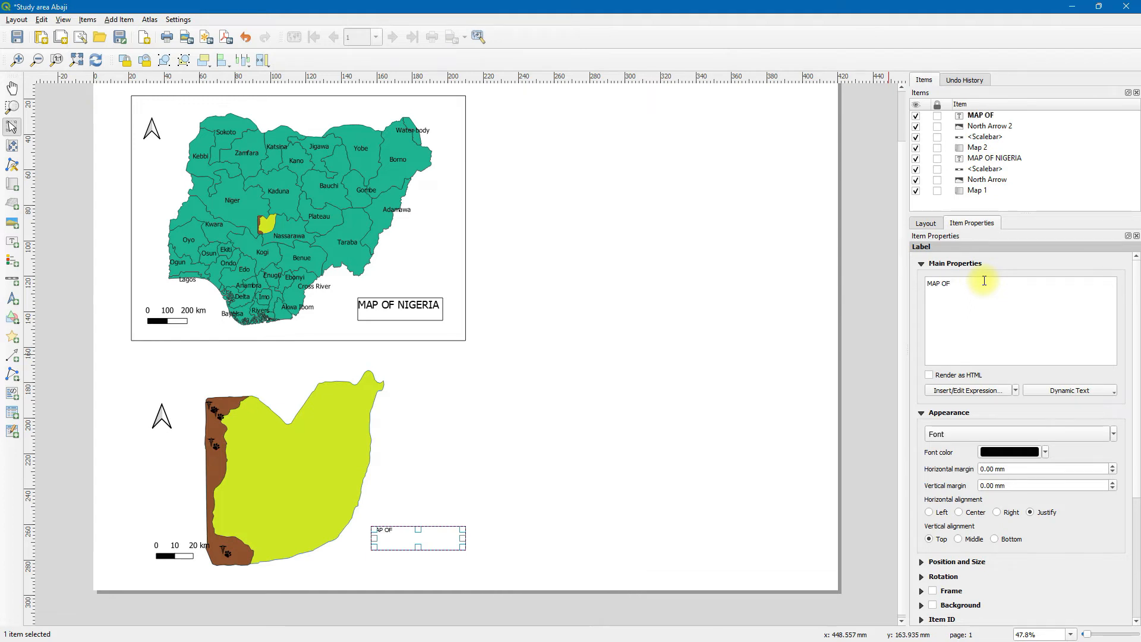
pyautogui.write('ABUJ')
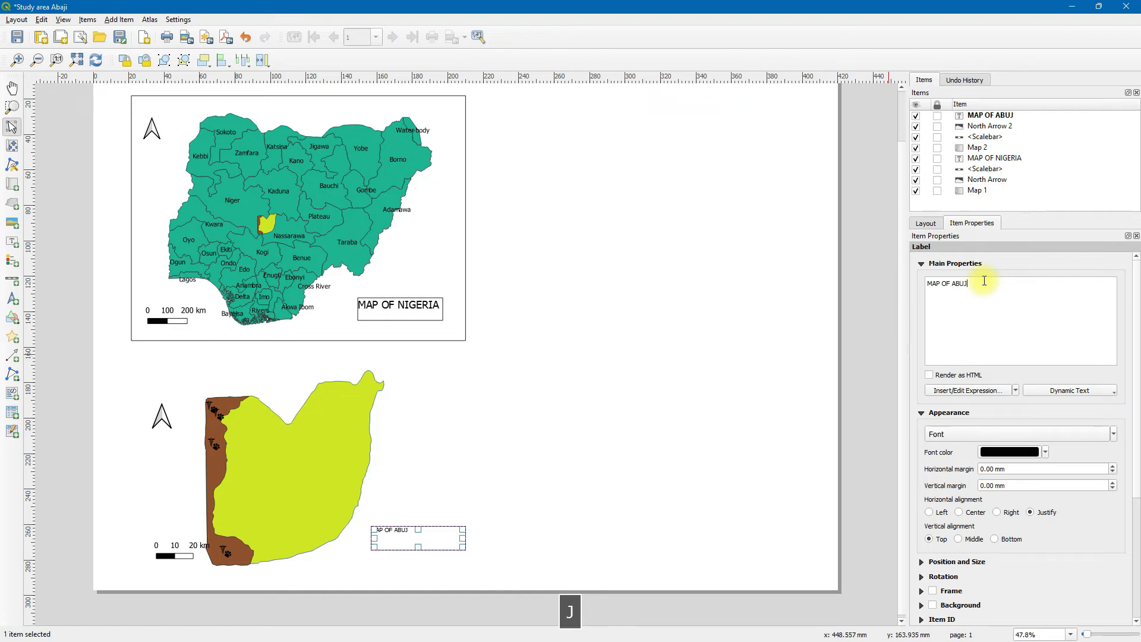
pyautogui.write('A')
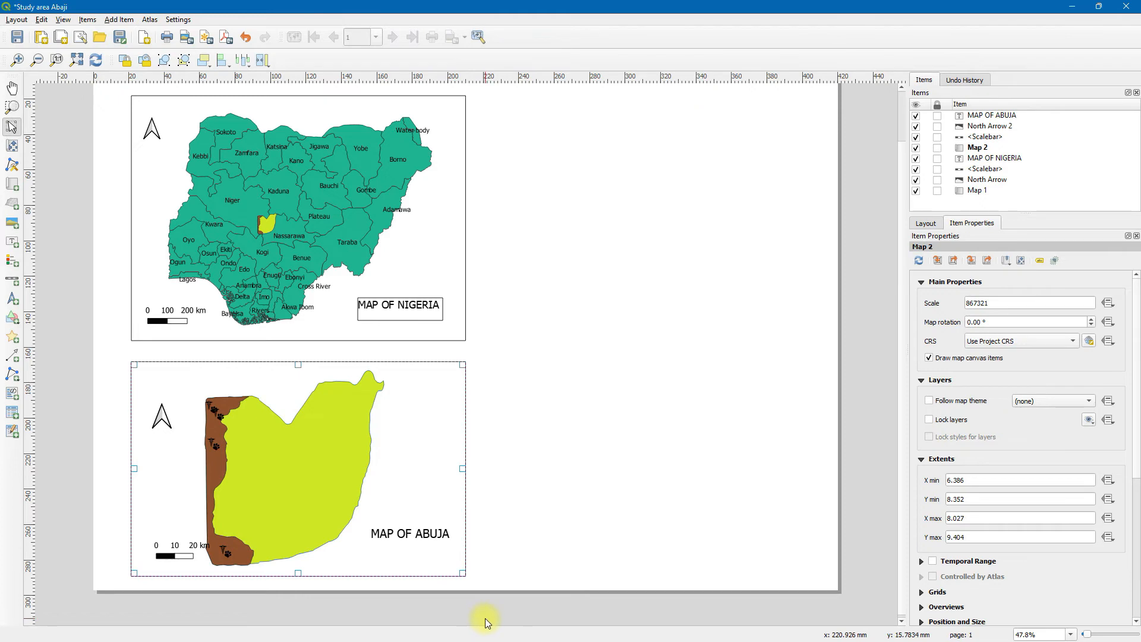
# - Switch to the Nigeria shape files project and turn the NGA_adm2 boundaries layer on, selected for styling
pyautogui.click(388, 628)
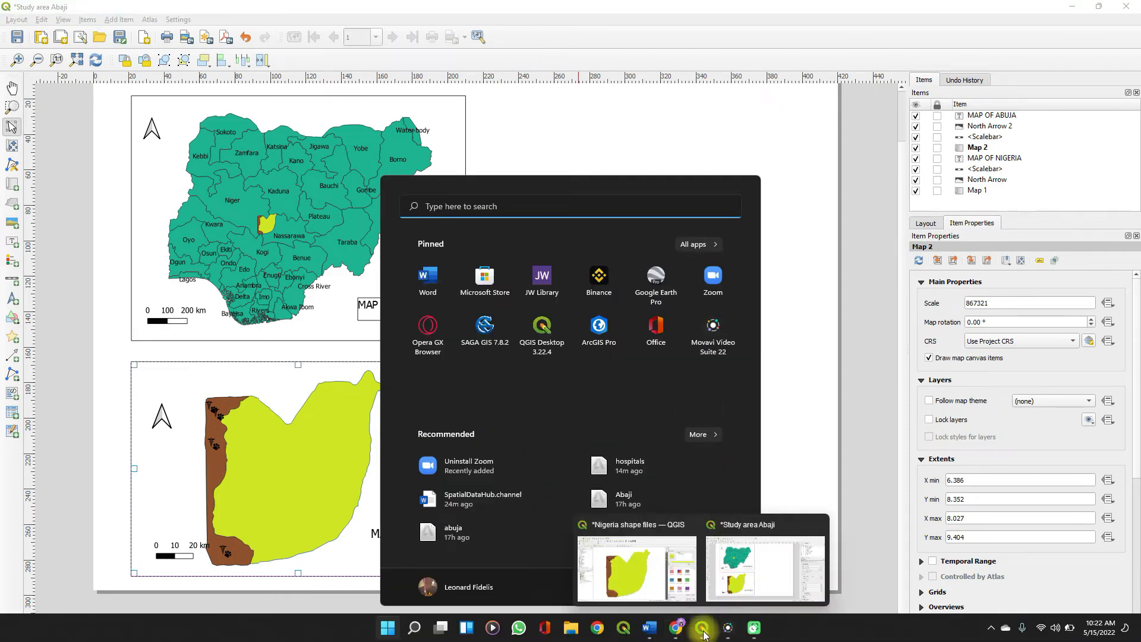
pyautogui.click(636, 569)
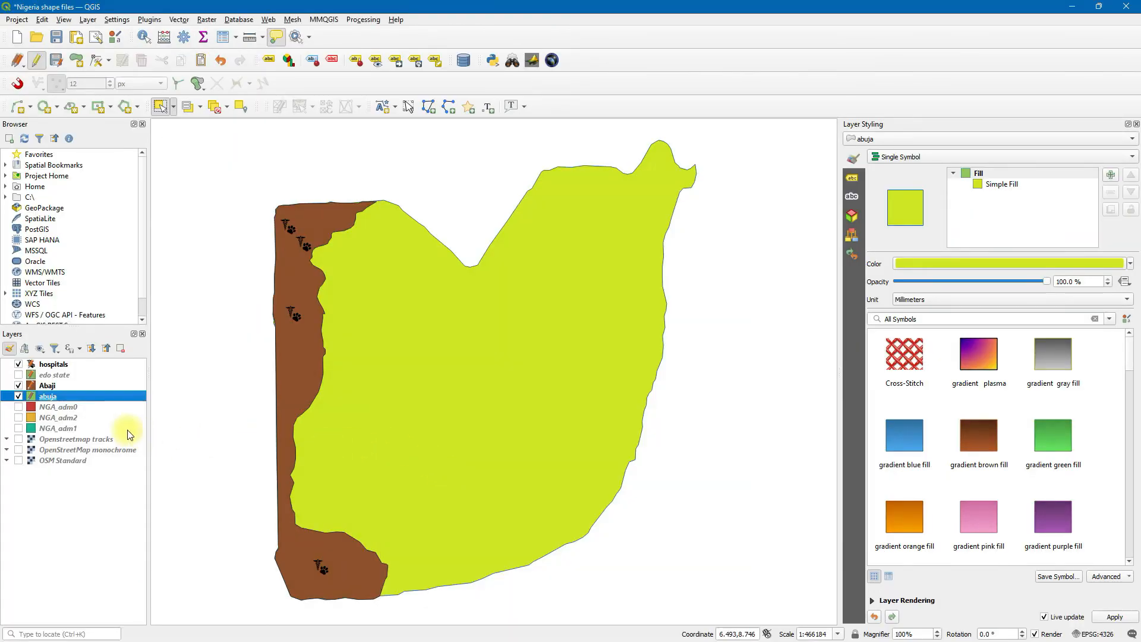
pyautogui.click(19, 417)
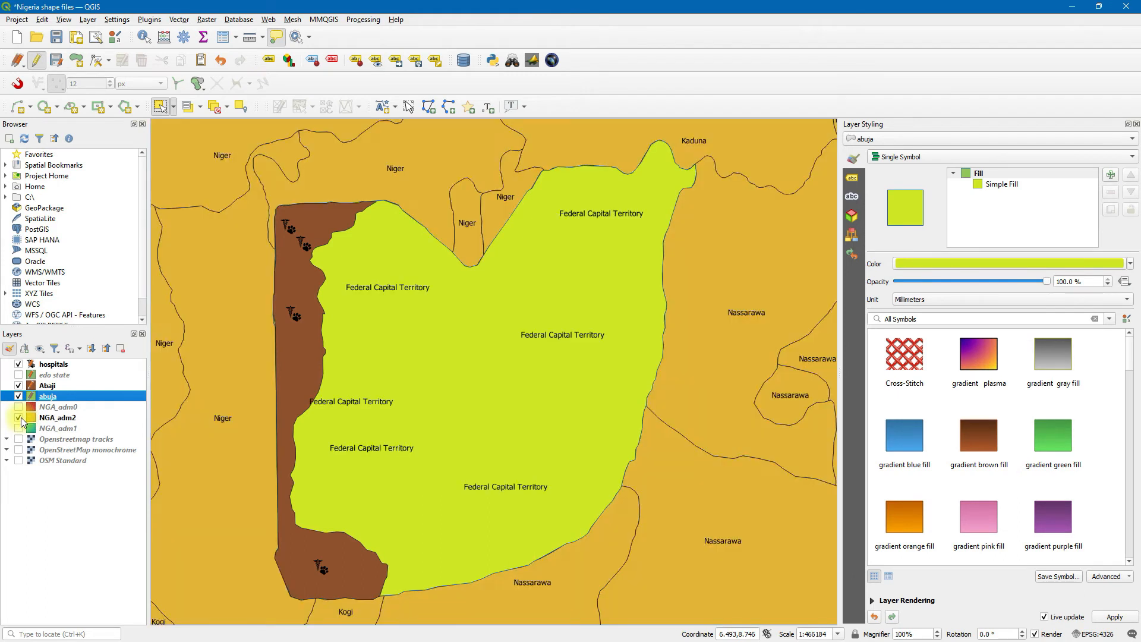
pyautogui.click(19, 417)
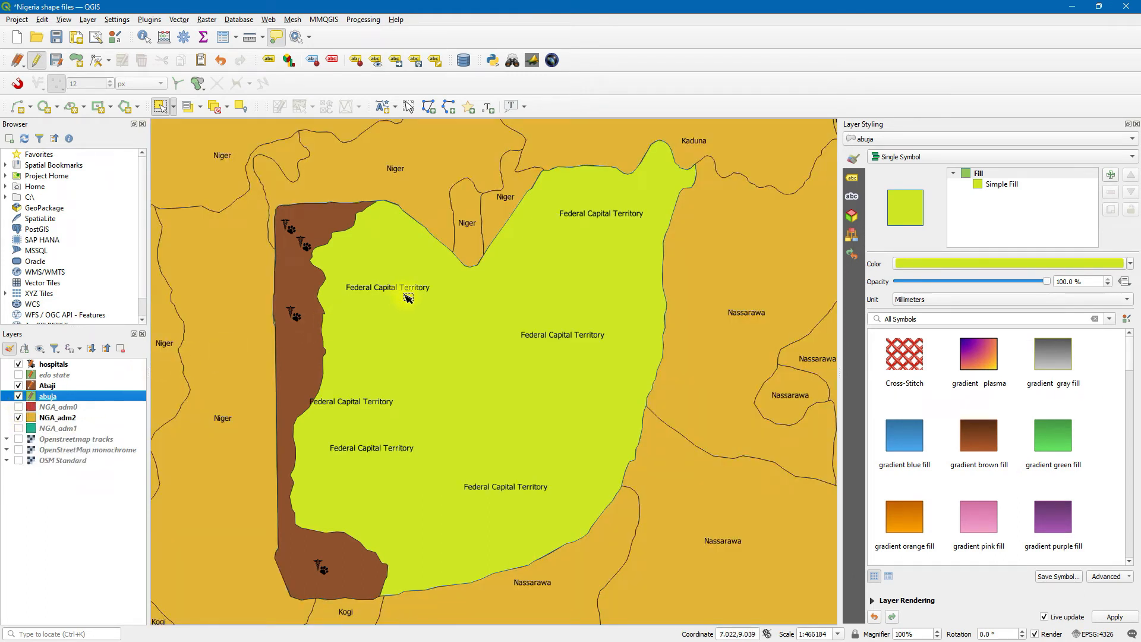
pyautogui.moveTo(58, 409)
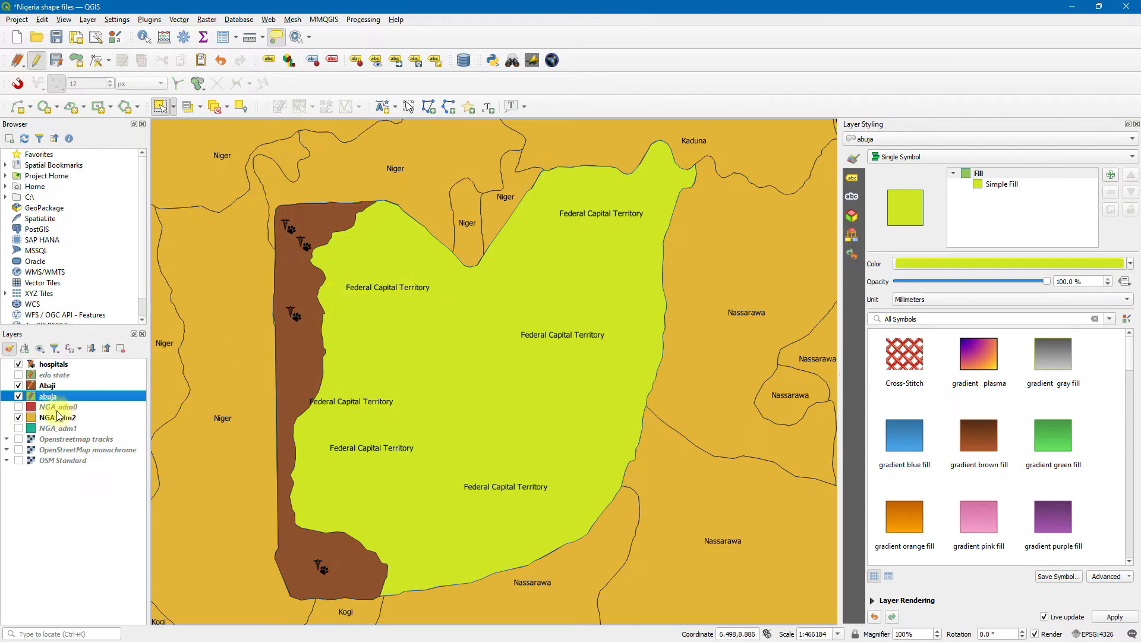
pyautogui.click(18, 417)
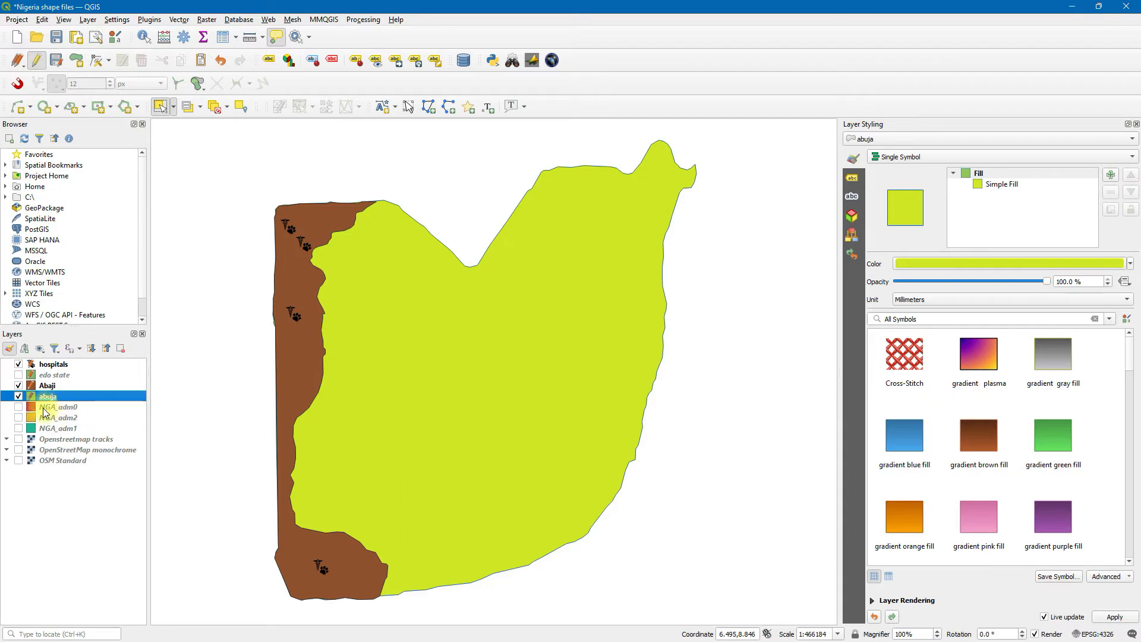
pyautogui.click(57, 417)
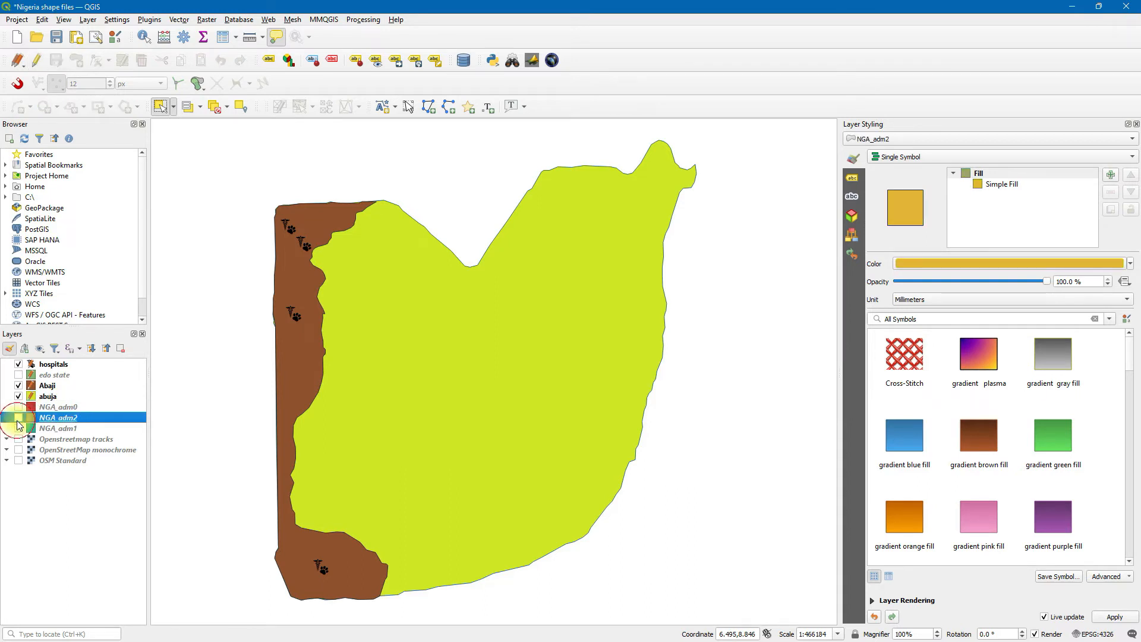
pyautogui.click(18, 417)
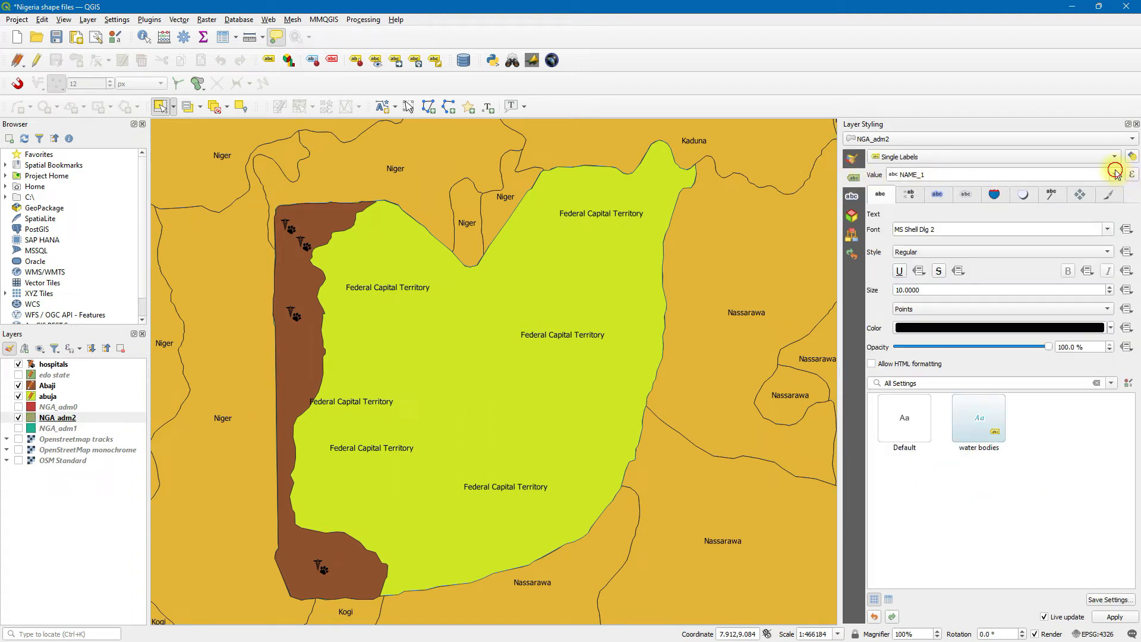
# - Label the NGA_adm2 areas with their NAME_2 field
pyautogui.click(1112, 174)
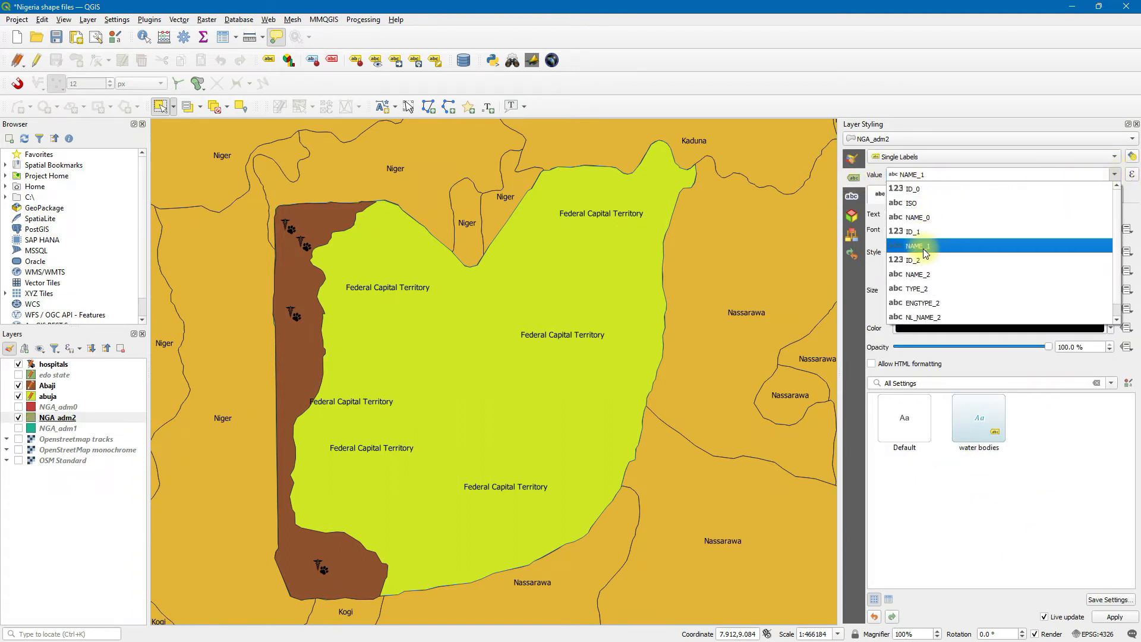
pyautogui.click(920, 246)
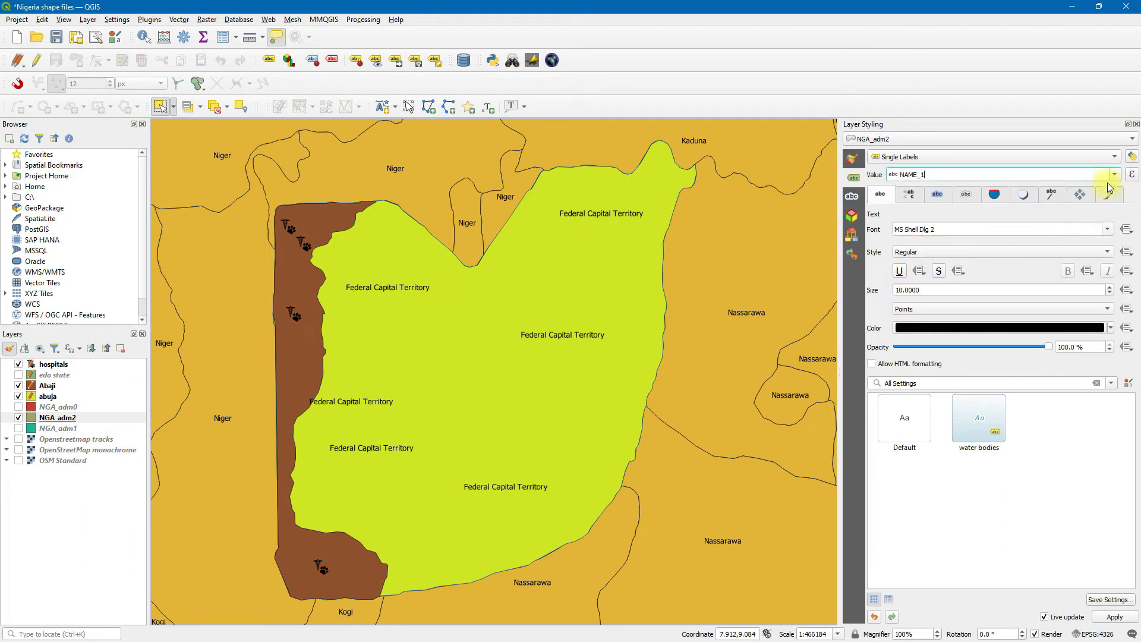
pyautogui.click(1112, 173)
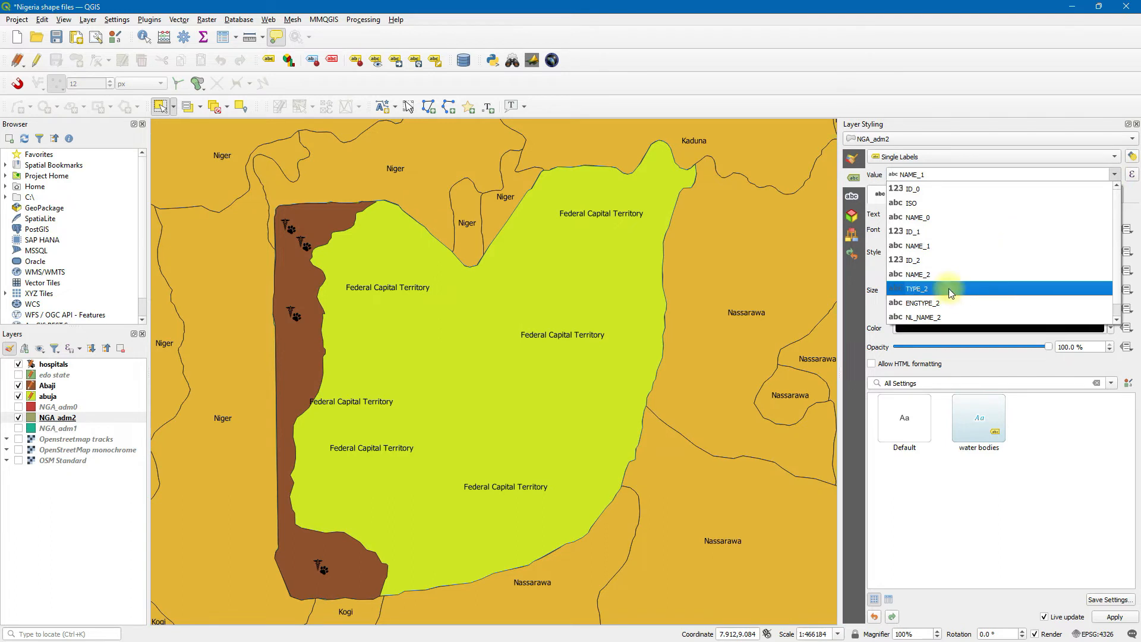
pyautogui.click(917, 273)
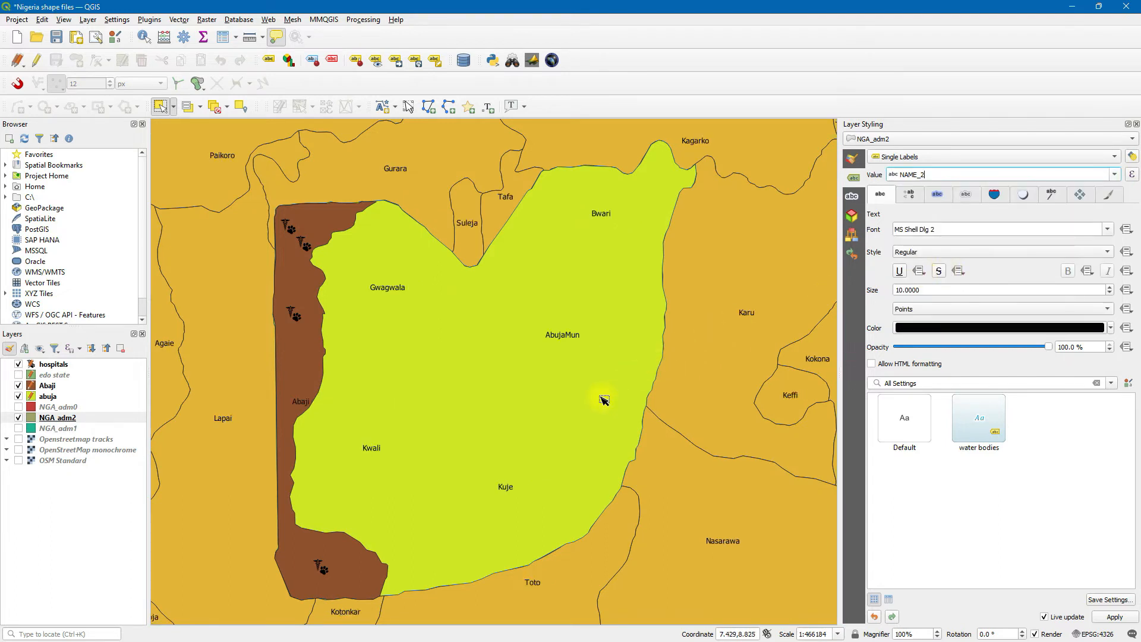
pyautogui.moveTo(533, 426)
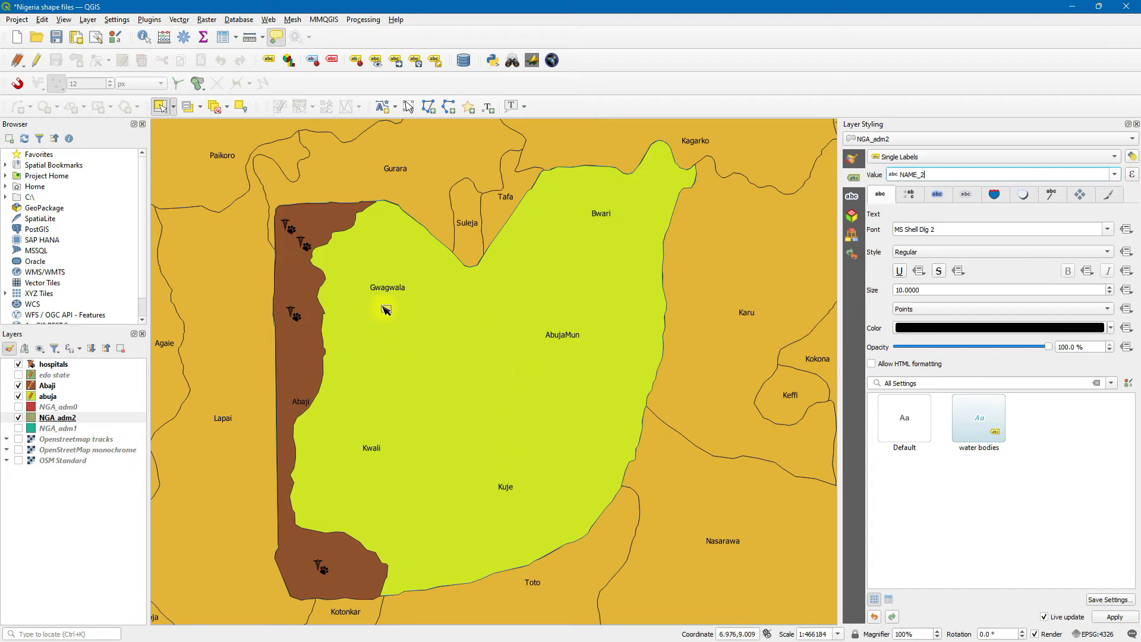
pyautogui.moveTo(366, 444)
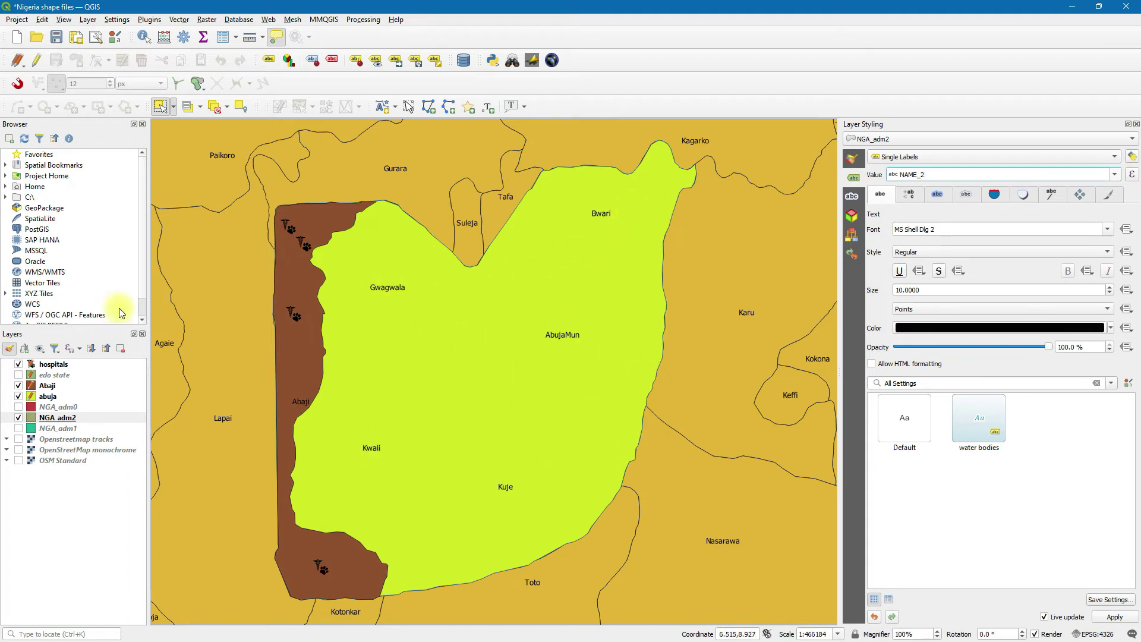
# - Toggle the abuja layer to check the district boundaries, then head for the layout window
pyautogui.click(57, 418)
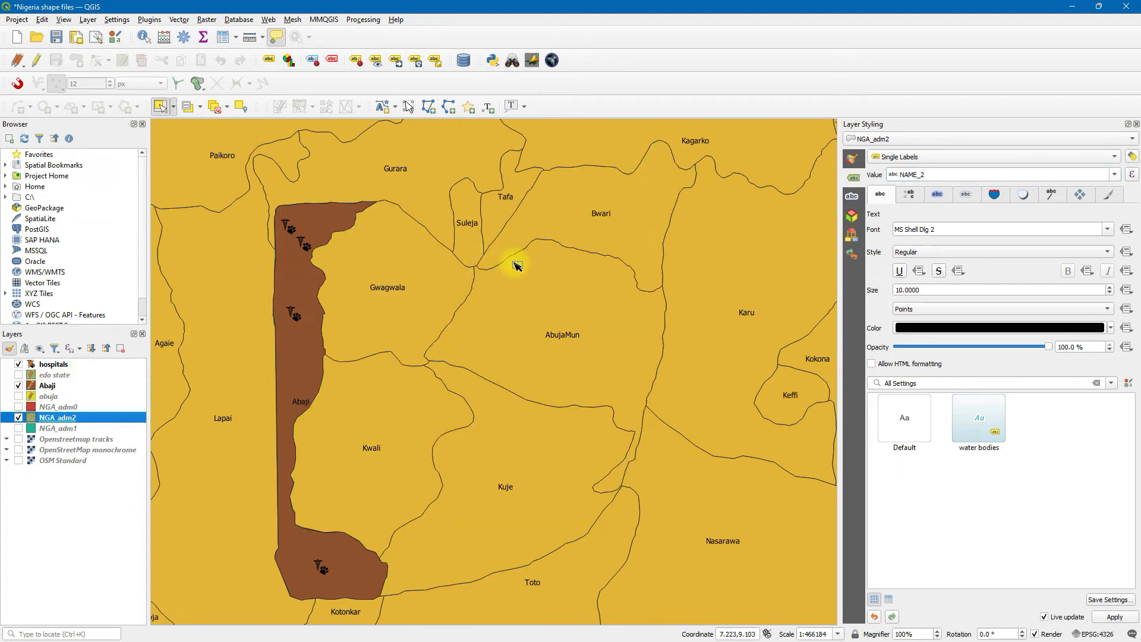
pyautogui.moveTo(345, 316)
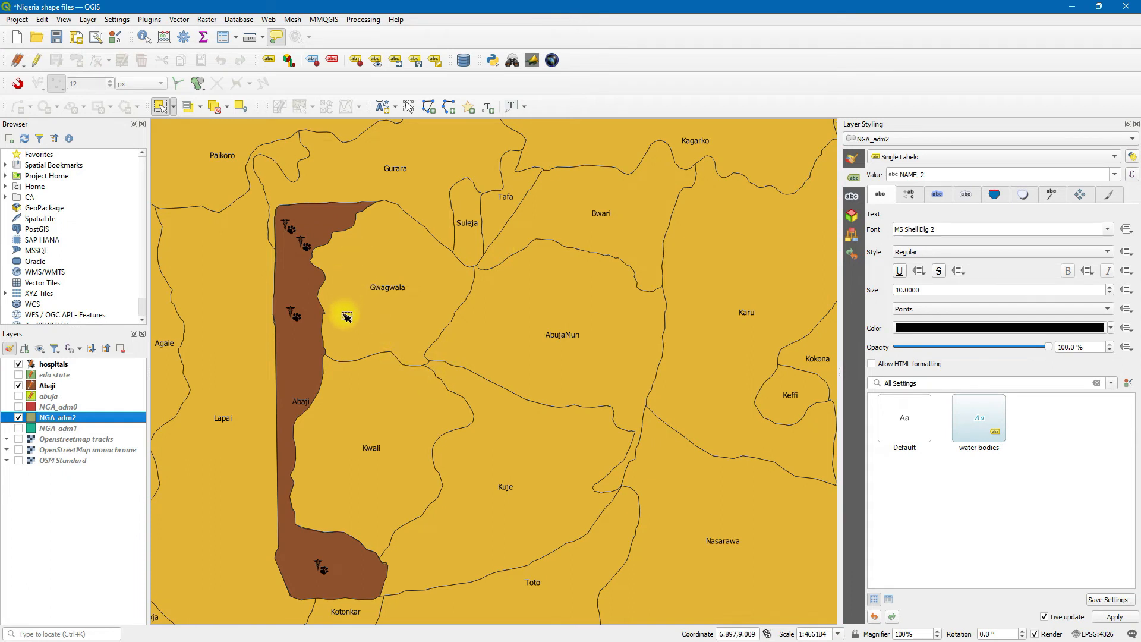
pyautogui.moveTo(471, 279)
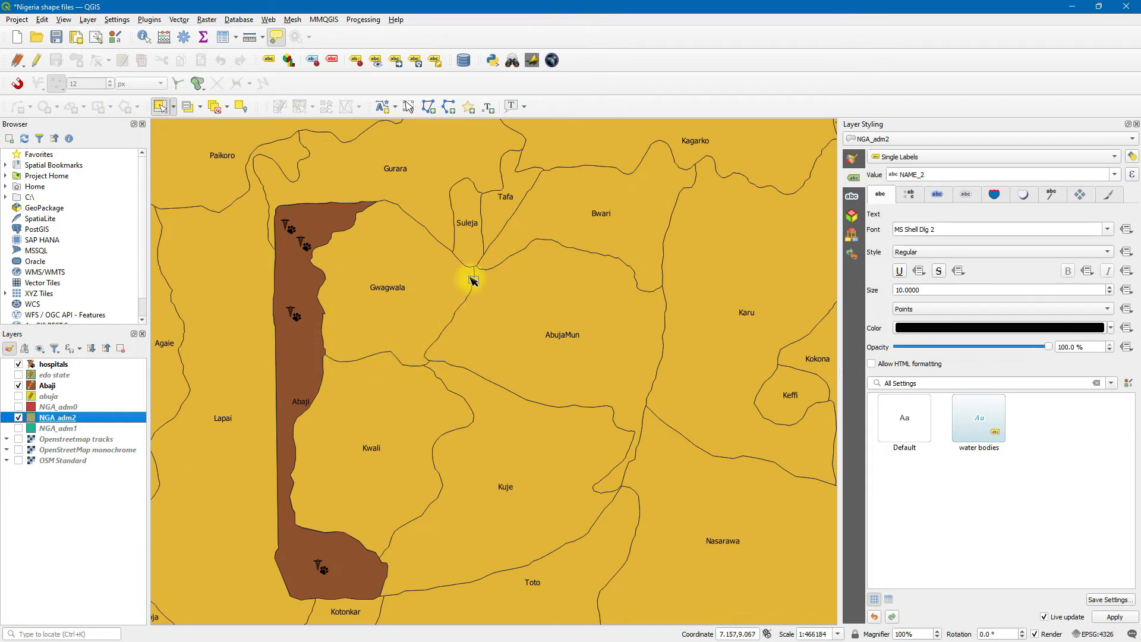
pyautogui.moveTo(536, 214)
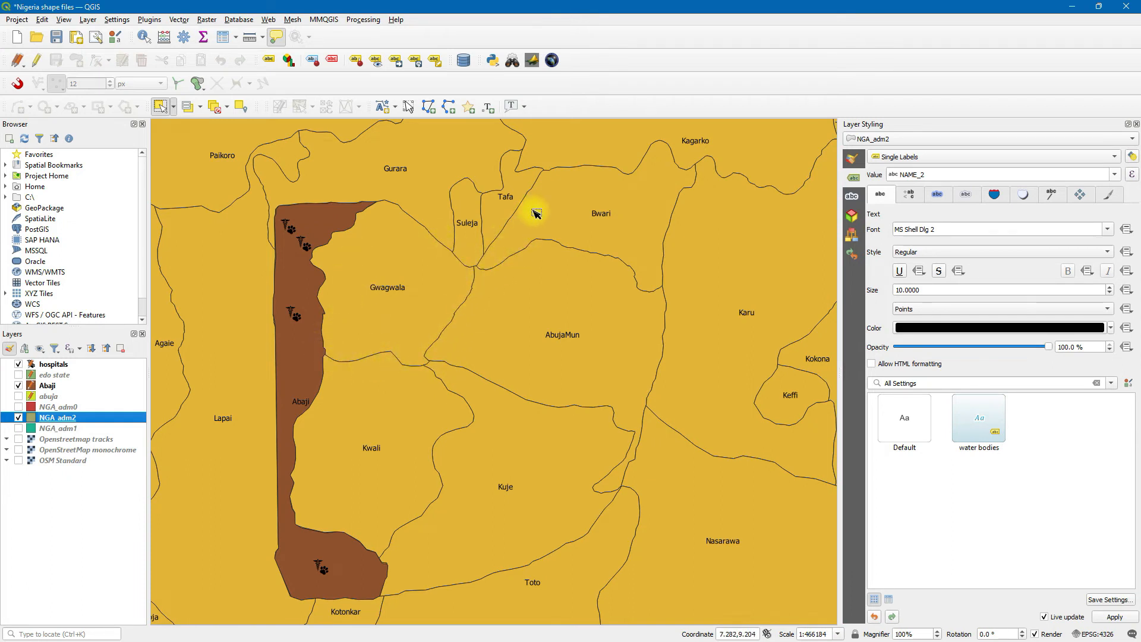
pyautogui.moveTo(525, 280)
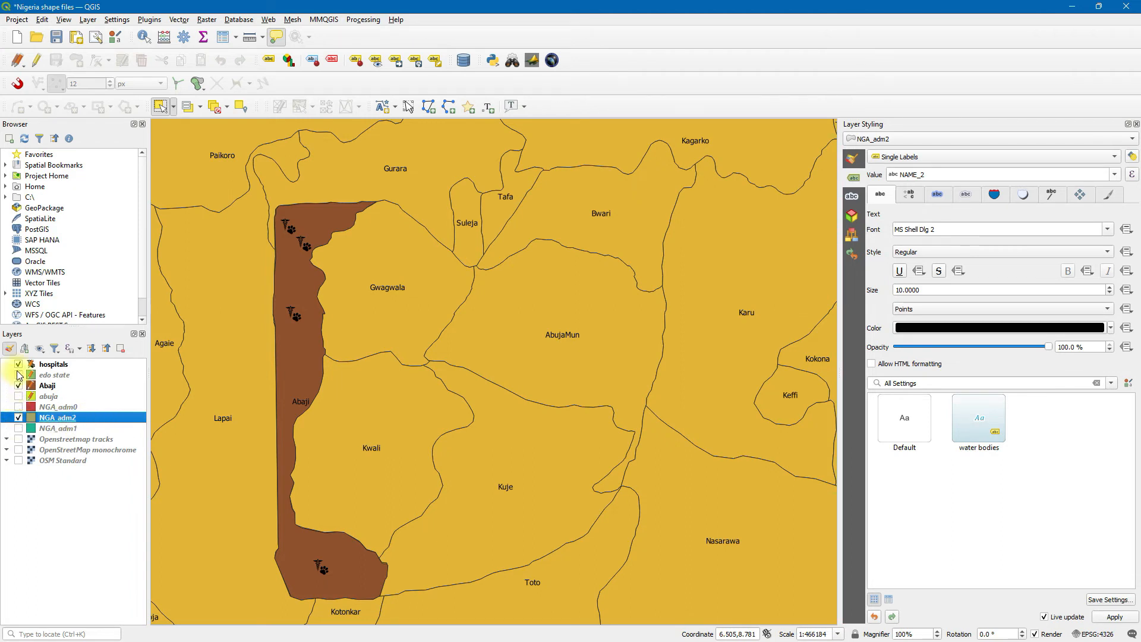
pyautogui.click(18, 395)
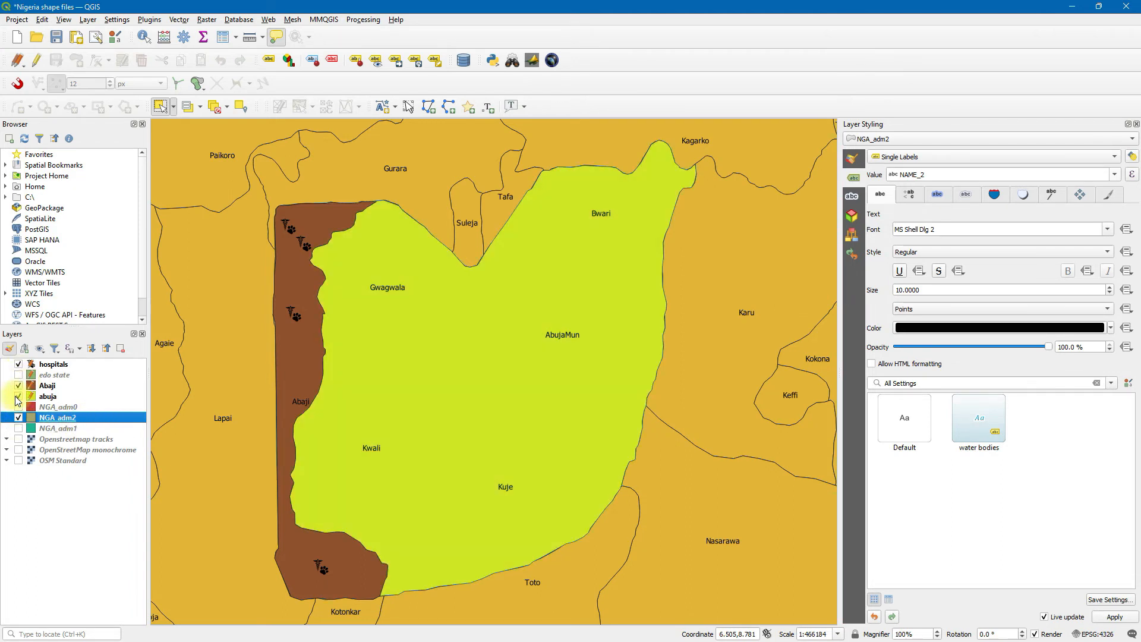
pyautogui.click(18, 396)
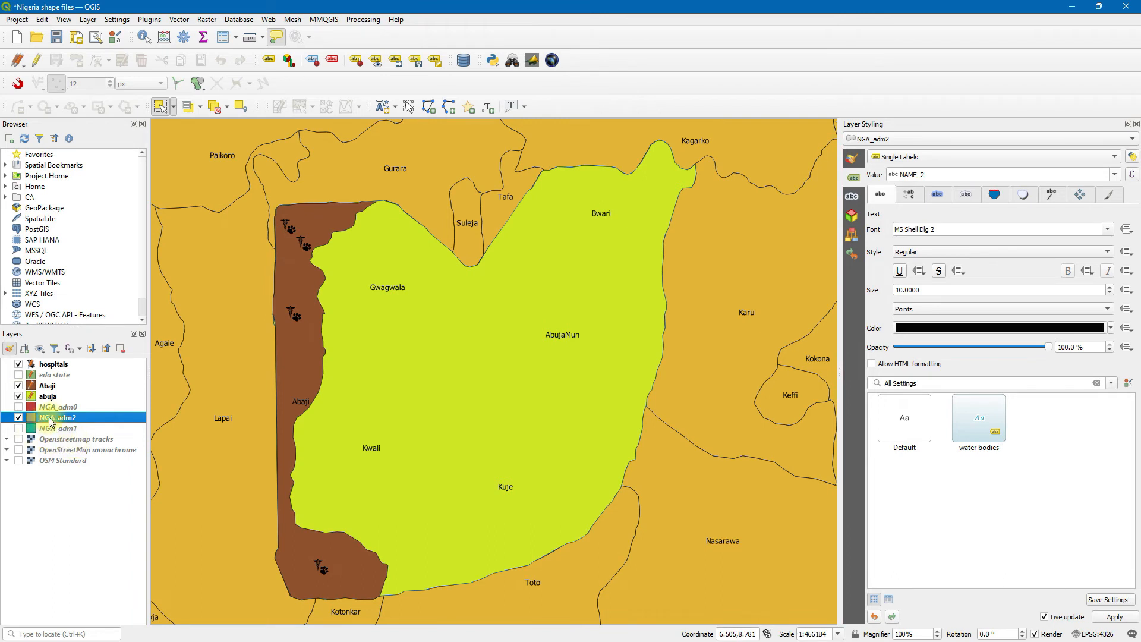
pyautogui.click(388, 627)
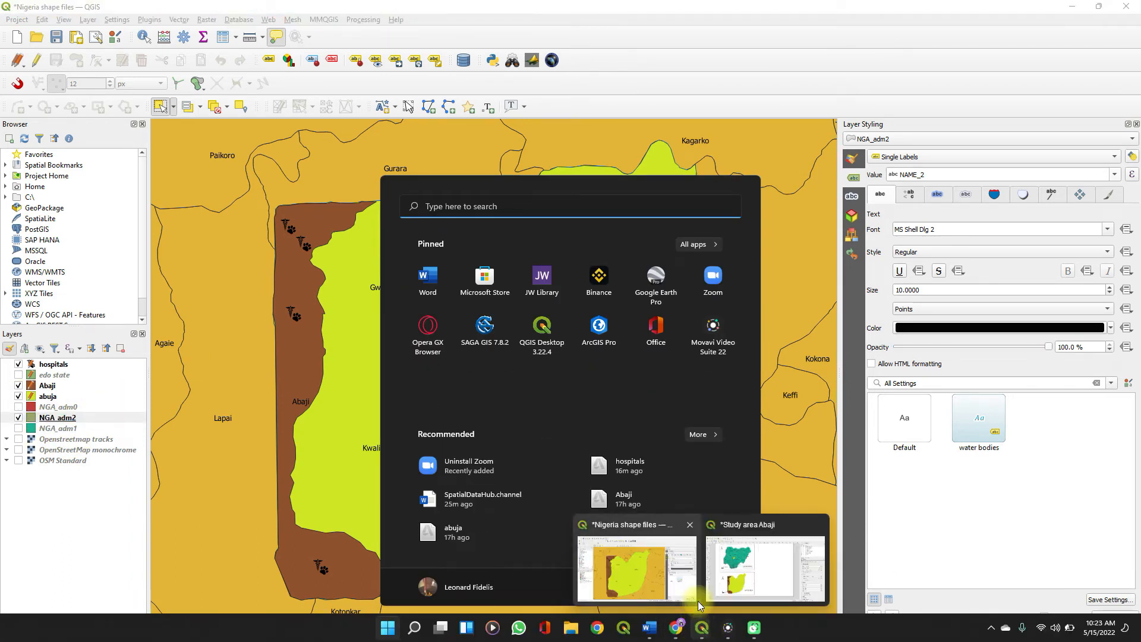
# - In the Study area Abaji layout, lock Map 2's layers again and return to the main map window
pyautogui.click(766, 568)
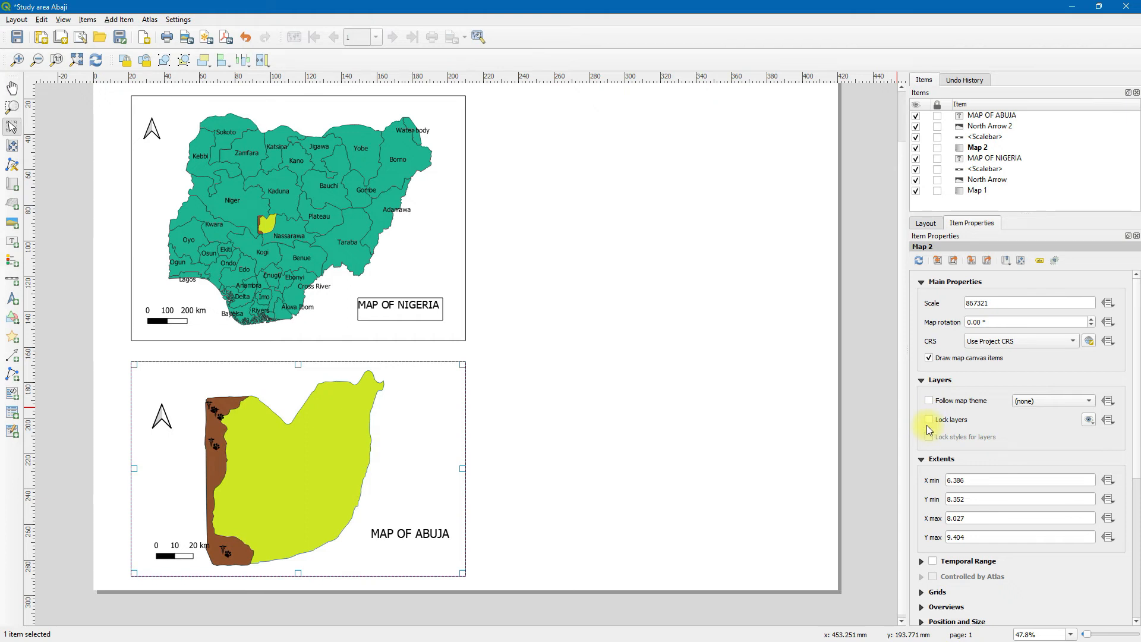
pyautogui.click(928, 420)
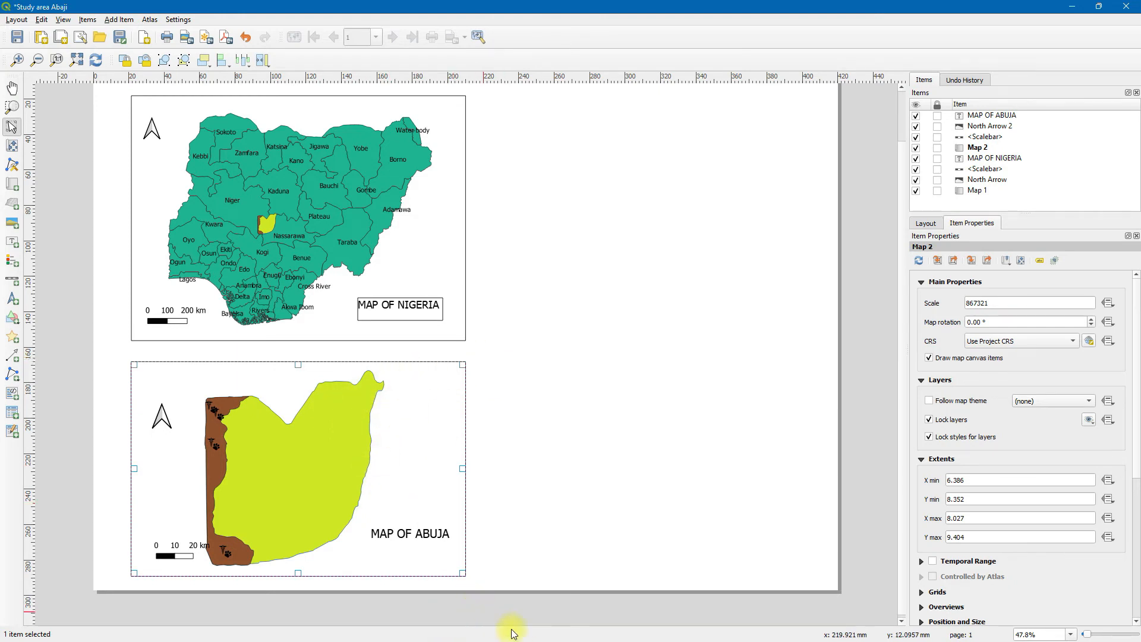
pyautogui.click(388, 628)
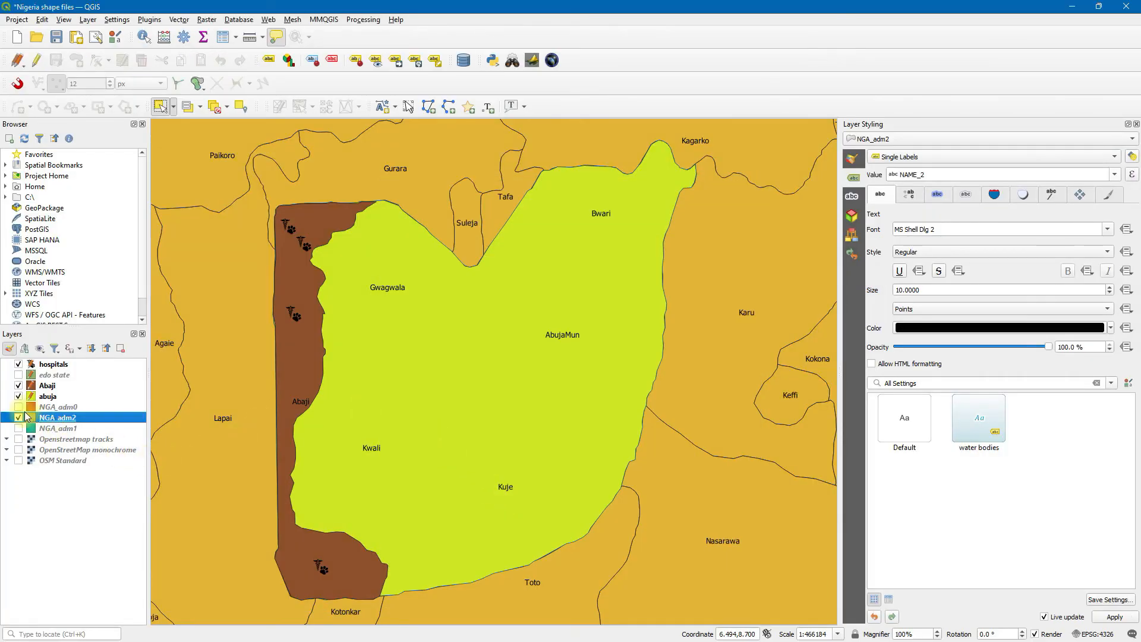
# - Hide NGA_adm2, zoom Abaji with its hospitals to fill the view, toggle OSM Standard on and off, and go to the layout
pyautogui.click(18, 417)
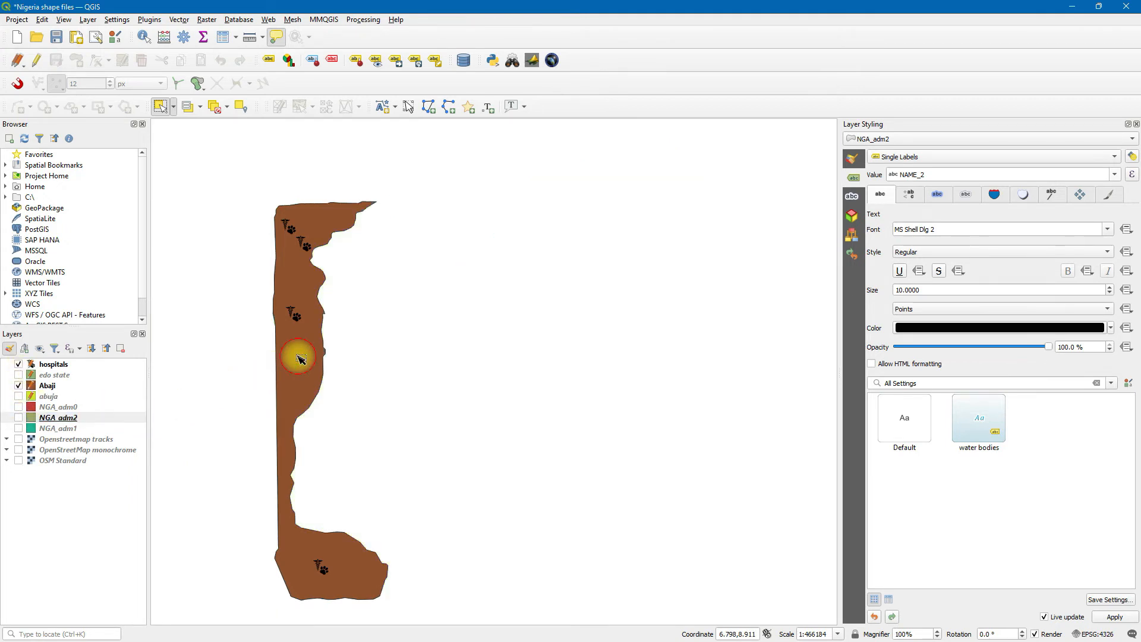
pyautogui.moveTo(298, 357); pyautogui.dragTo(442, 314)
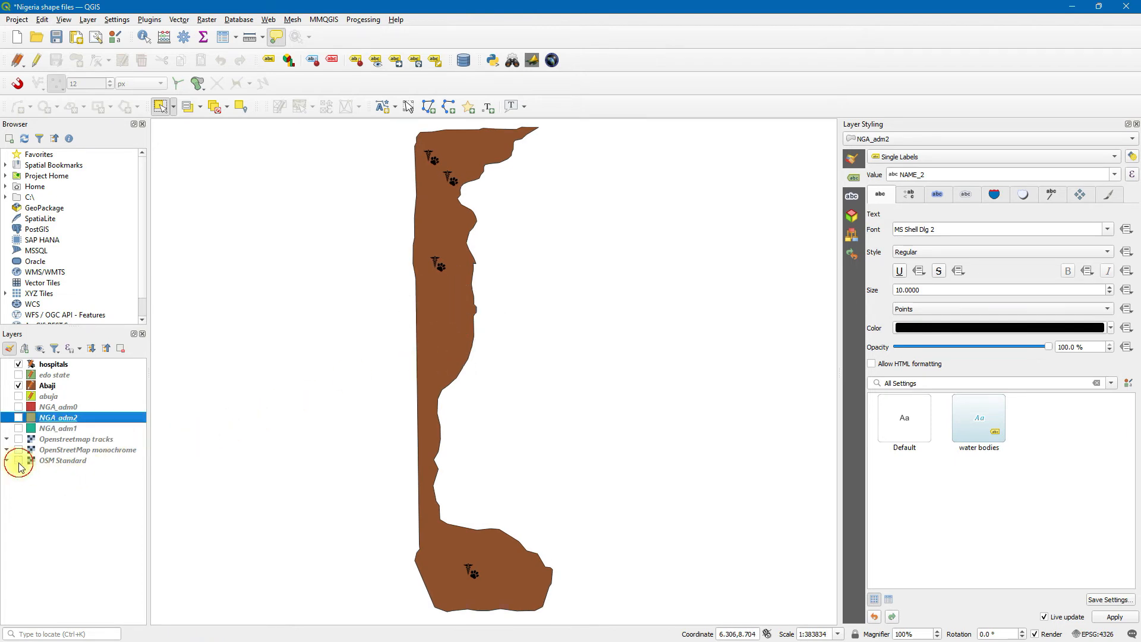
pyautogui.click(19, 460)
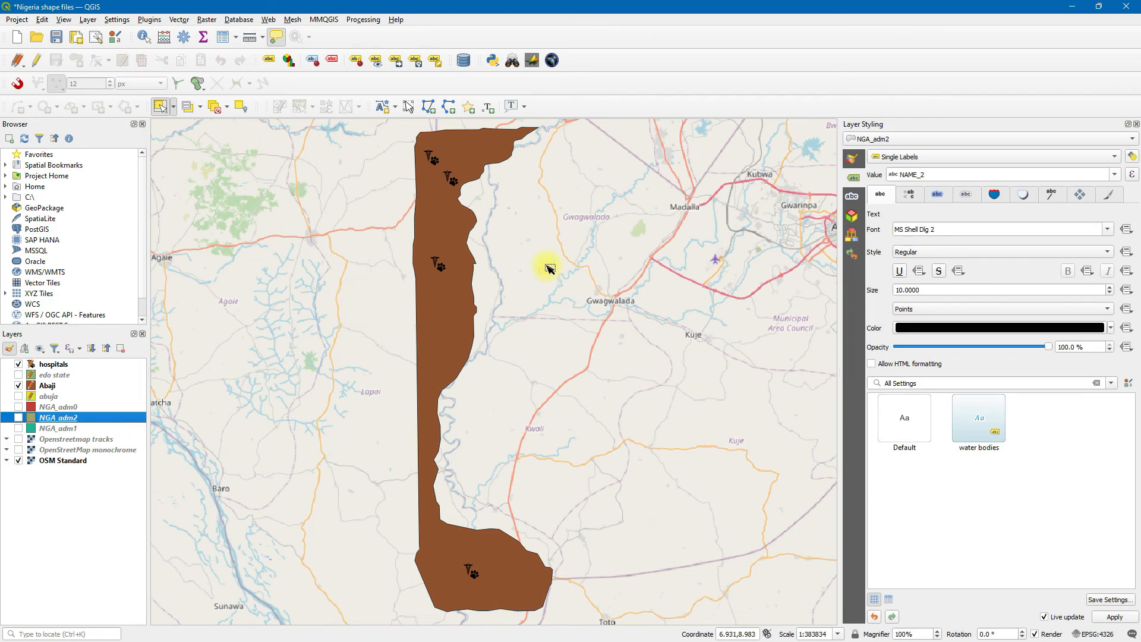
pyautogui.moveTo(550, 304)
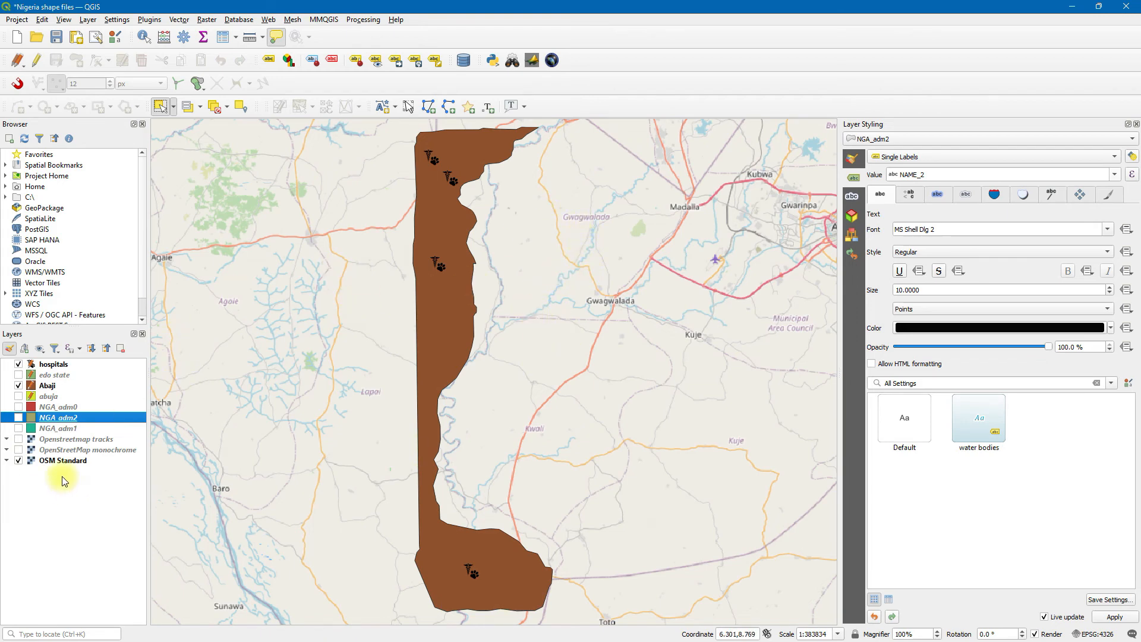
pyautogui.click(18, 460)
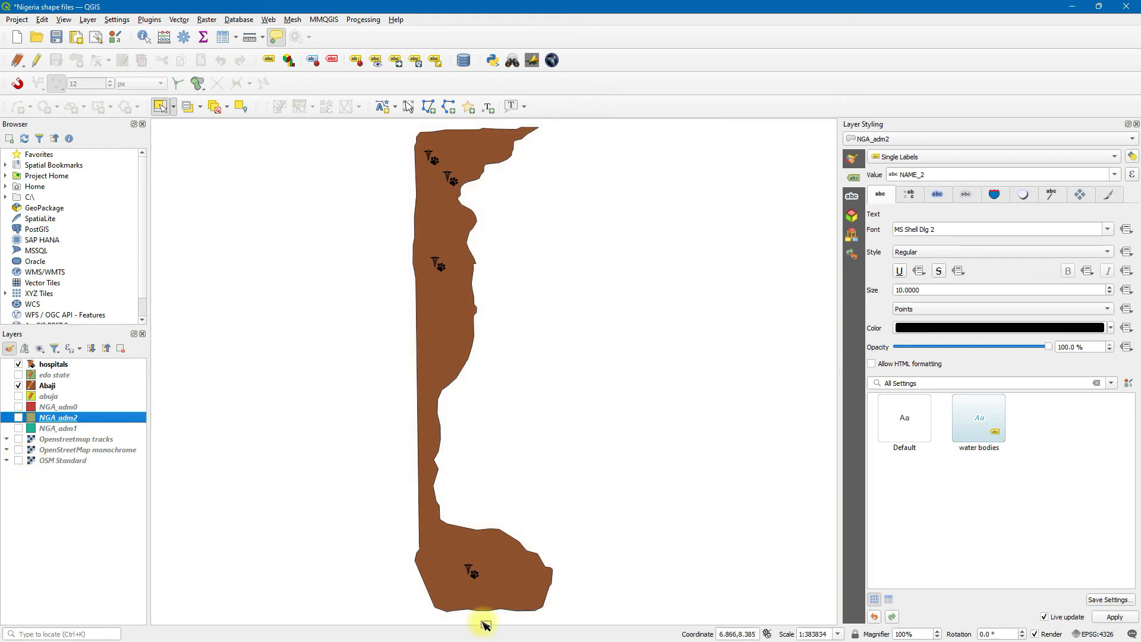
pyautogui.click(387, 628)
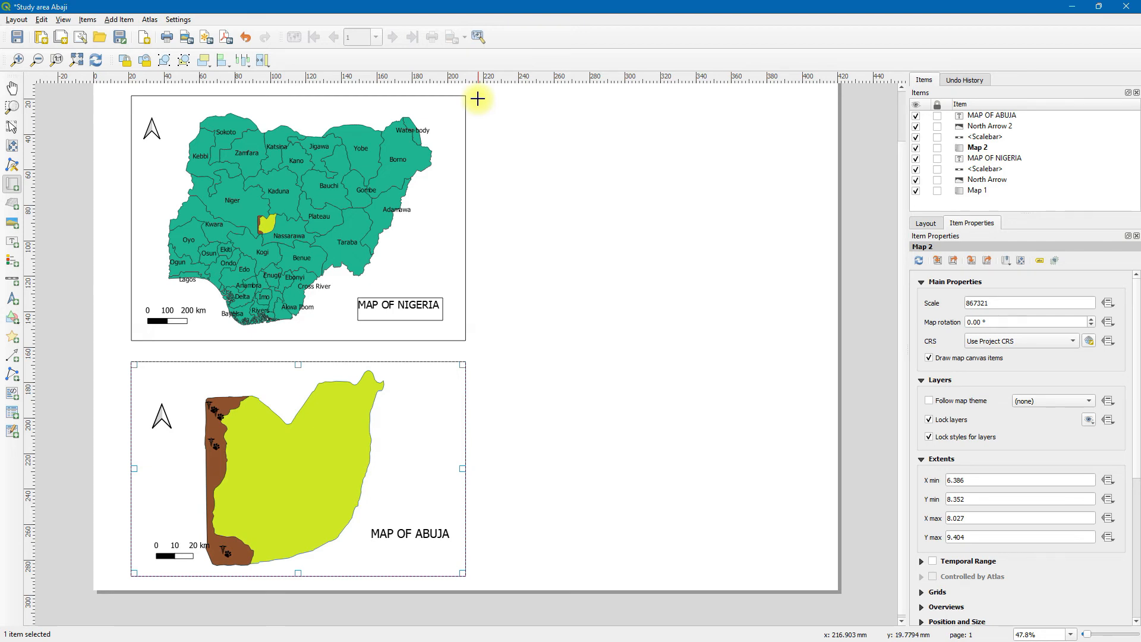
# - Draw a third map frame of Abaji filling the right half of the page
pyautogui.moveTo(478, 93); pyautogui.dragTo(781, 520)
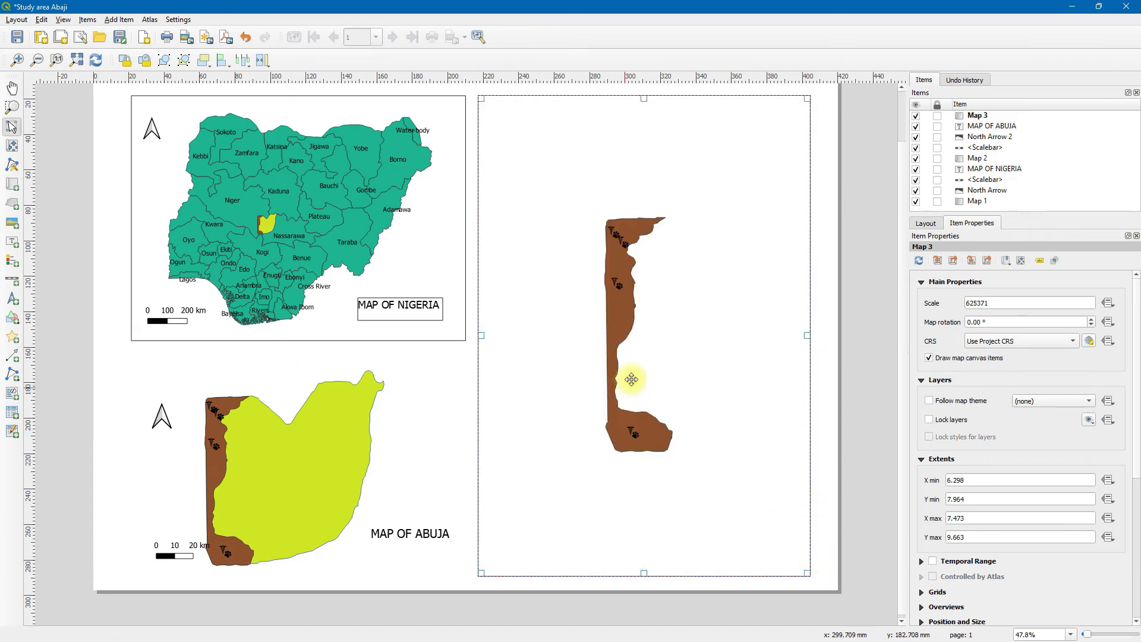
# - Set the new map's scale to 1:400000, correcting an interim 300000 entry
pyautogui.click(1029, 303)
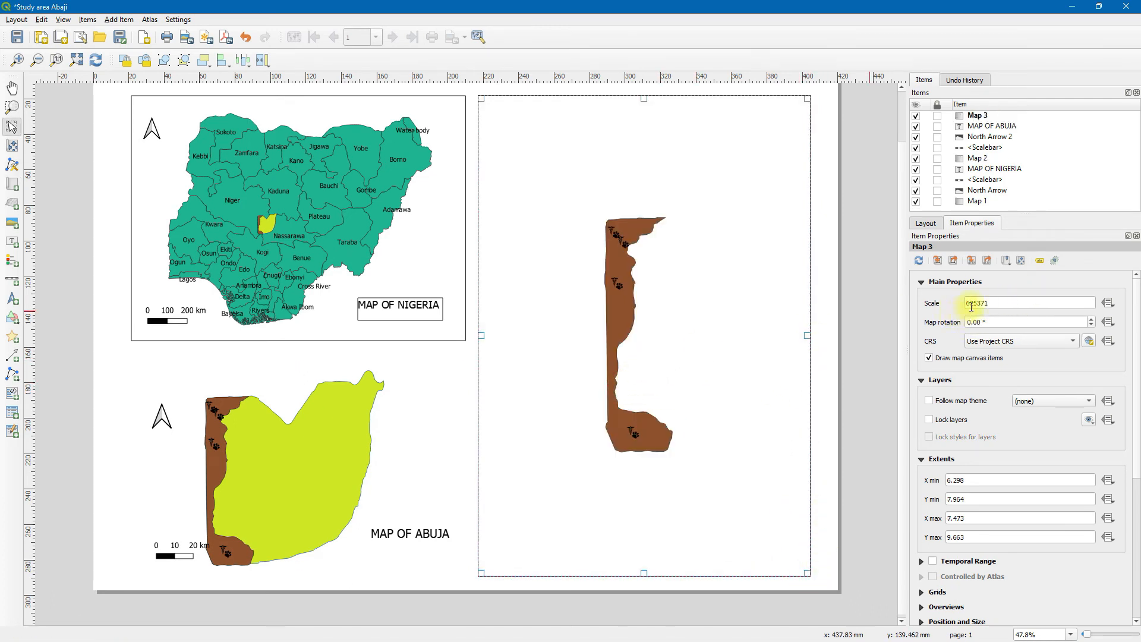
pyautogui.press('Backspace')
pyautogui.write('32')
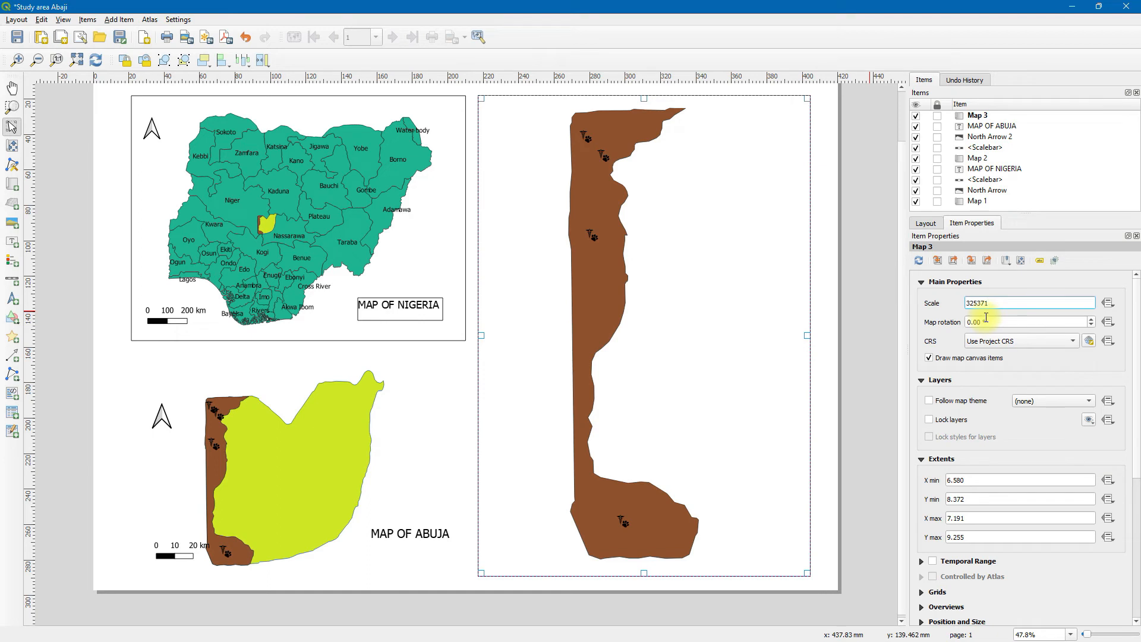
pyautogui.press('Backspace')
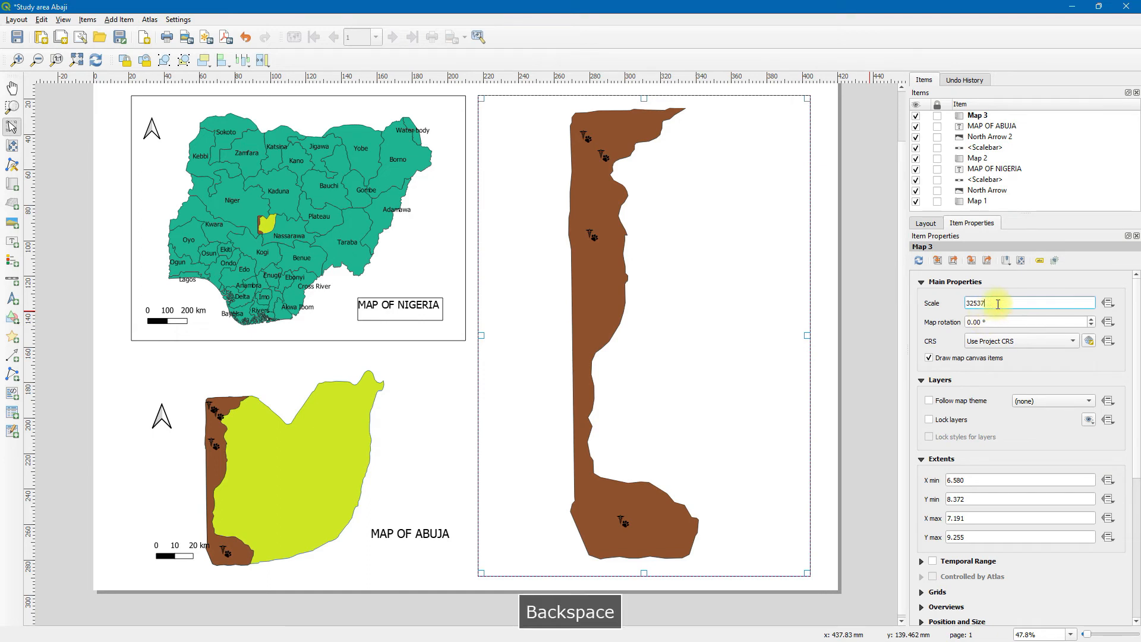
pyautogui.press('Backspace')
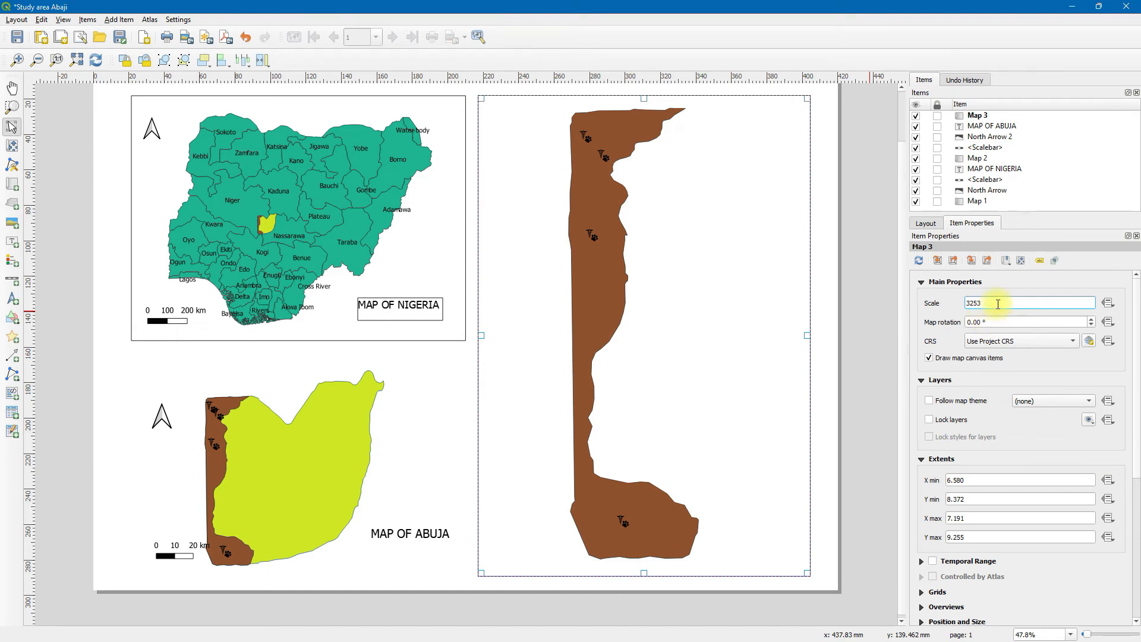
pyautogui.press('Backspace')
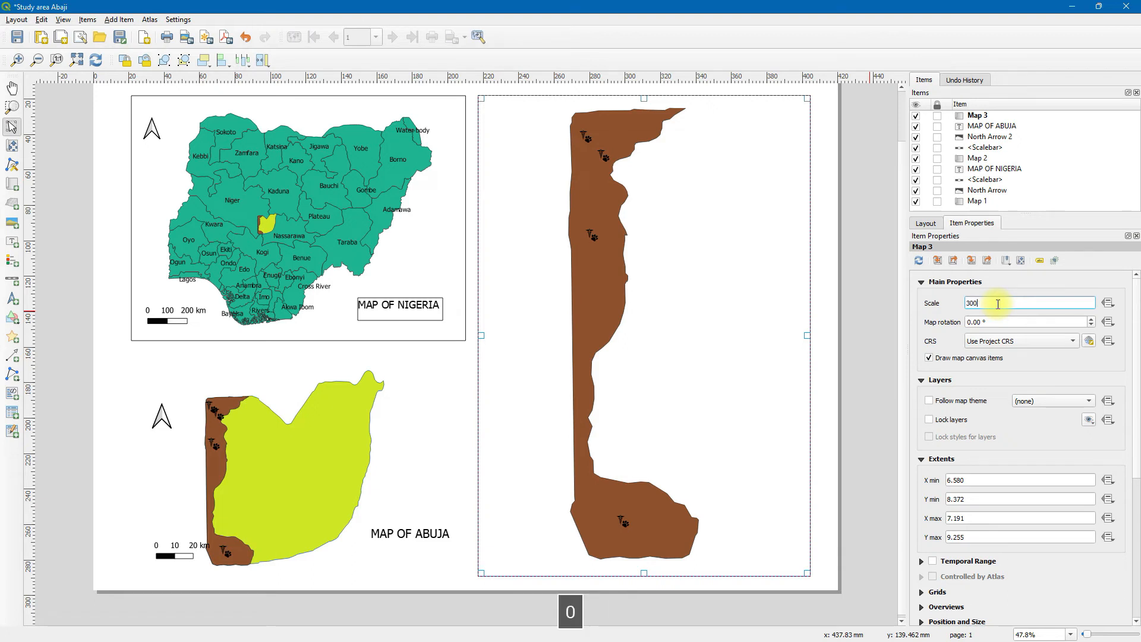
pyautogui.write('300000')
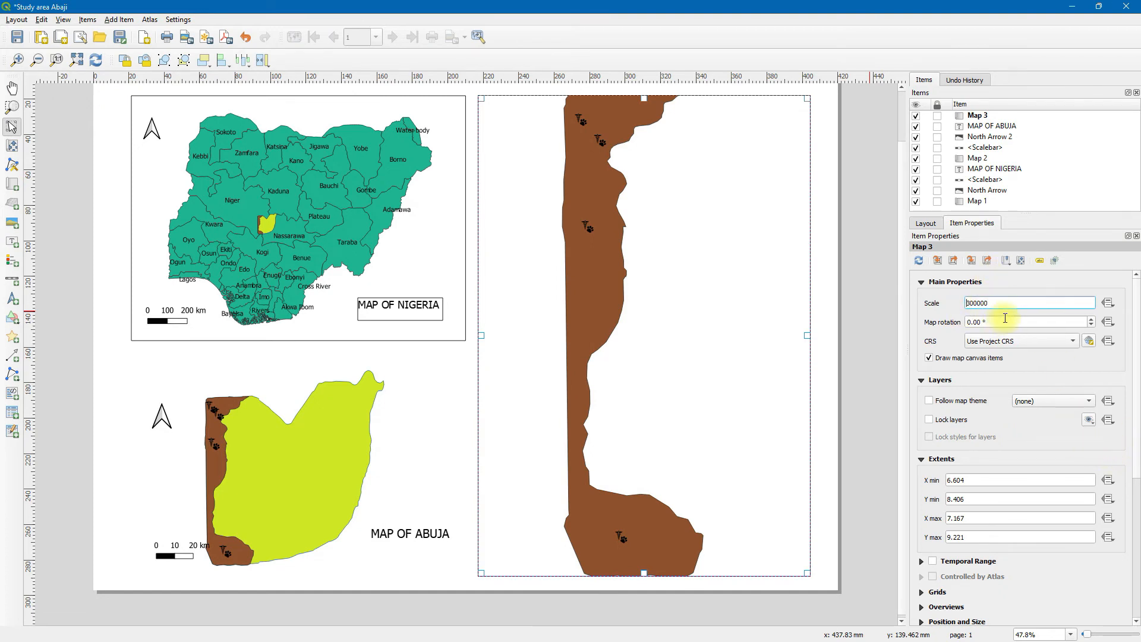
pyautogui.press('Backspace')
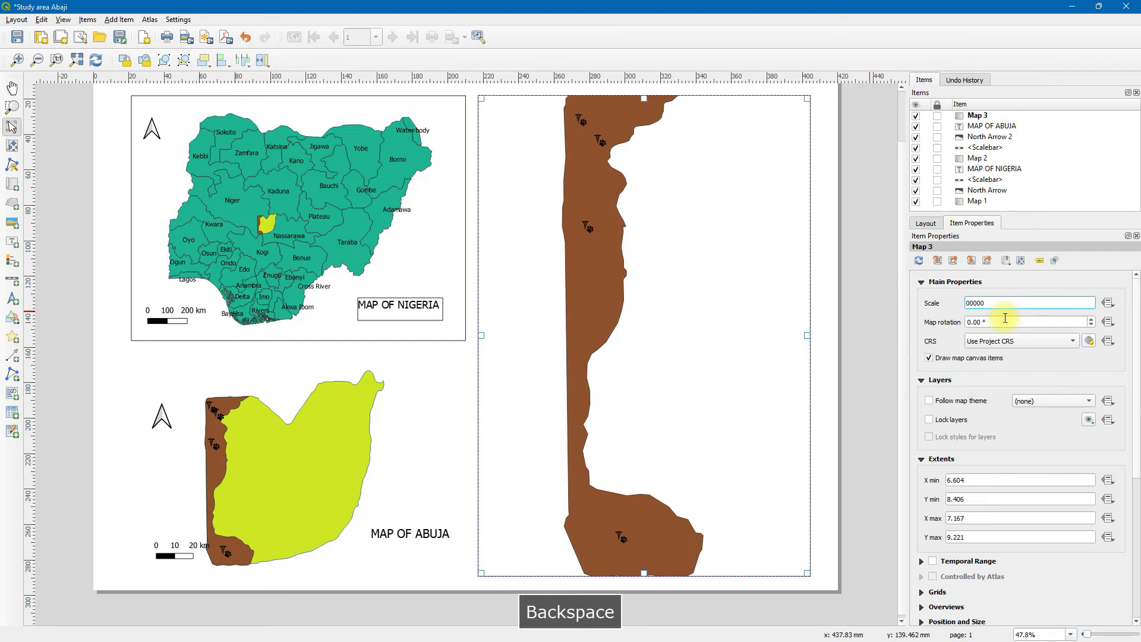
pyautogui.write('400000')
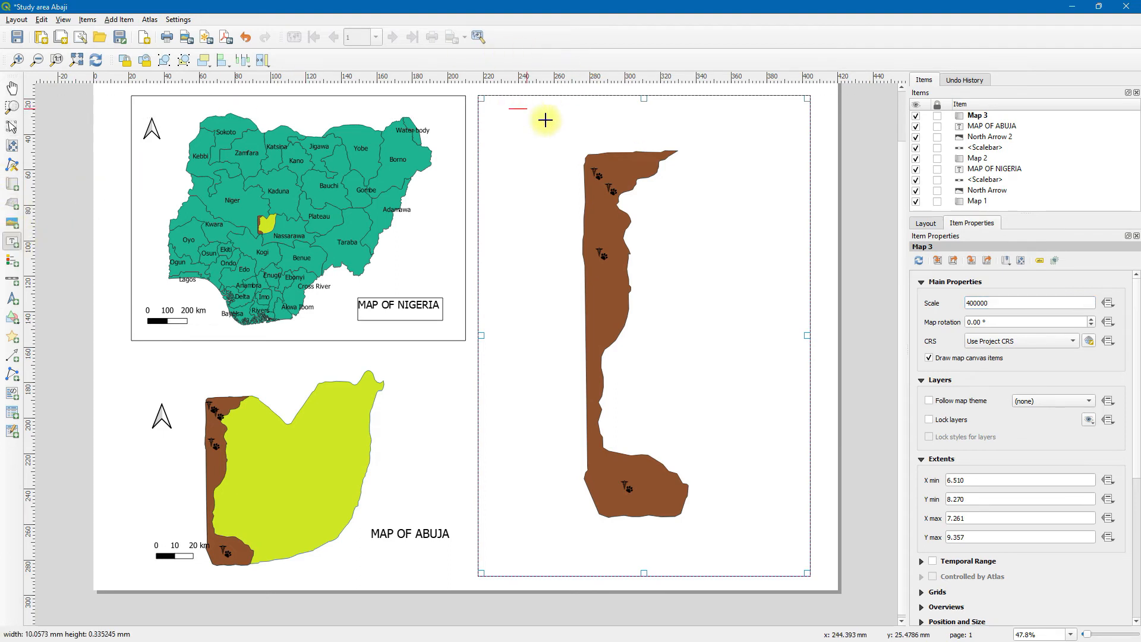
# - Place a label above the Abaji map reading 'HOSPITAL LOCATIONS IN ABAJI, ABUJA, NIGERIA'
pyautogui.moveTo(514, 109); pyautogui.dragTo(788, 138)
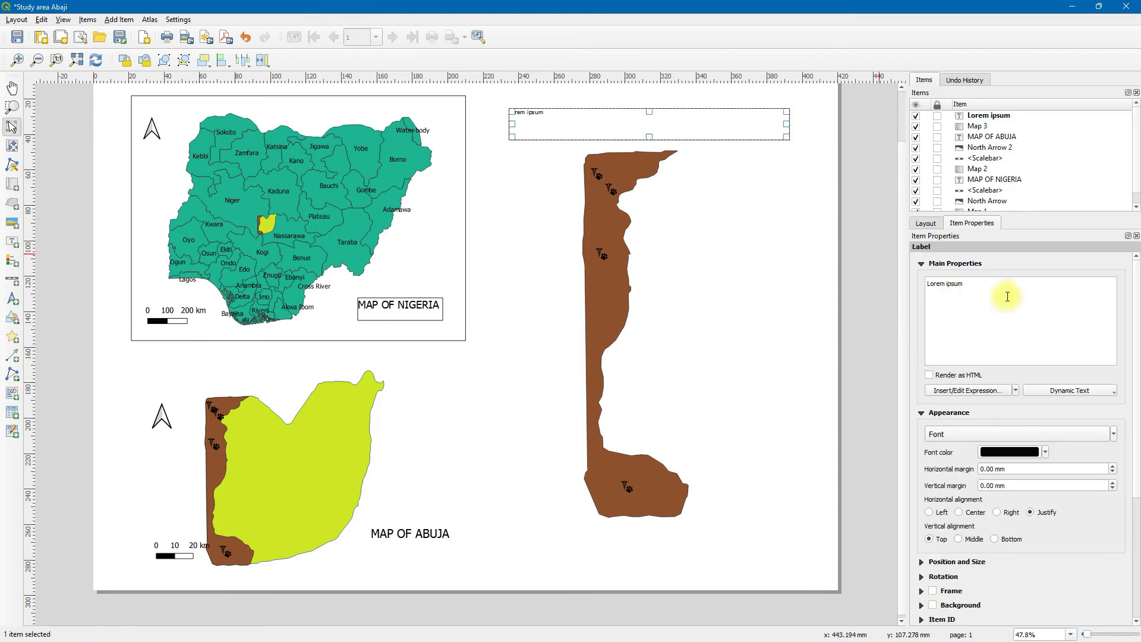
pyautogui.press('Ctrl+Backspace')
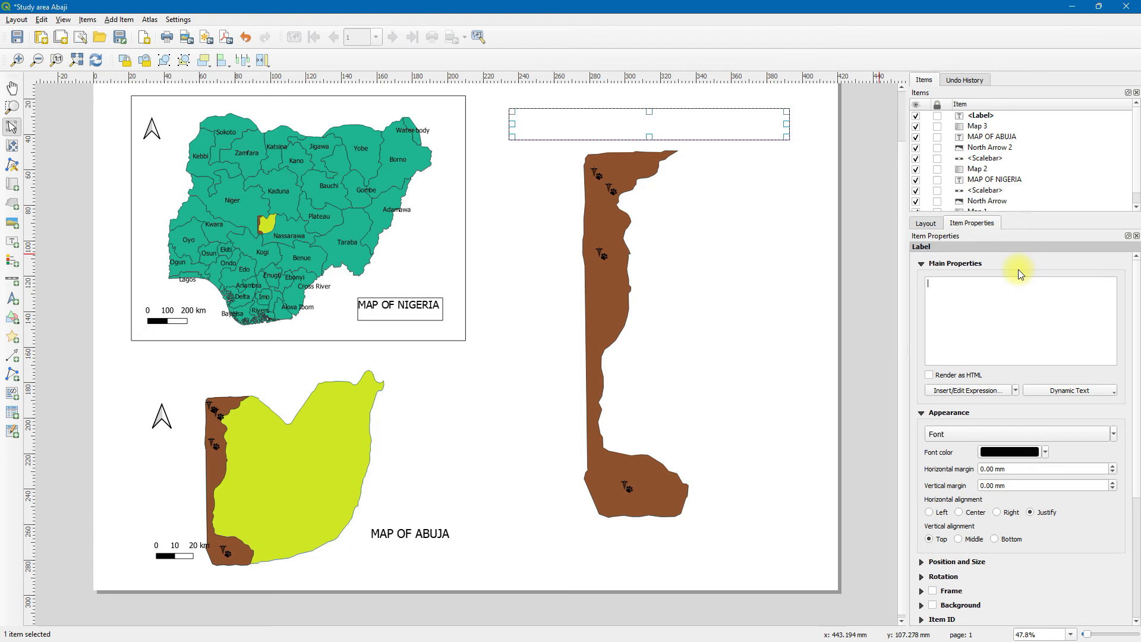
pyautogui.write('H')
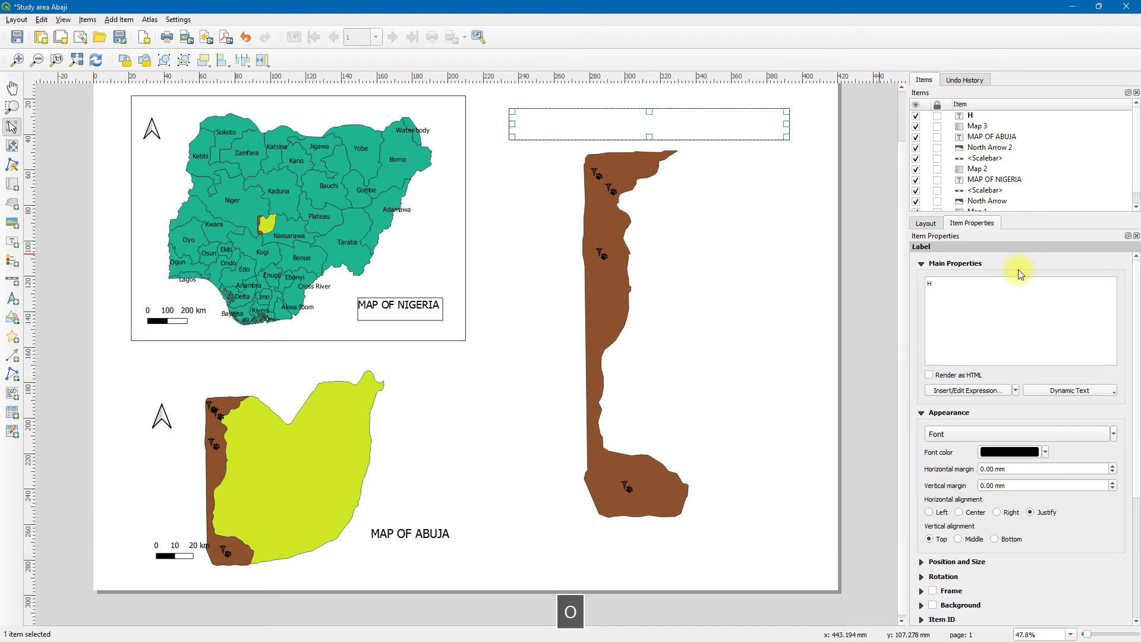
pyautogui.write('OSP')
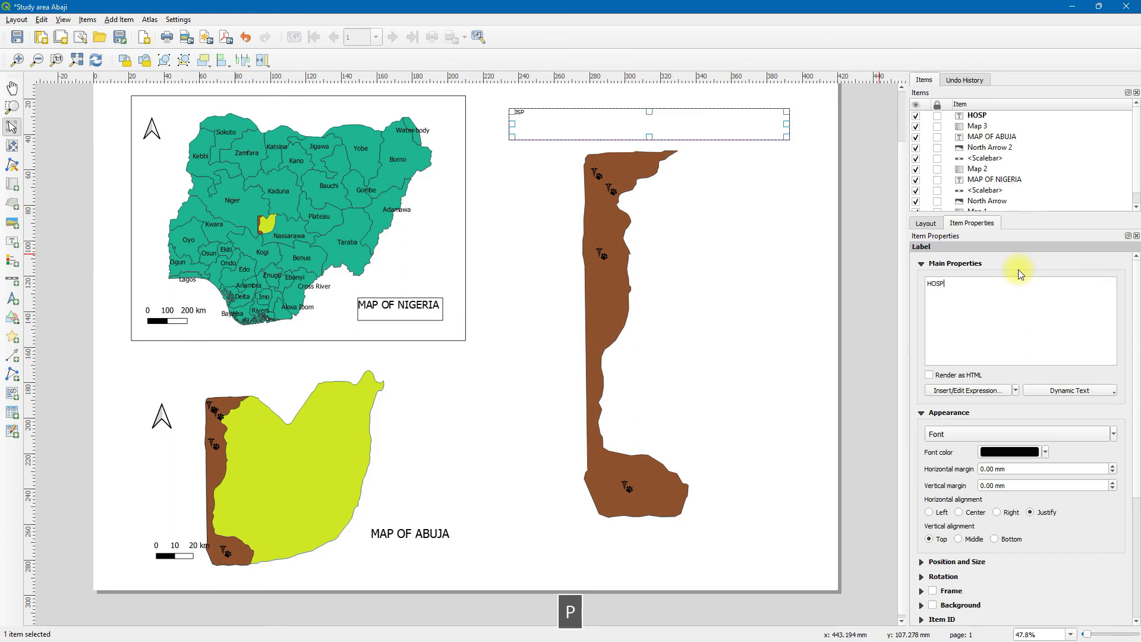
pyautogui.write('ITAL')
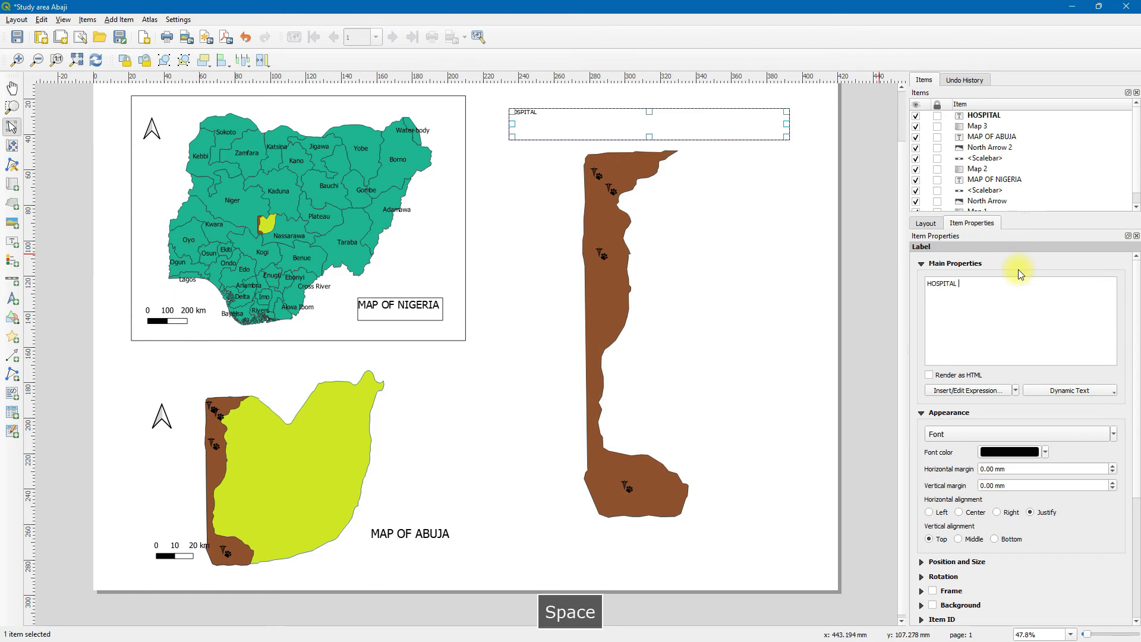
pyautogui.write('LOCATIONS IN')
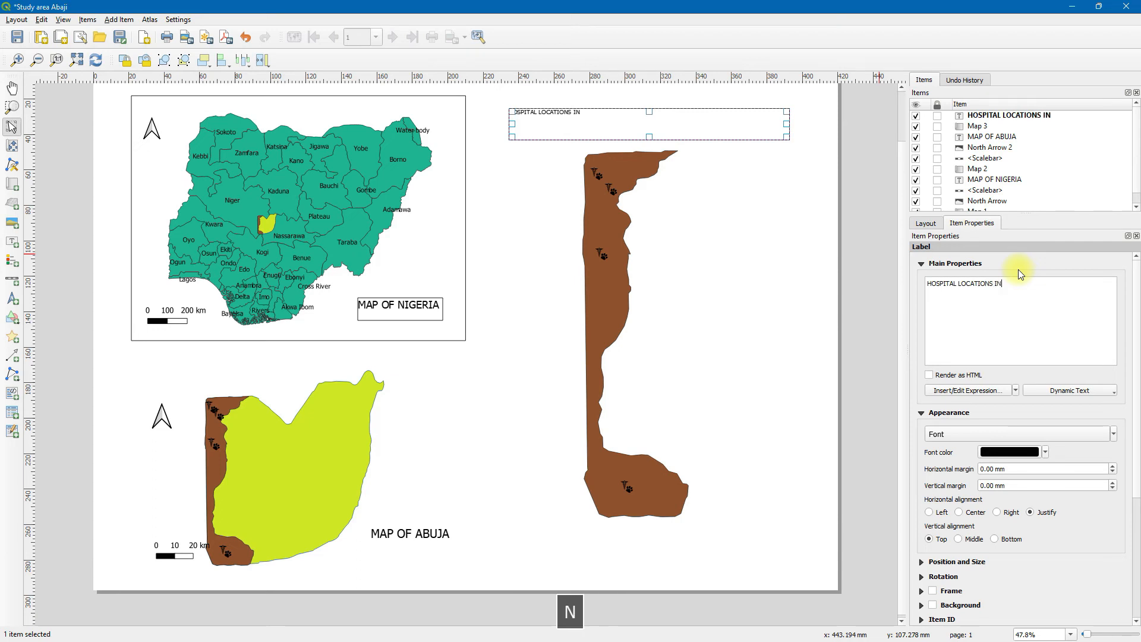
pyautogui.write('ABAJI,')
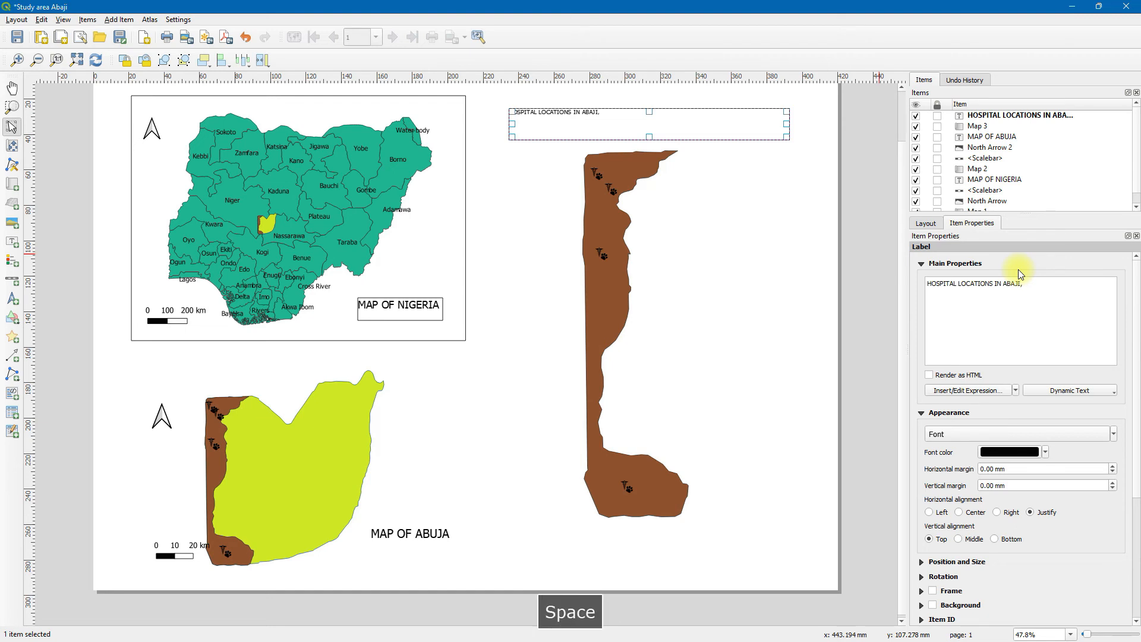
pyautogui.write('ABUJ')
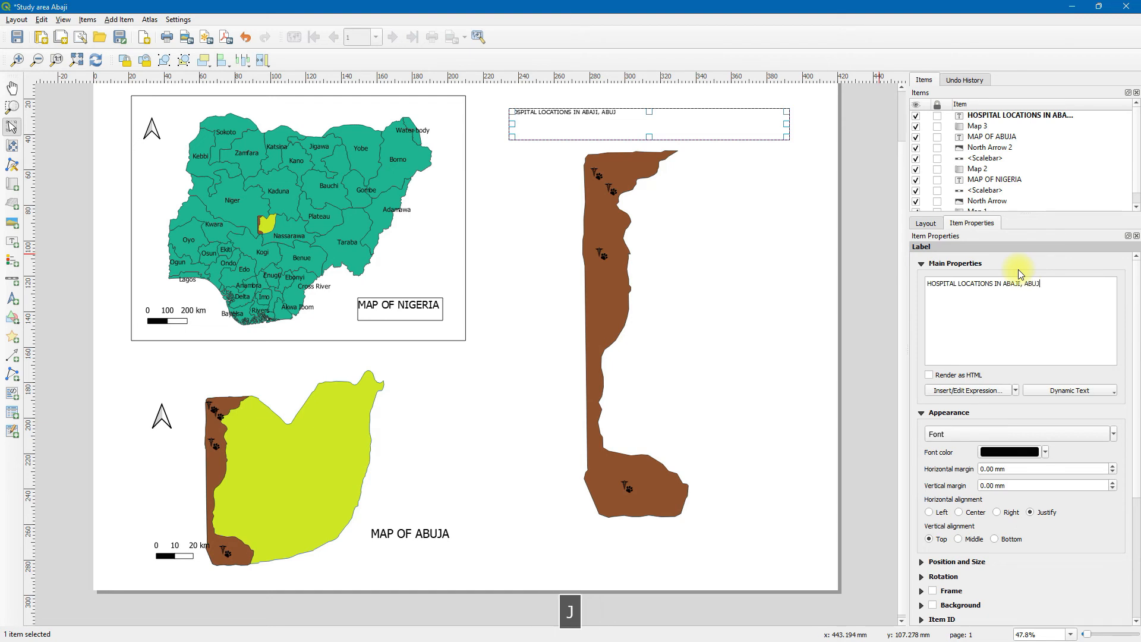
pyautogui.write(', NIEGRIA')
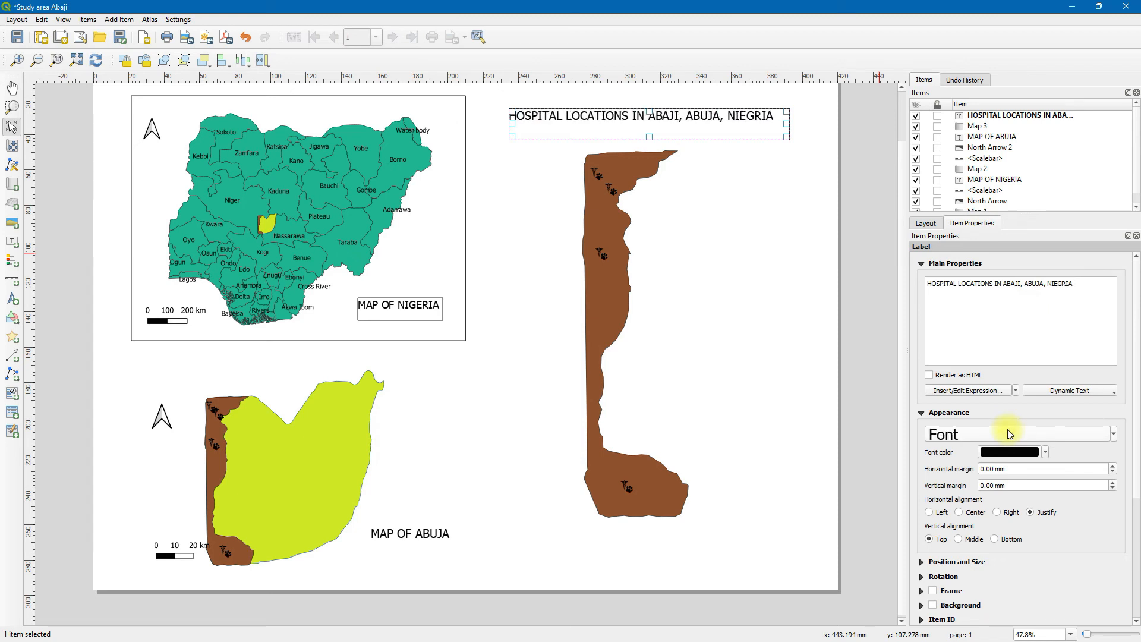
pyautogui.moveTo(1001, 436)
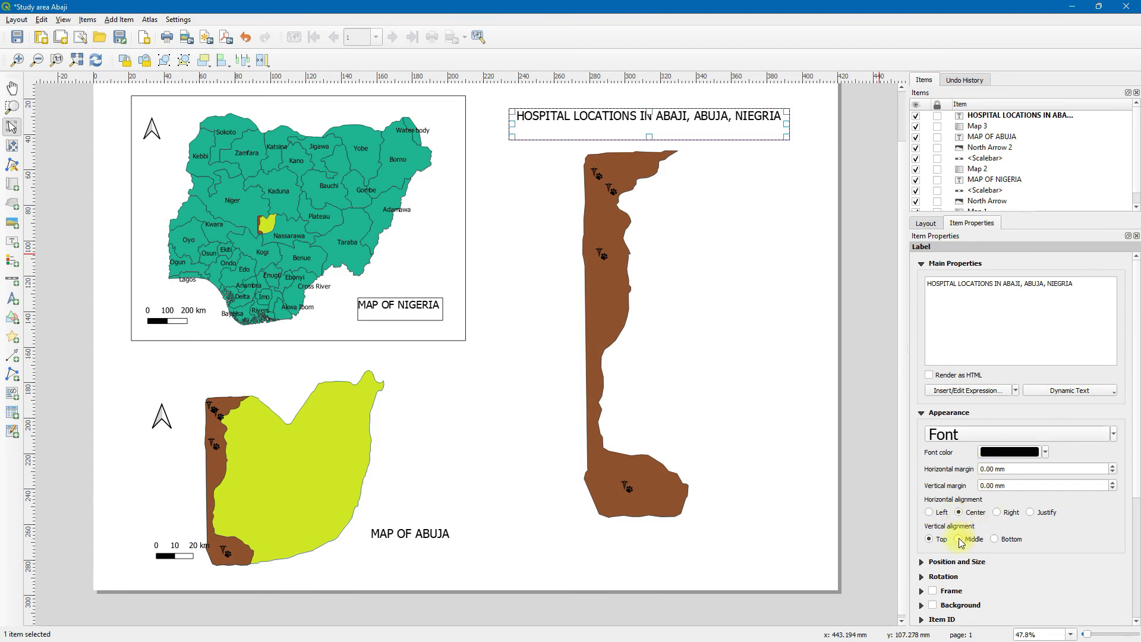
# - Centre the title text within its framed box and reselect the Abaji map
pyautogui.click(958, 540)
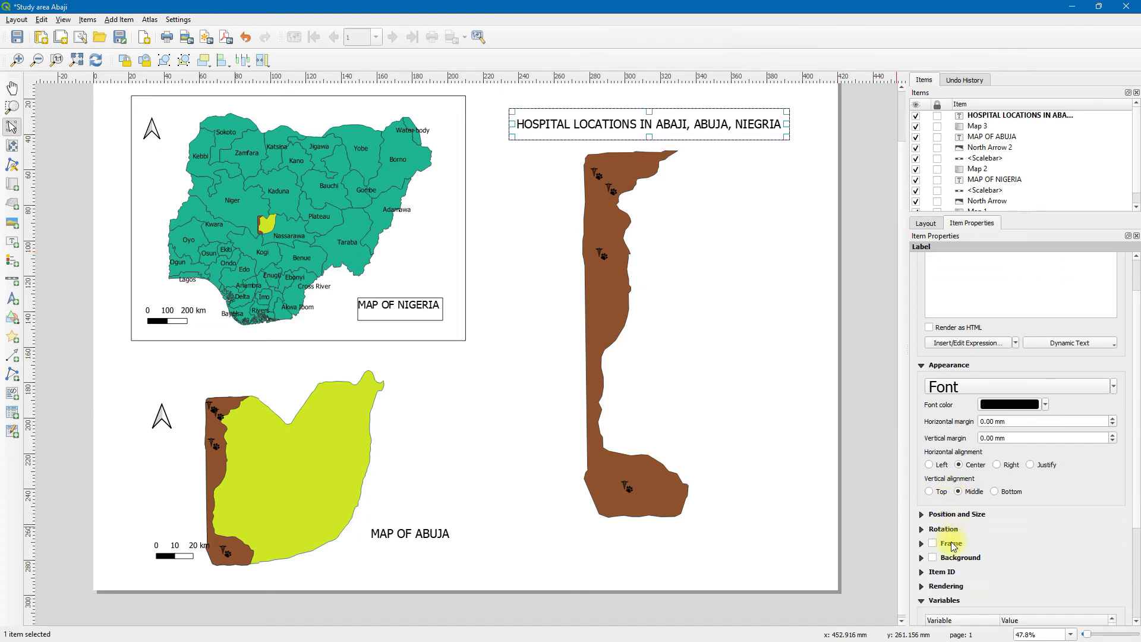
pyautogui.click(932, 542)
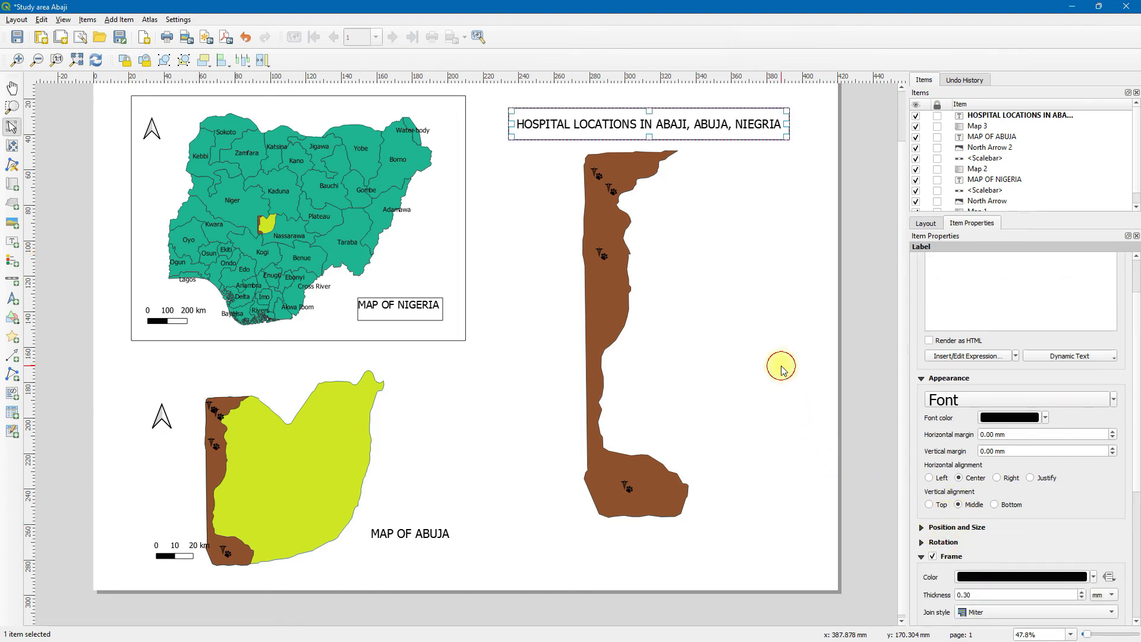
pyautogui.click(580, 289)
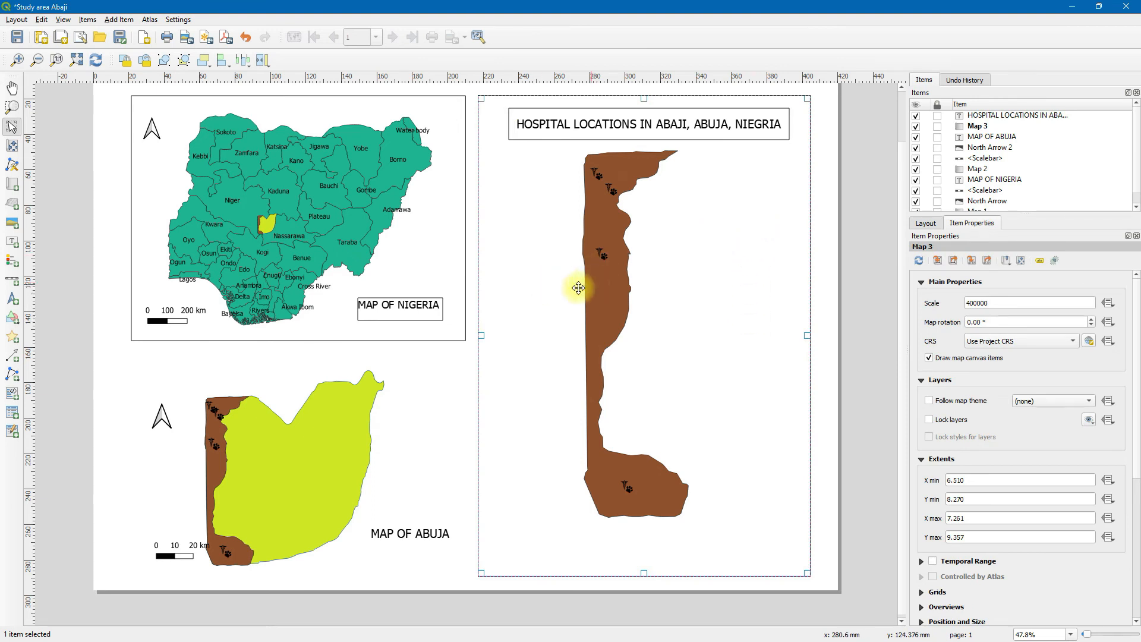
pyautogui.moveTo(67, 327)
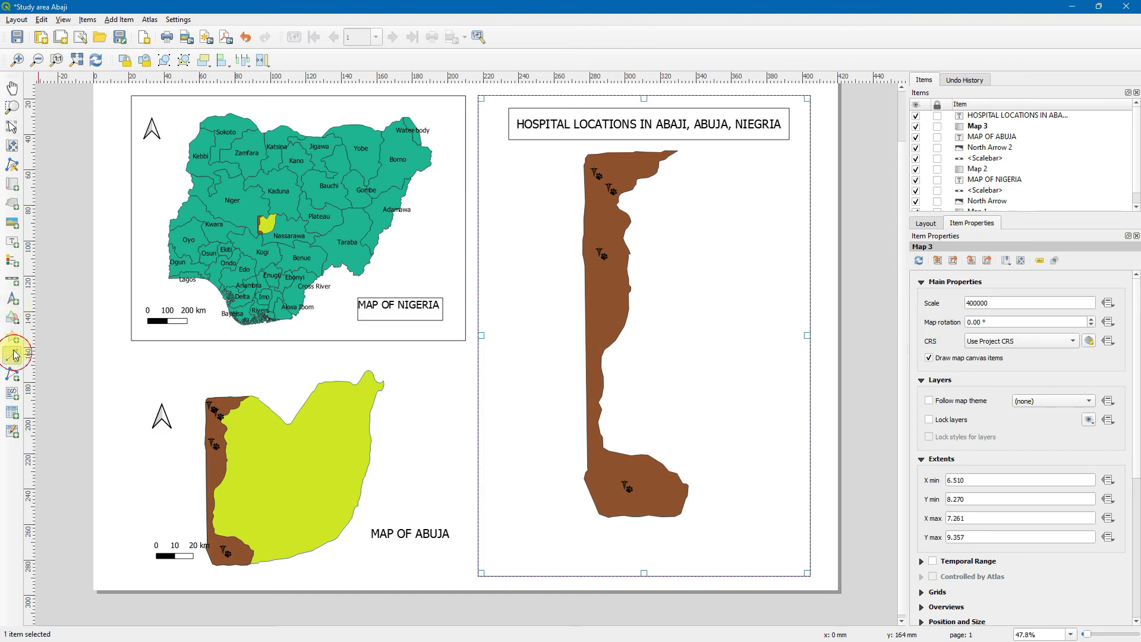
pyautogui.moveTo(289, 234)
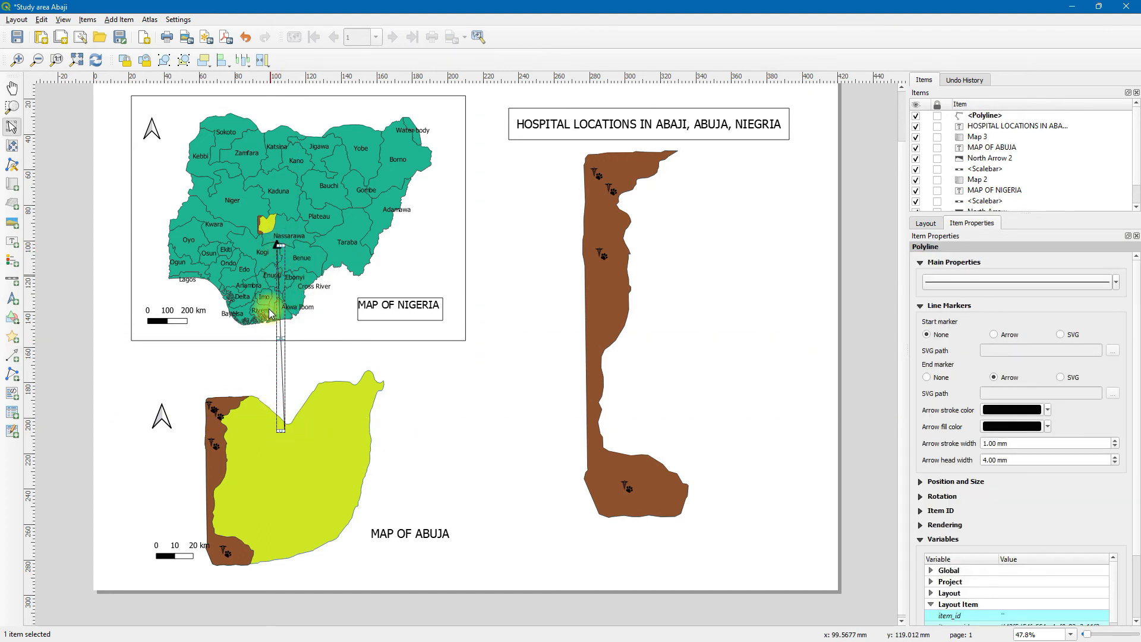
pyautogui.moveTo(421, 456)
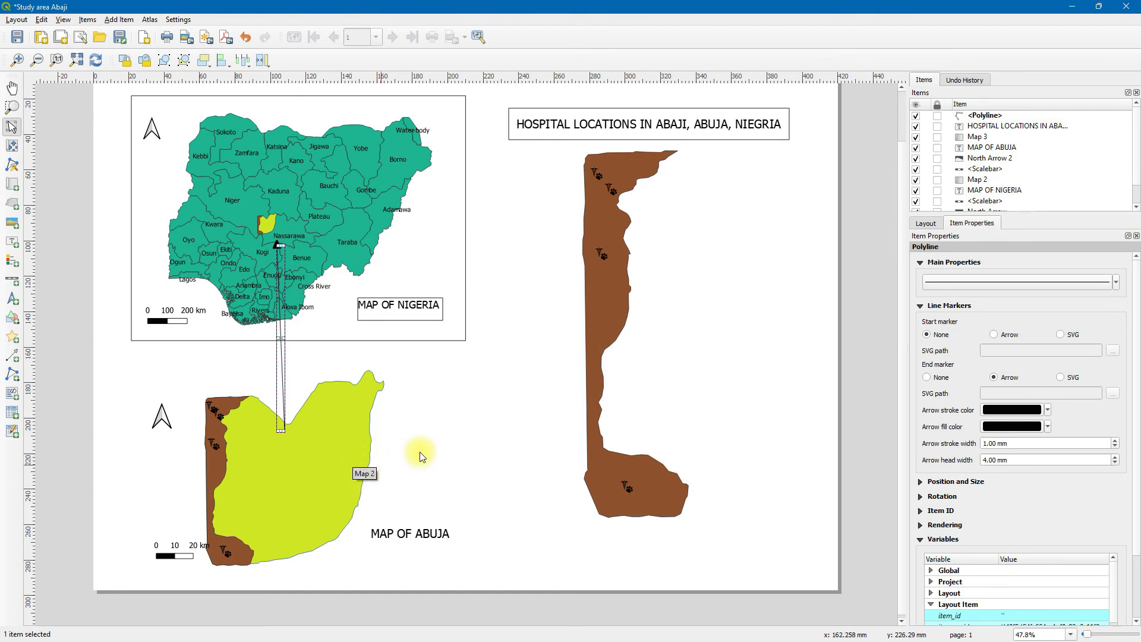
# - Draw two connector arrows: Nigeria's capital to the Abuja map, Abaji to the Abaji map
pyautogui.click(363, 473)
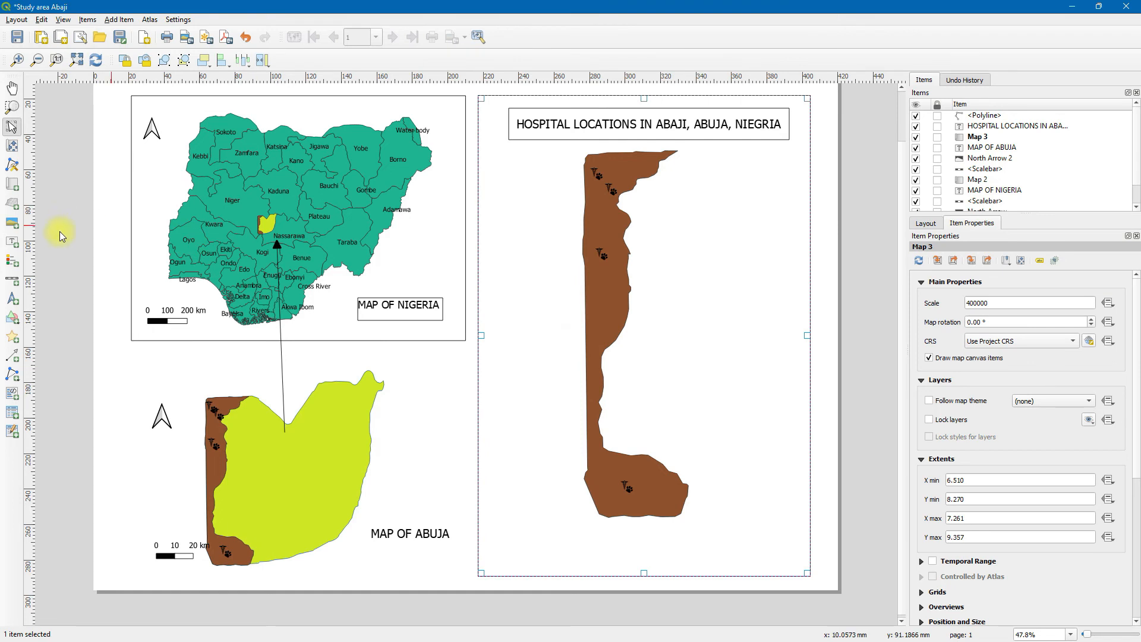
pyautogui.moveTo(513, 318)
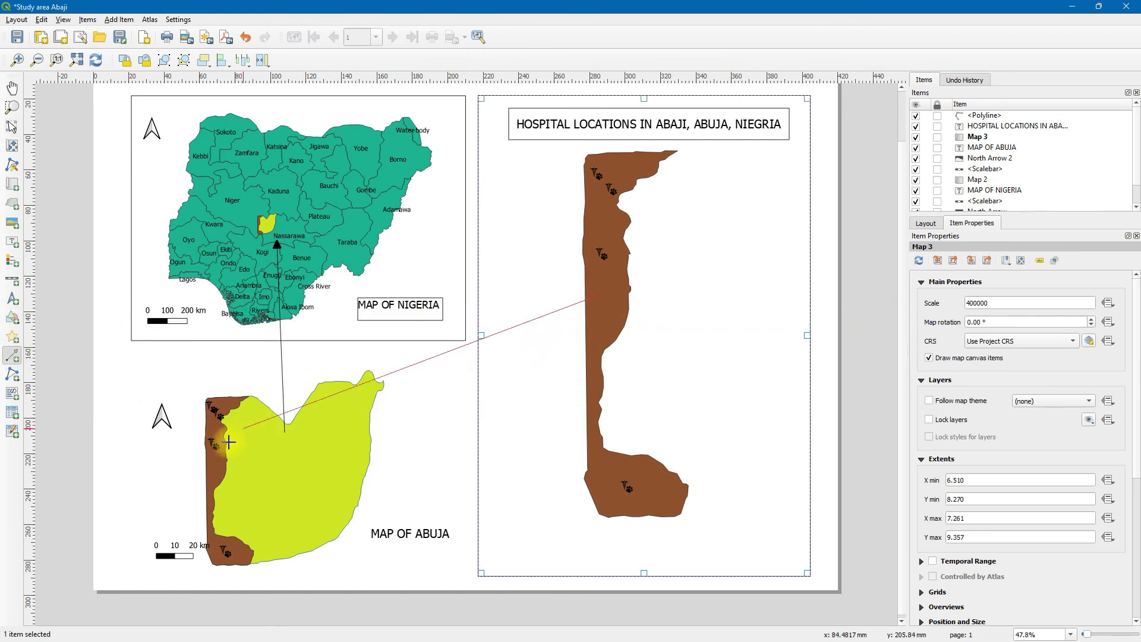
pyautogui.moveTo(232, 442); pyautogui.dragTo(234, 469)
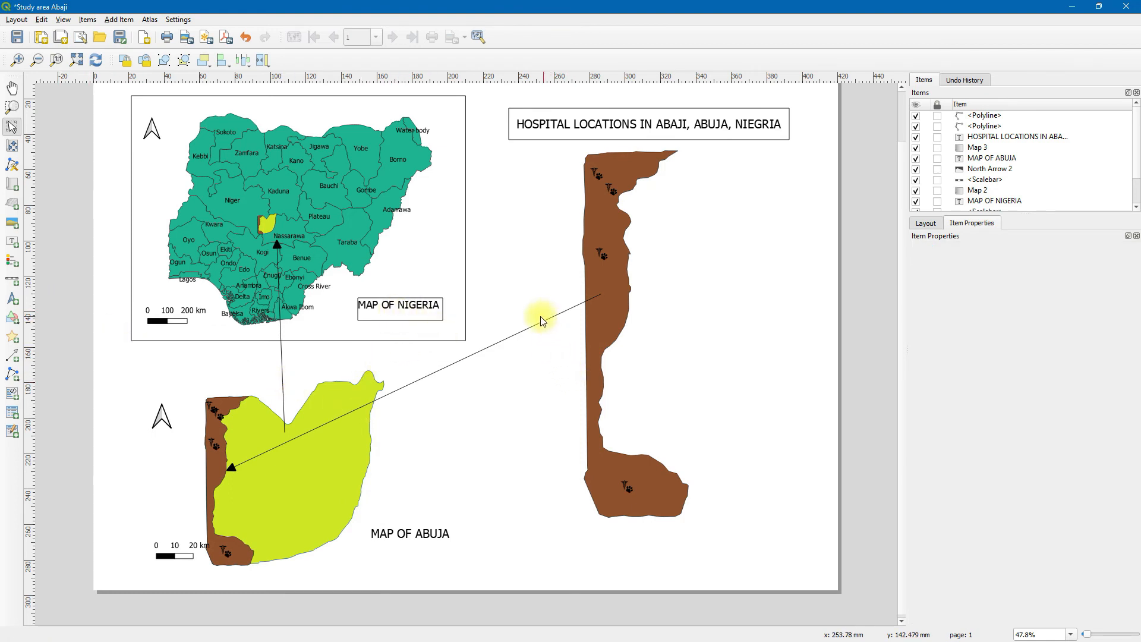
pyautogui.moveTo(615, 312)
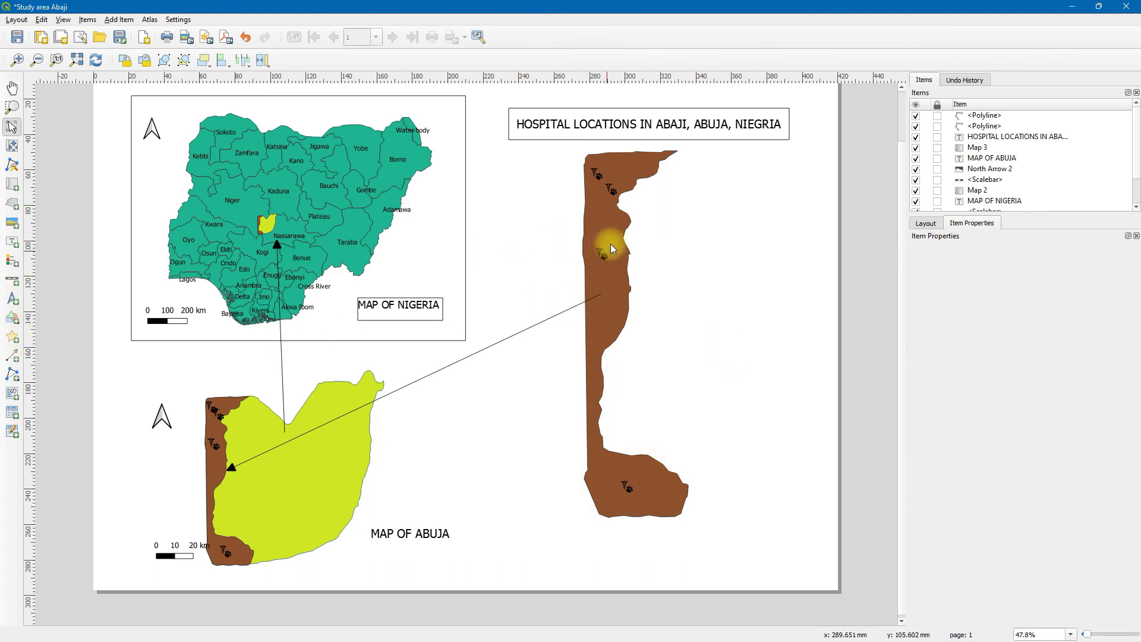
pyautogui.moveTo(663, 413)
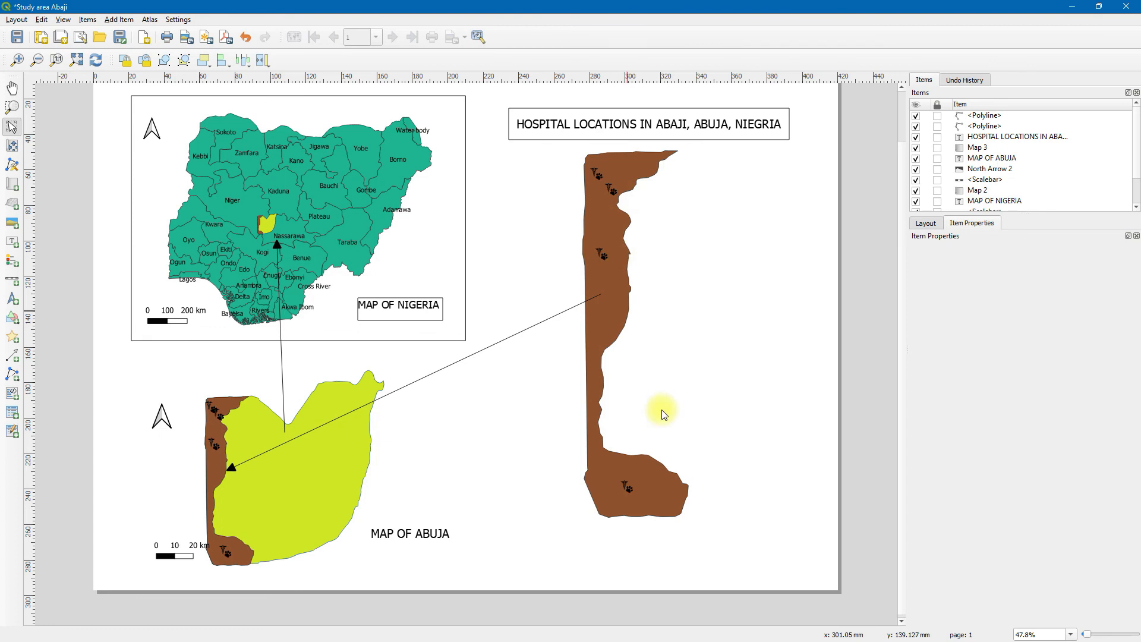
pyautogui.moveTo(65, 233)
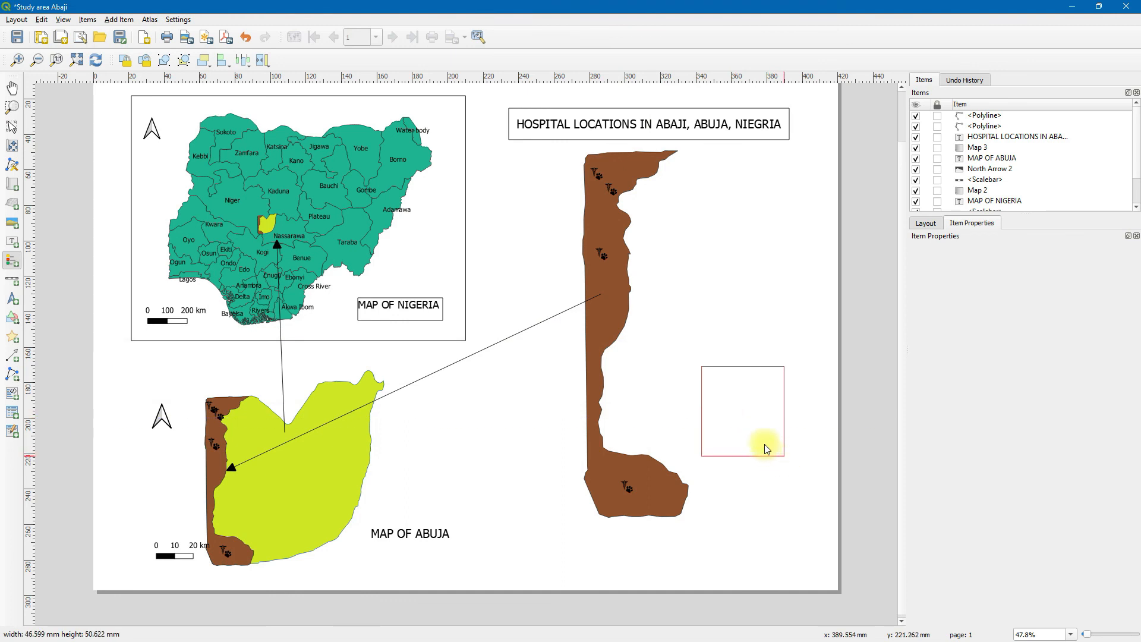
# - Add a legend beside the Abaji map limited to its linked layers, then save the project
pyautogui.click(766, 446)
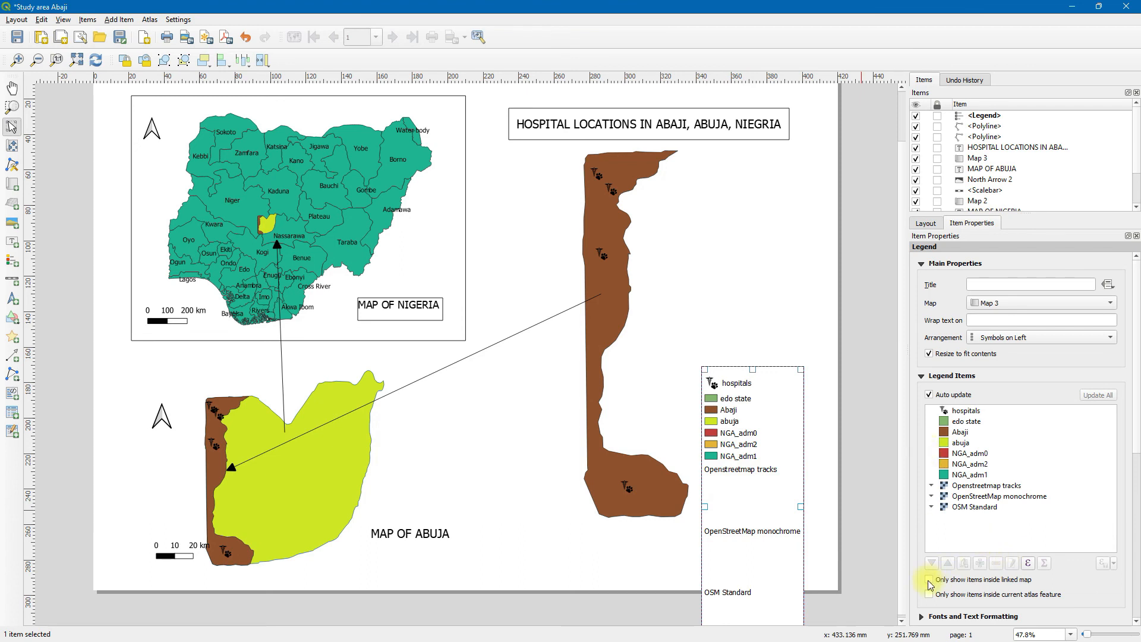
pyautogui.click(931, 580)
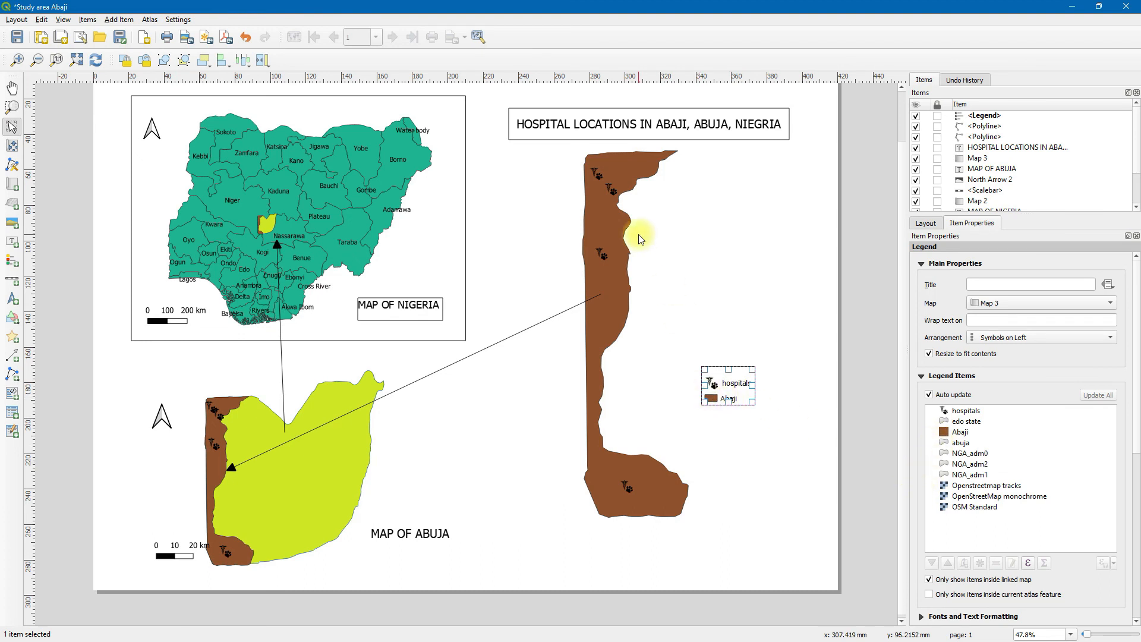
pyautogui.moveTo(613, 246)
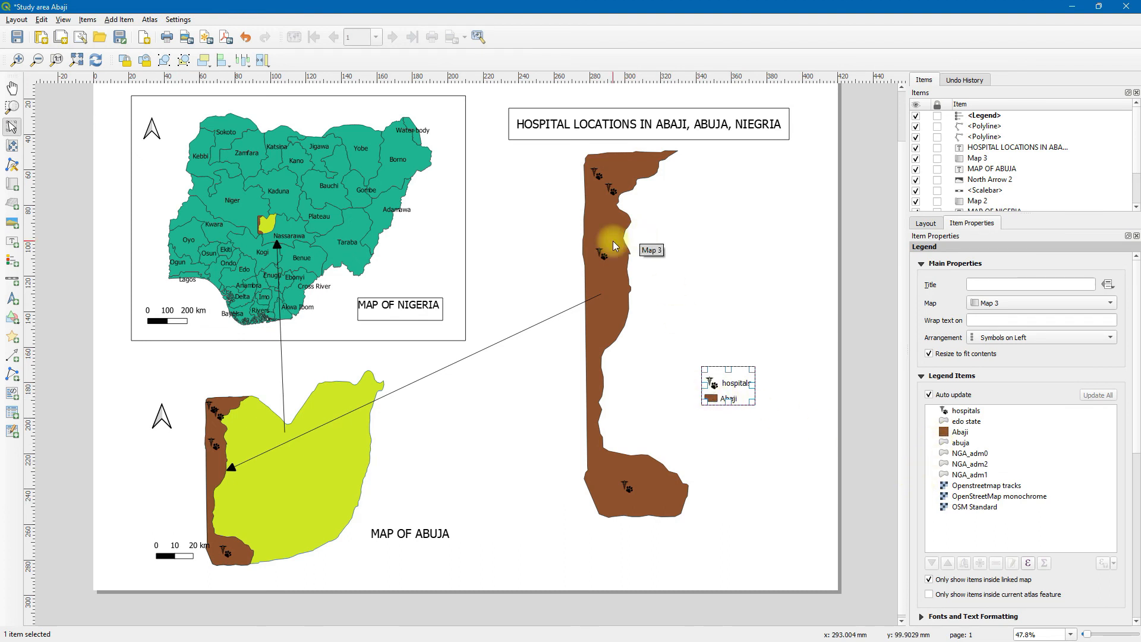
pyautogui.press('Ctrl+S')
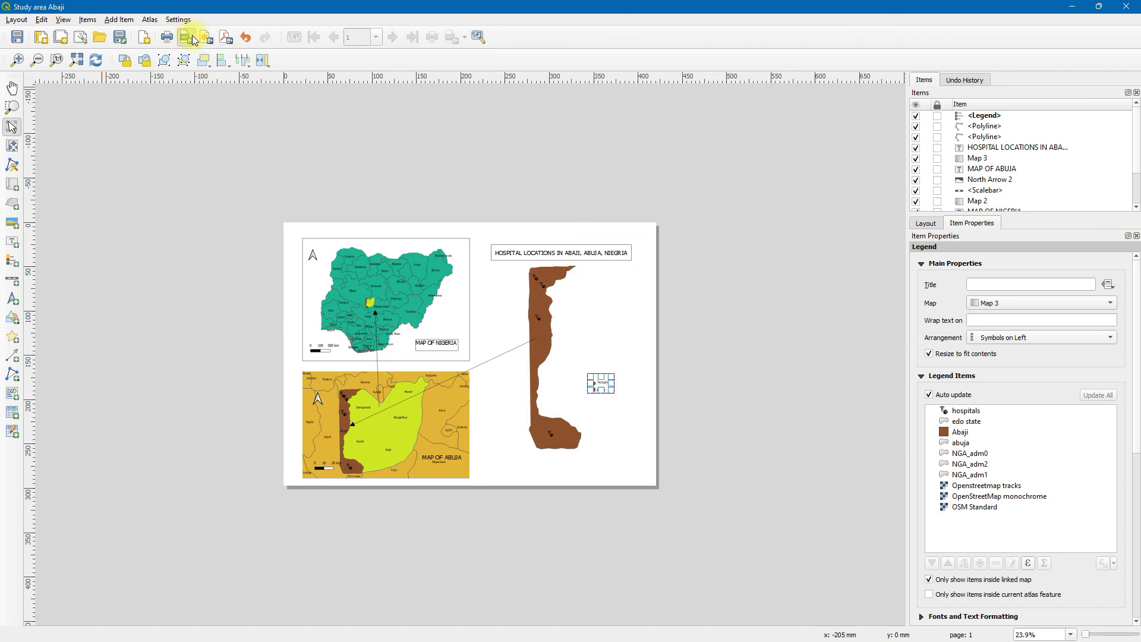
# - Export the Study area Abaji layout as a JPG image at 300 dpi
pyautogui.click(188, 37)
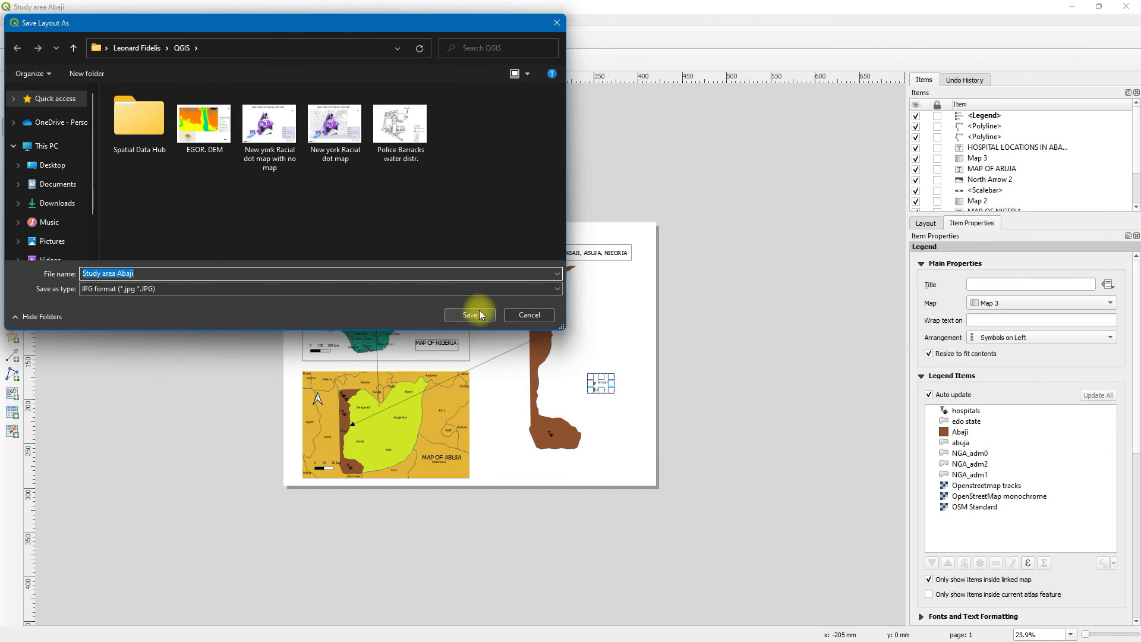
pyautogui.click(470, 314)
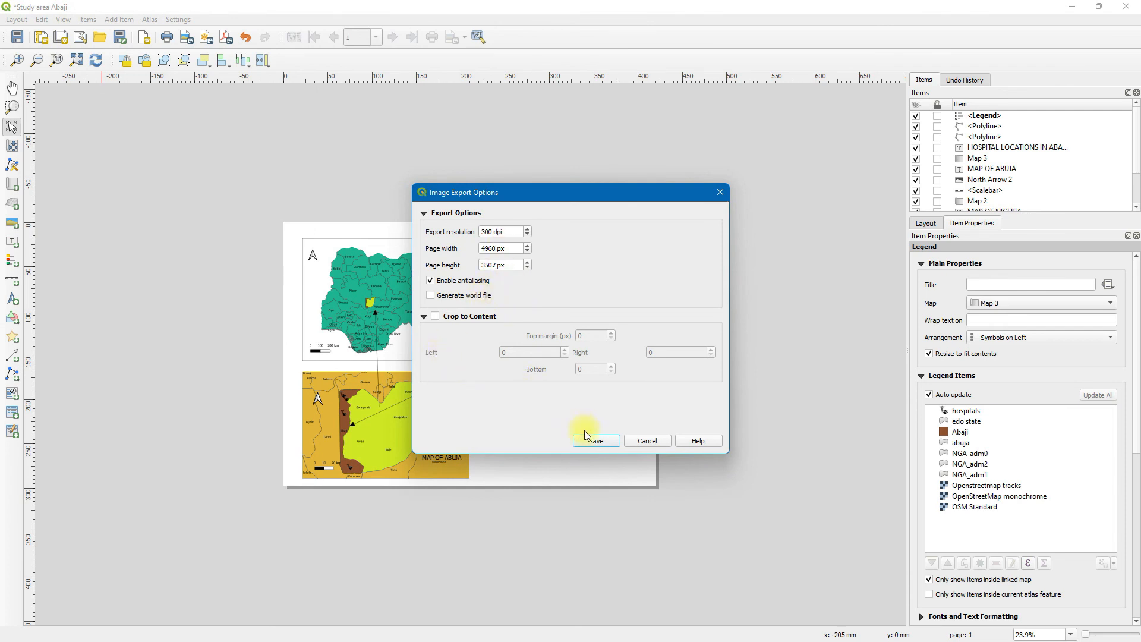
pyautogui.click(596, 439)
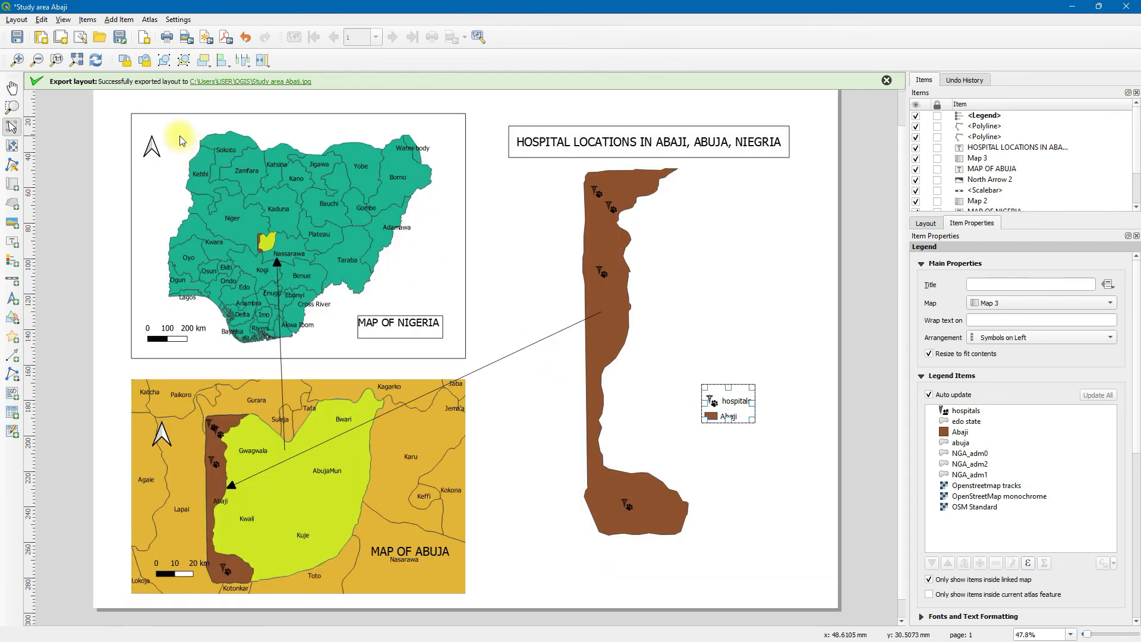
pyautogui.moveTo(322, 138)
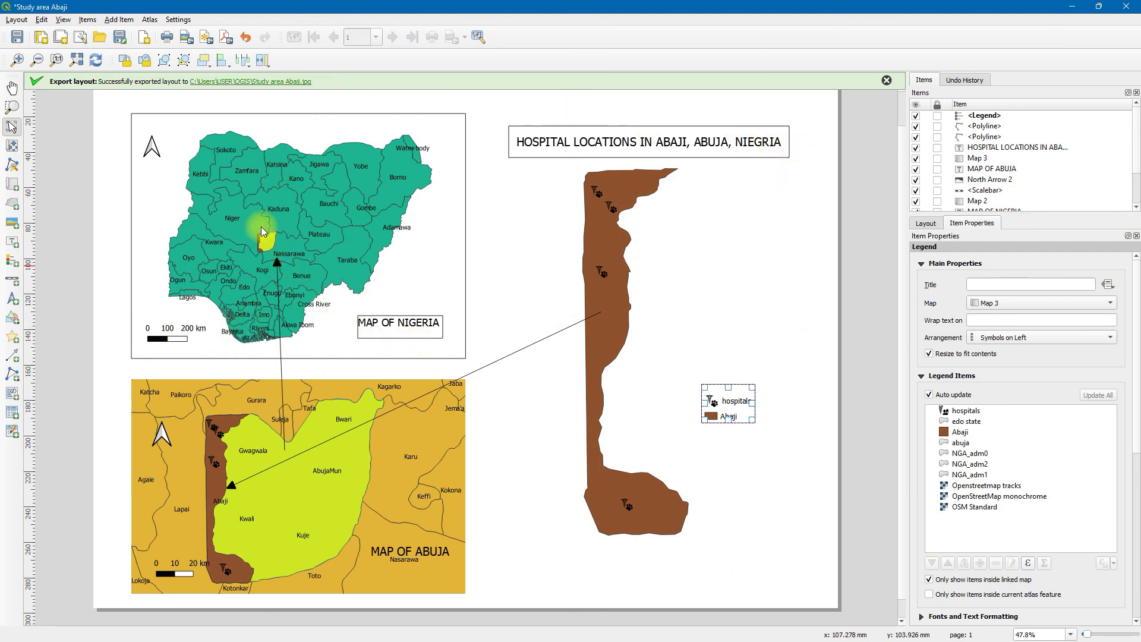
pyautogui.moveTo(204, 152)
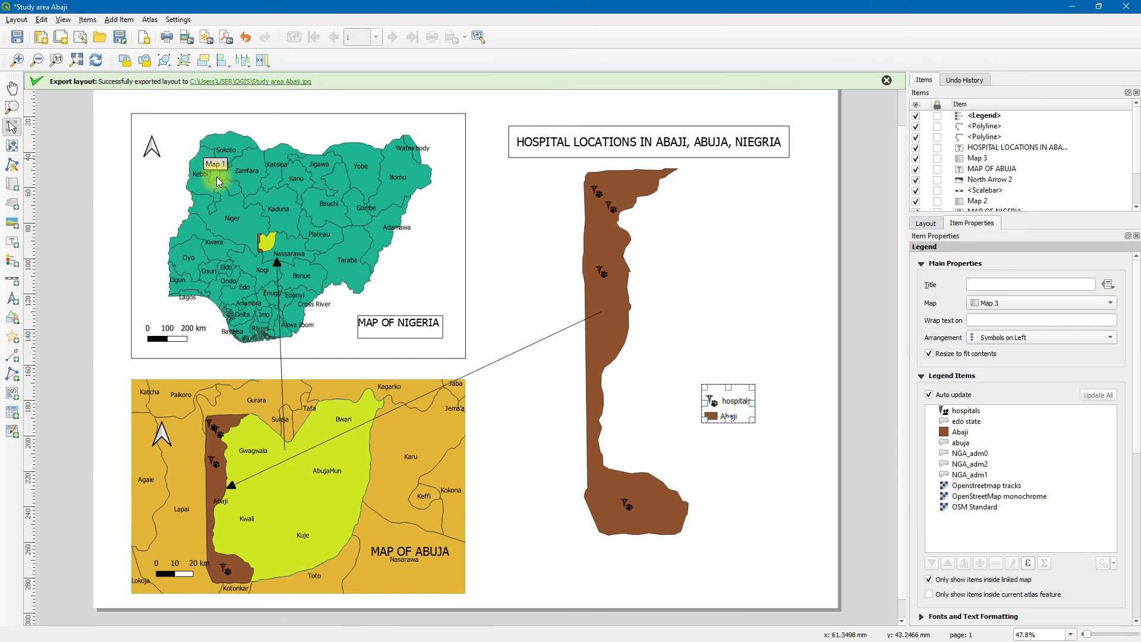
pyautogui.moveTo(478, 212)
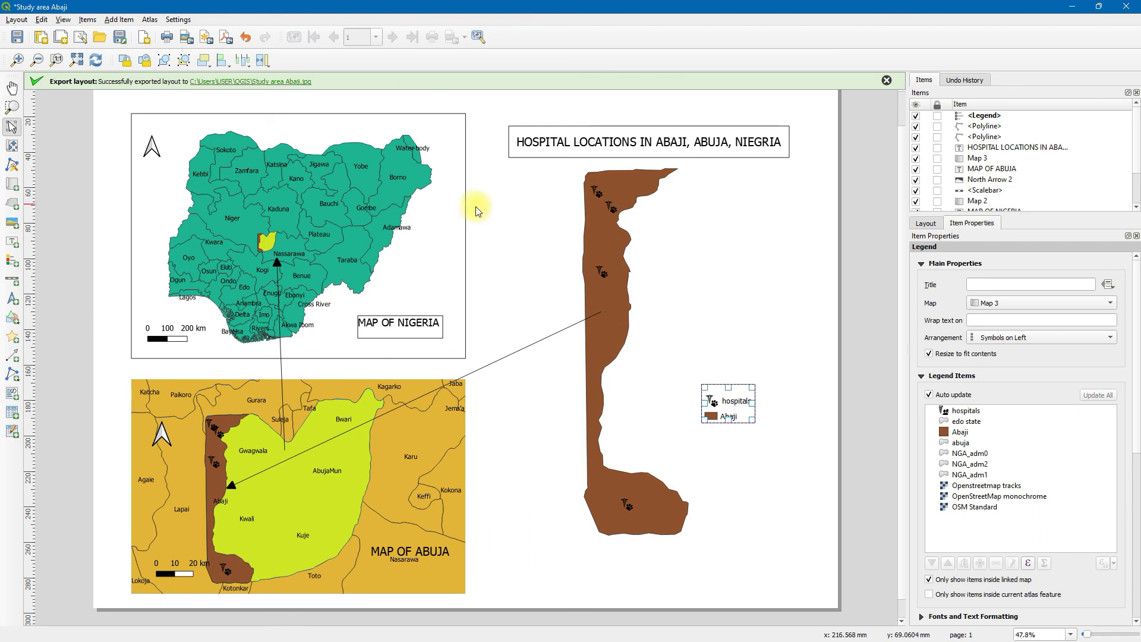
pyautogui.moveTo(482, 262)
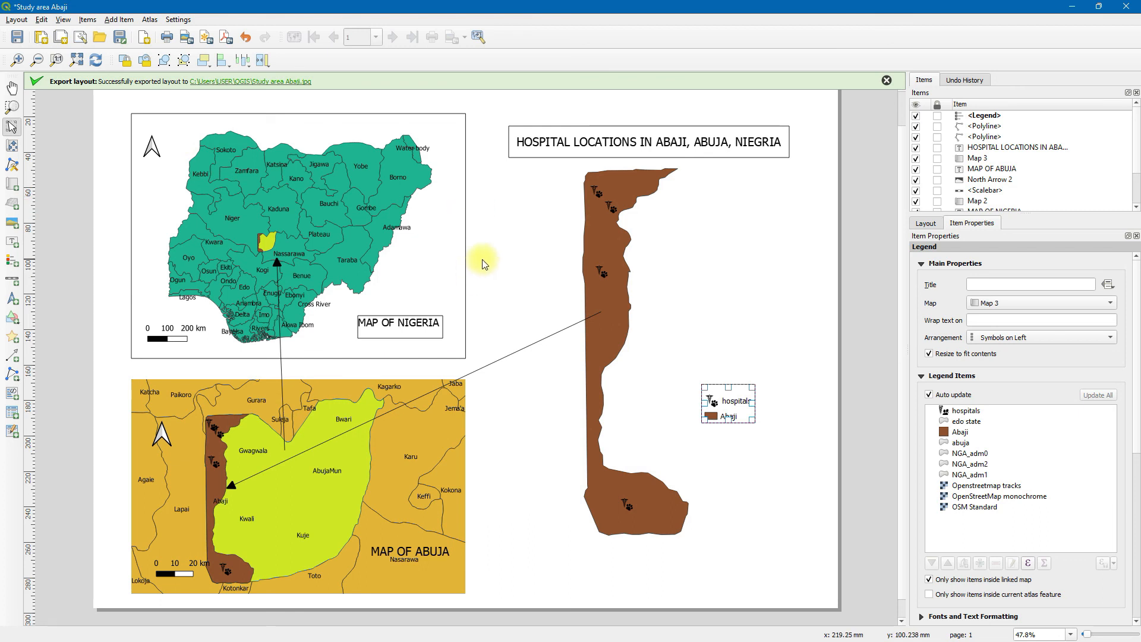
pyautogui.moveTo(484, 265)
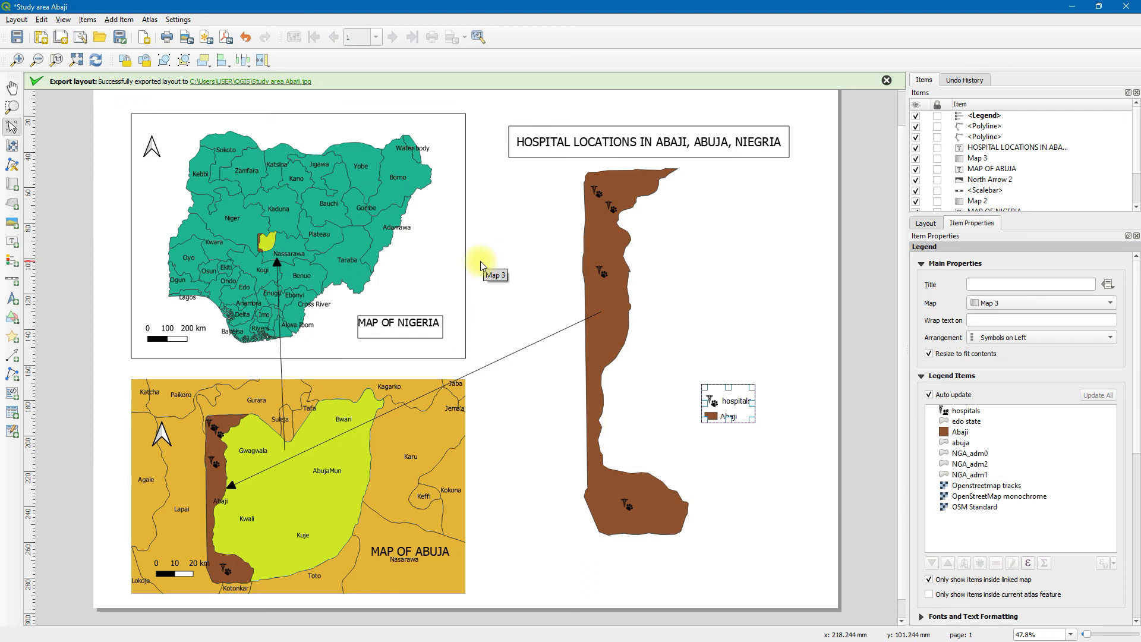
pyautogui.moveTo(473, 271)
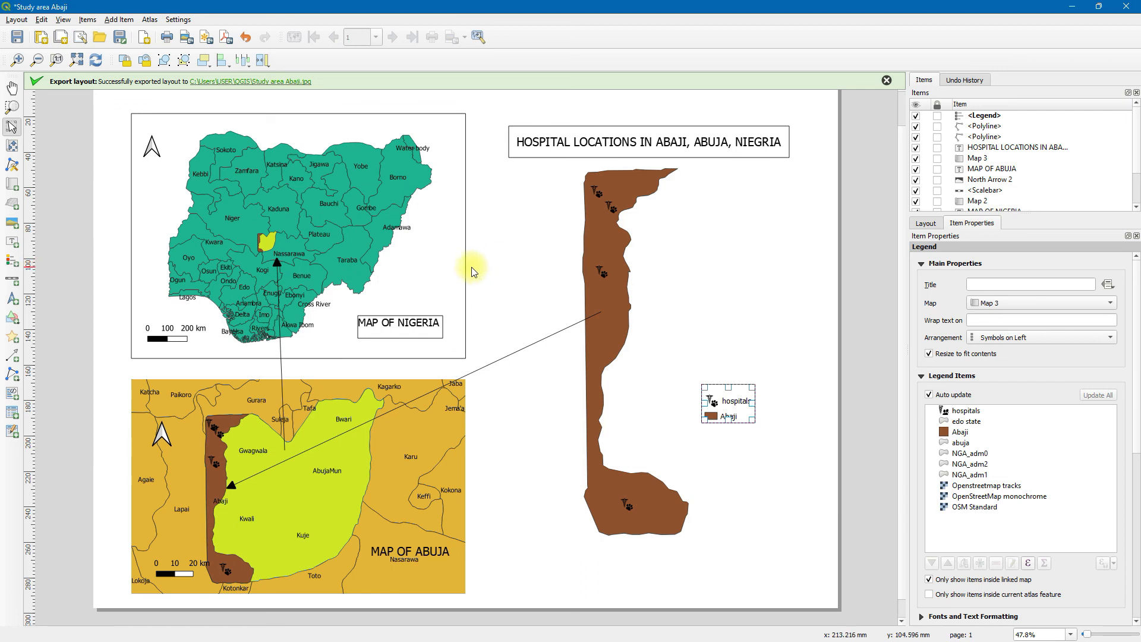
pyautogui.moveTo(473, 273)
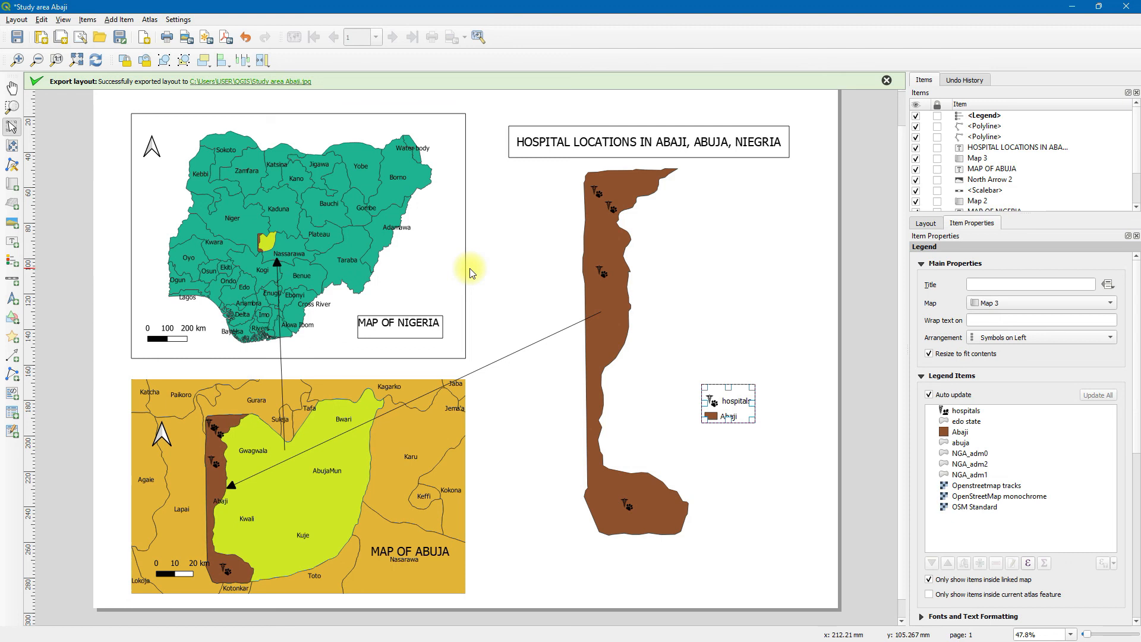
pyautogui.moveTo(592, 198)
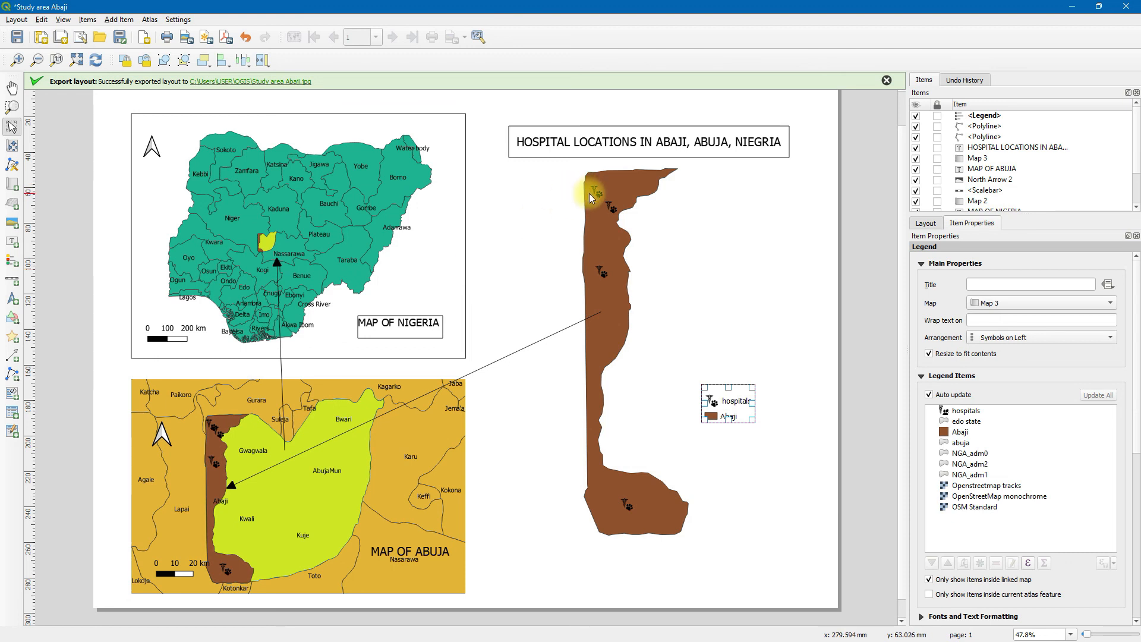
pyautogui.scroll(-3)
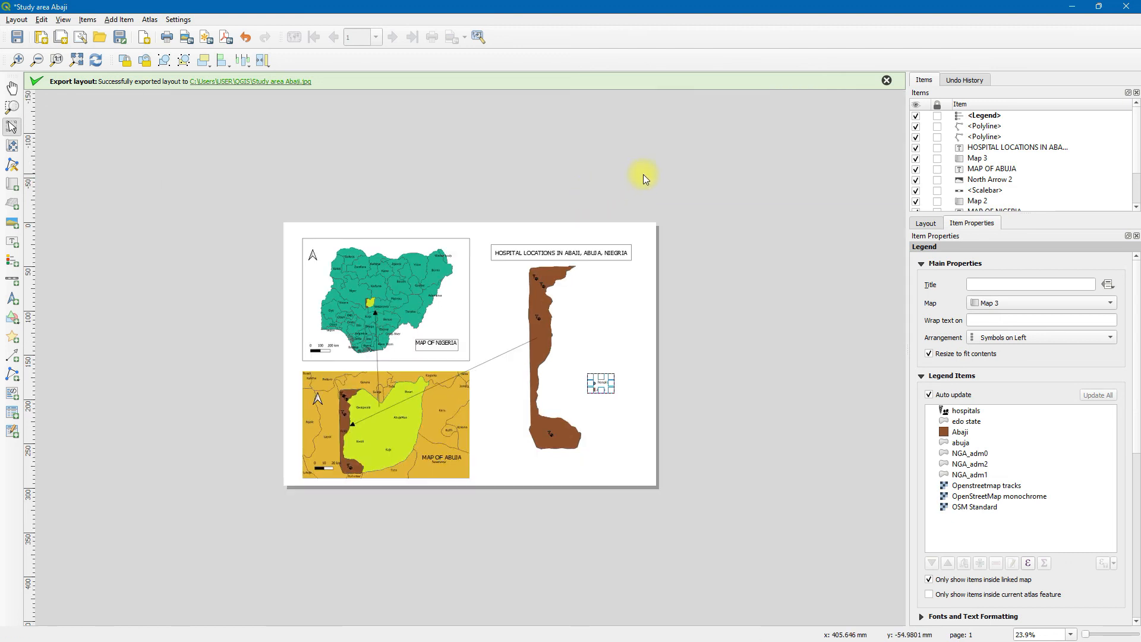